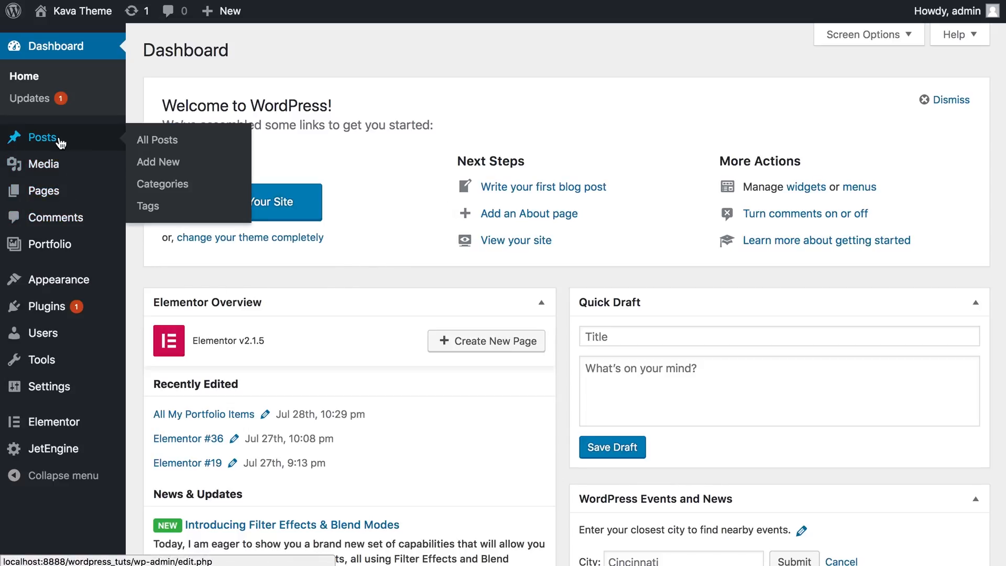
mouse_move(162, 183)
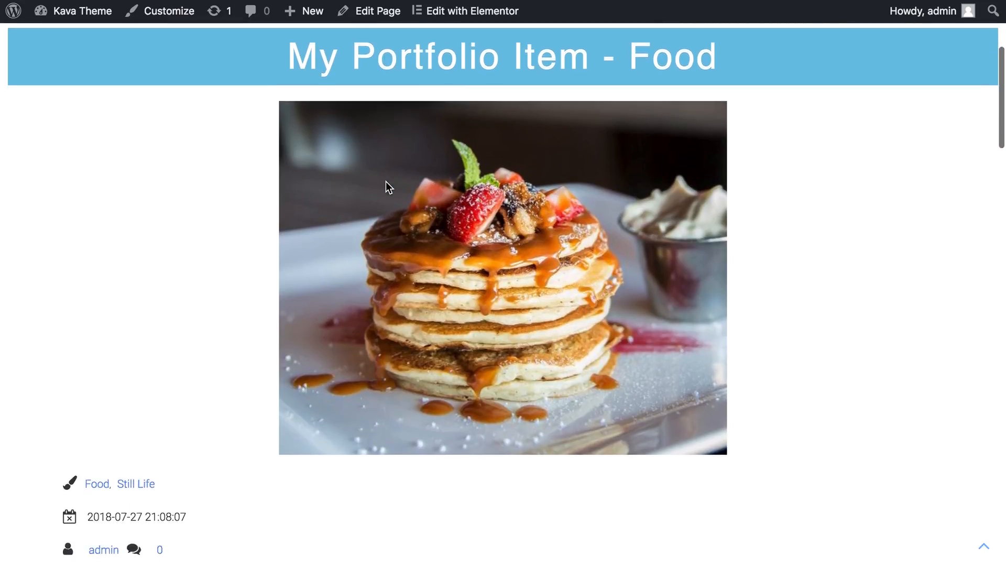
Step: Return to the WordPress admin dashboard
scroll(up, 3)
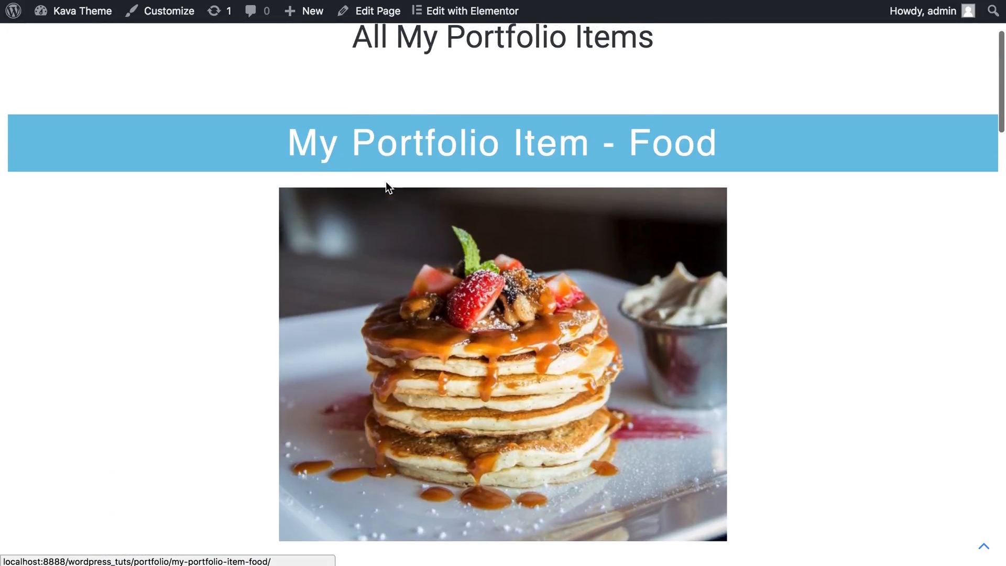
scroll(up, 3)
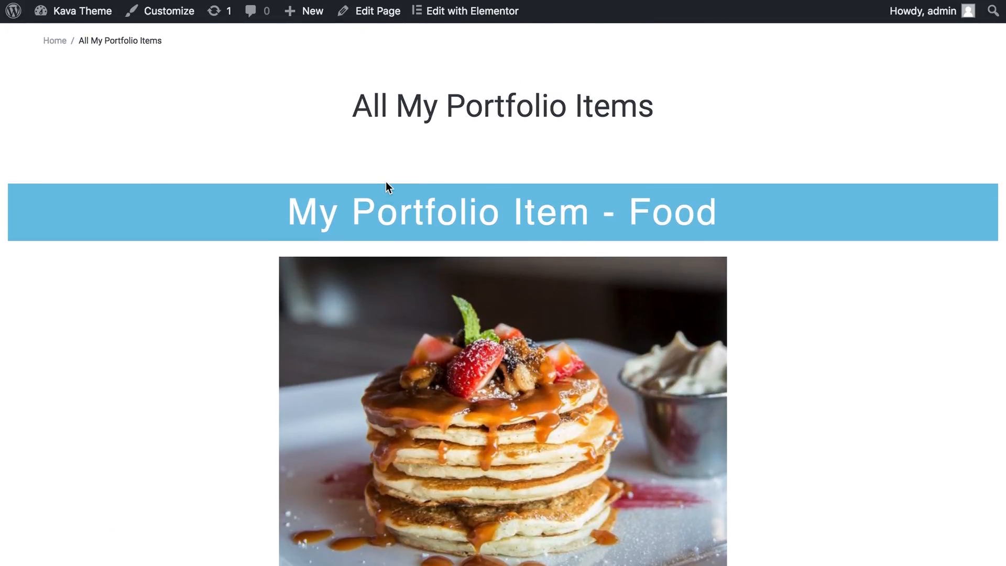
mouse_move(302, 83)
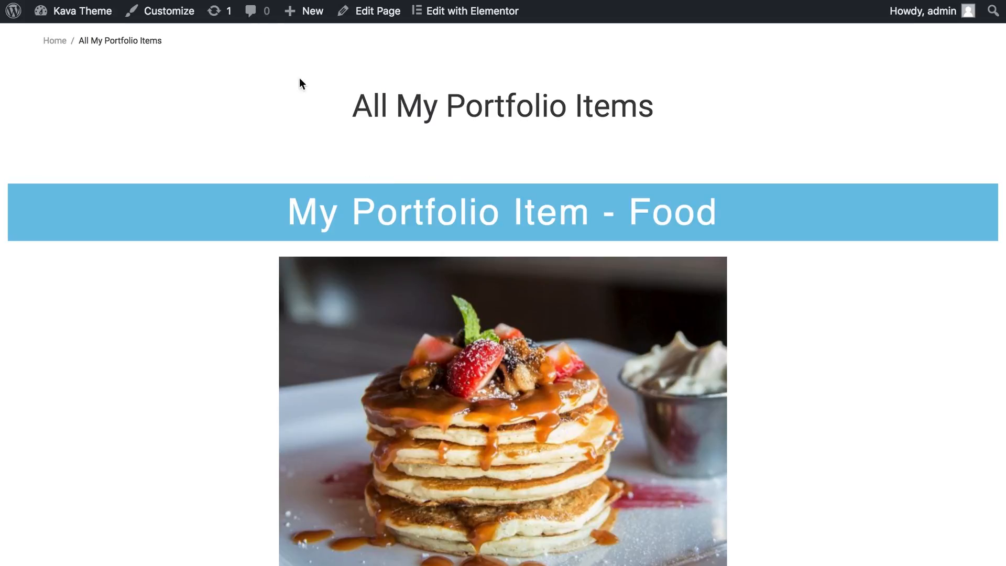
click(40, 11)
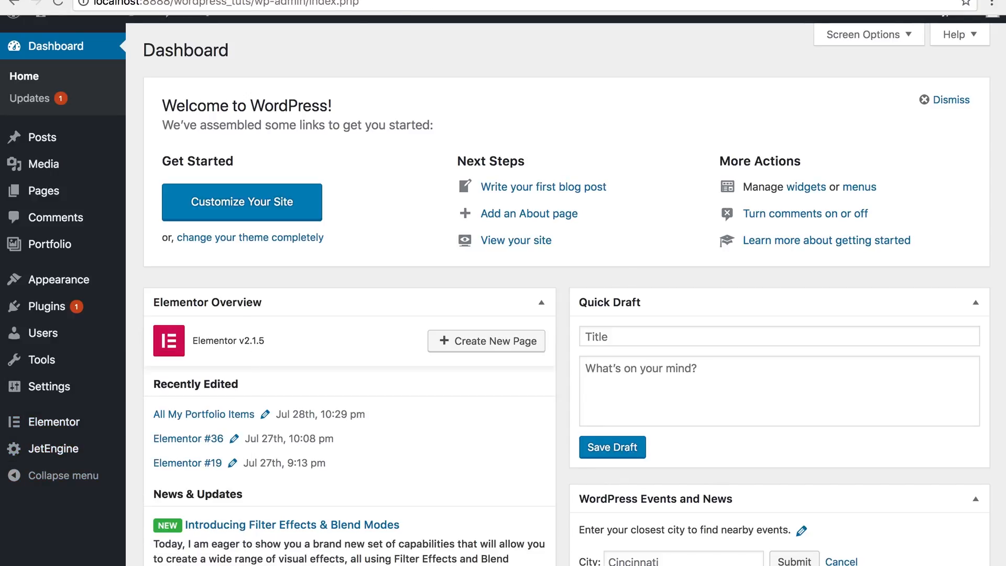
Step: Open All My Portfolio Items and scroll to the Food item's Food and Still Life genre links
click(203, 414)
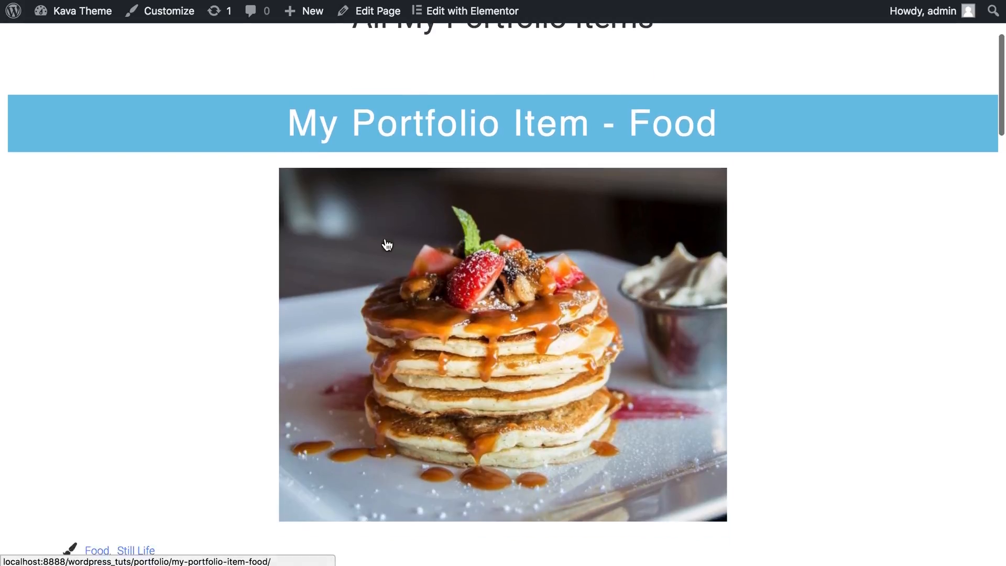
scroll(down, 3)
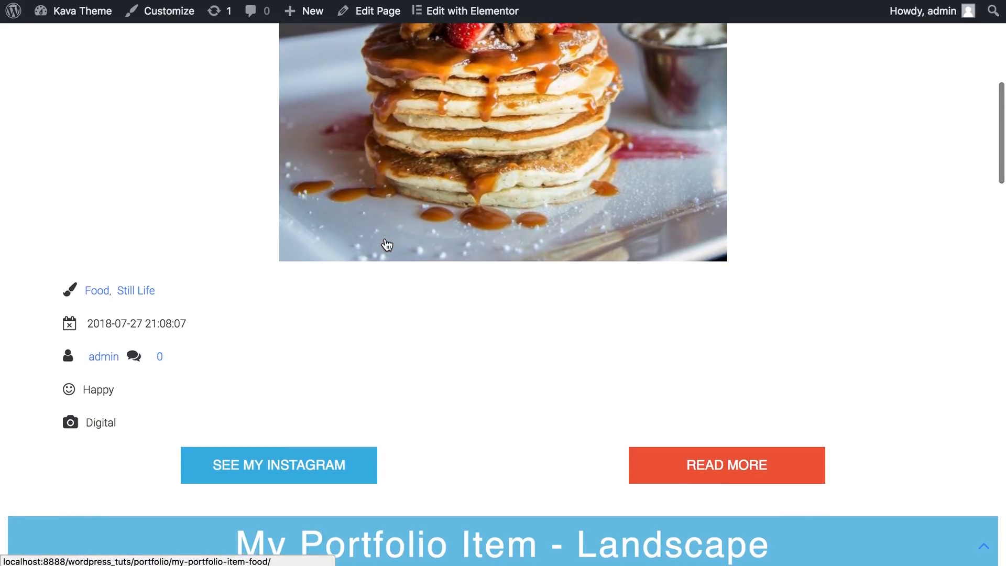
scroll(down, 3)
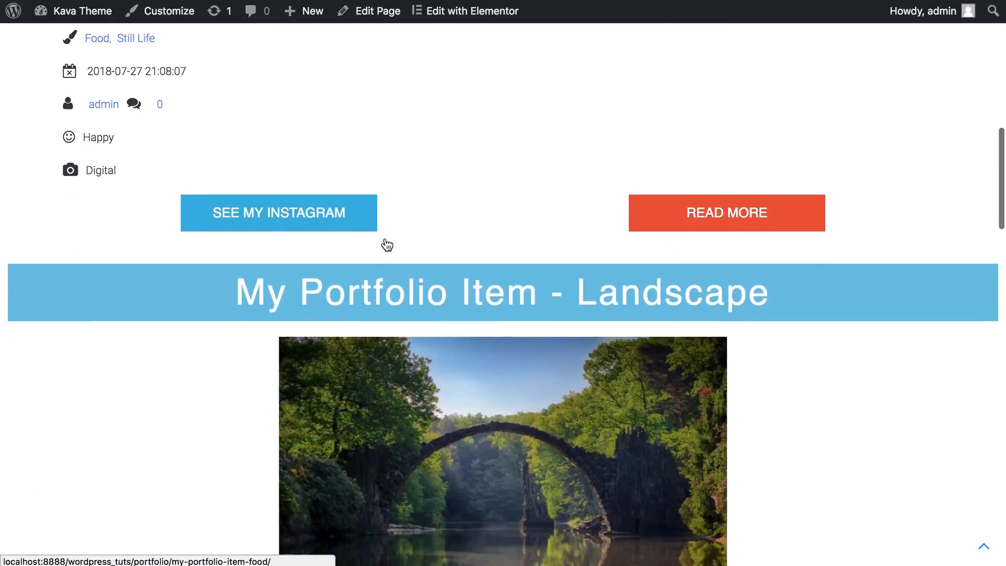
scroll(down, 3)
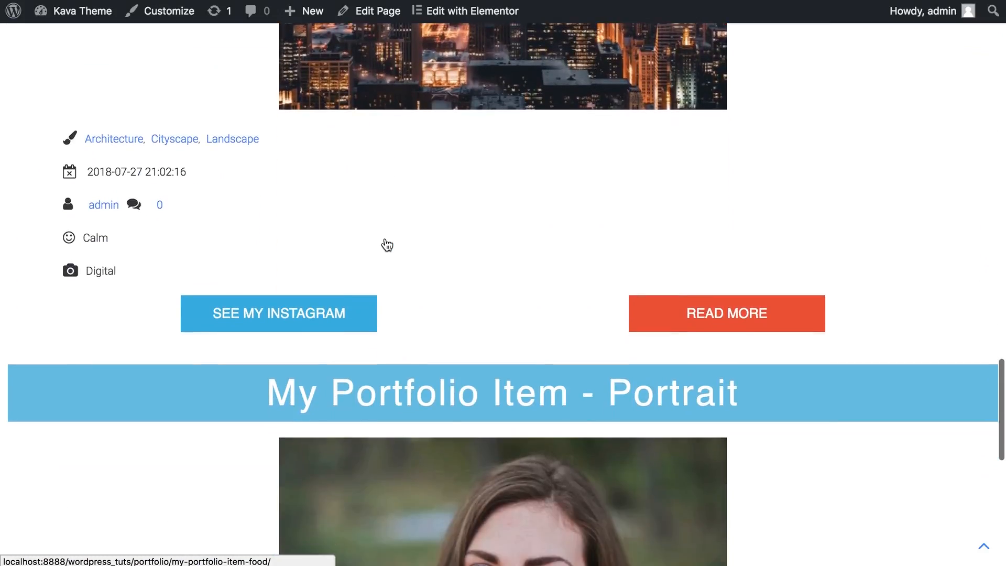
scroll(up, 3)
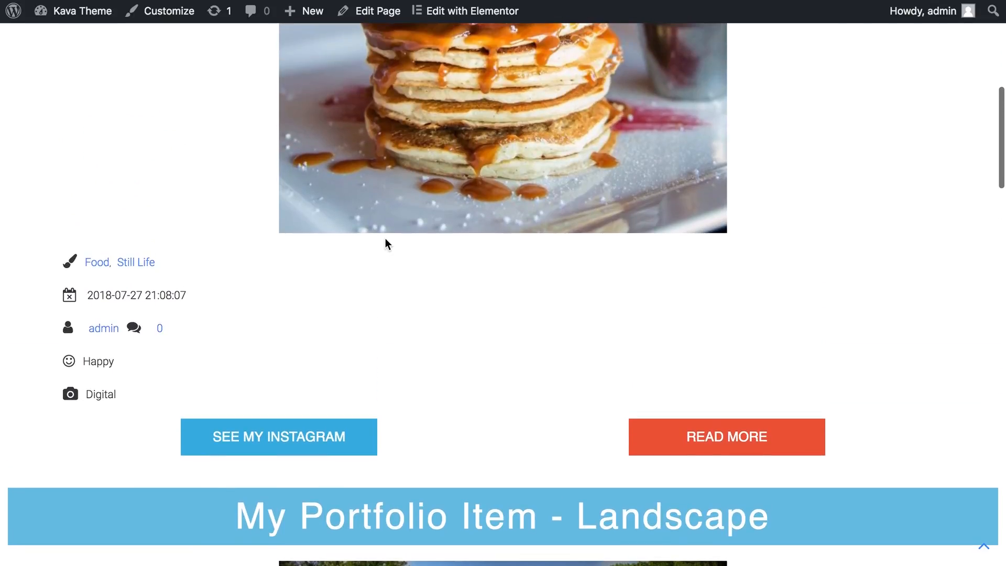
mouse_move(64, 266)
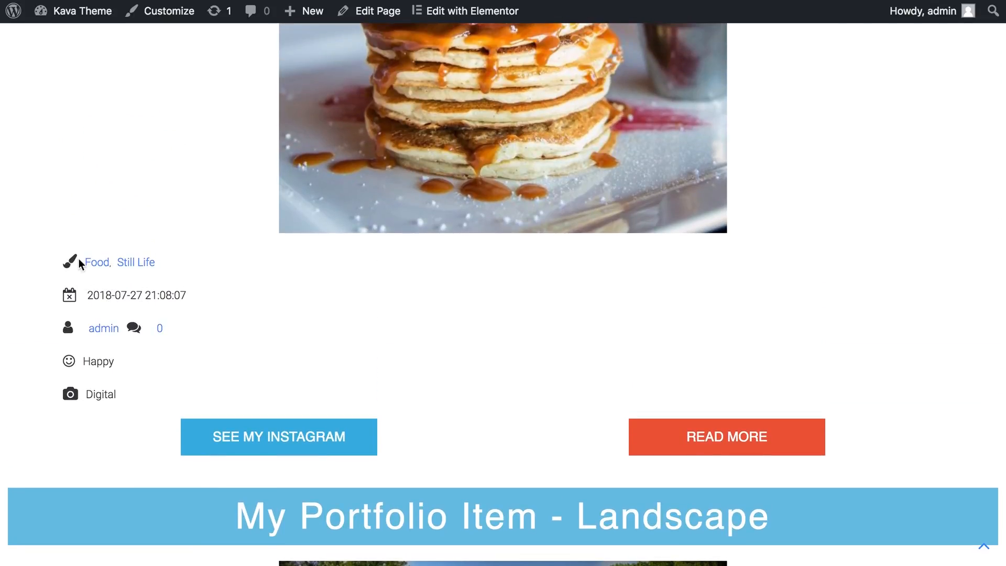
mouse_move(97, 262)
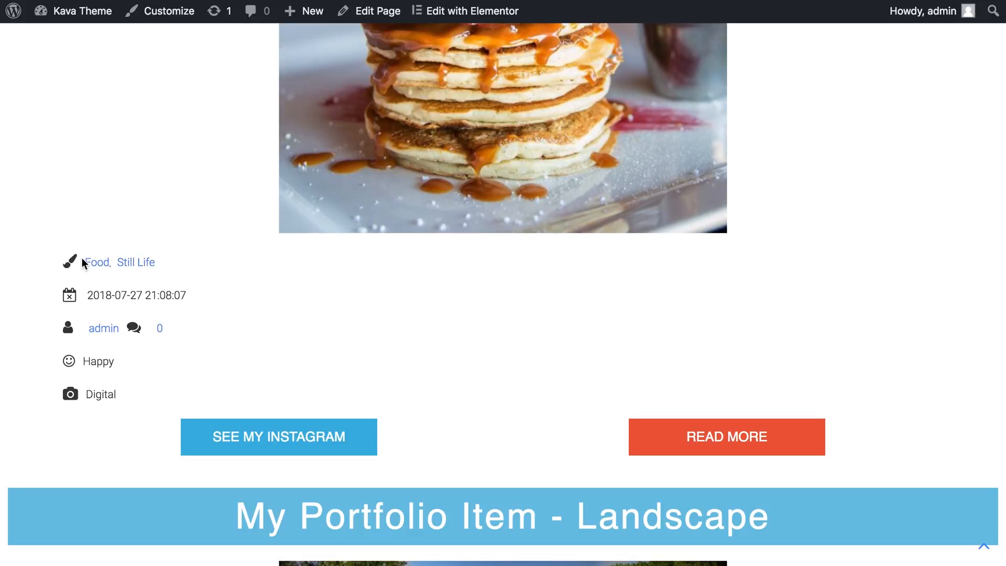
mouse_move(97, 262)
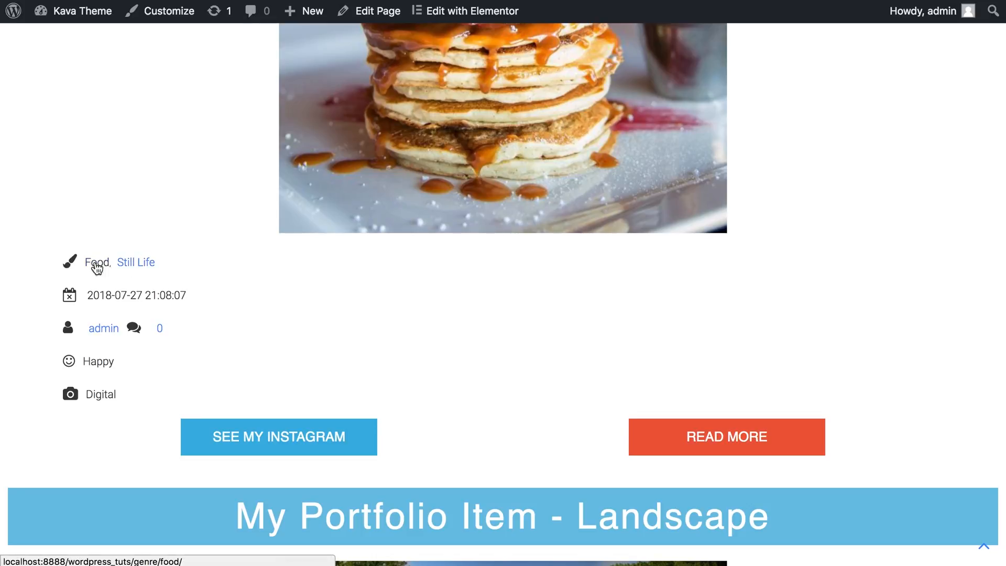
mouse_move(112, 278)
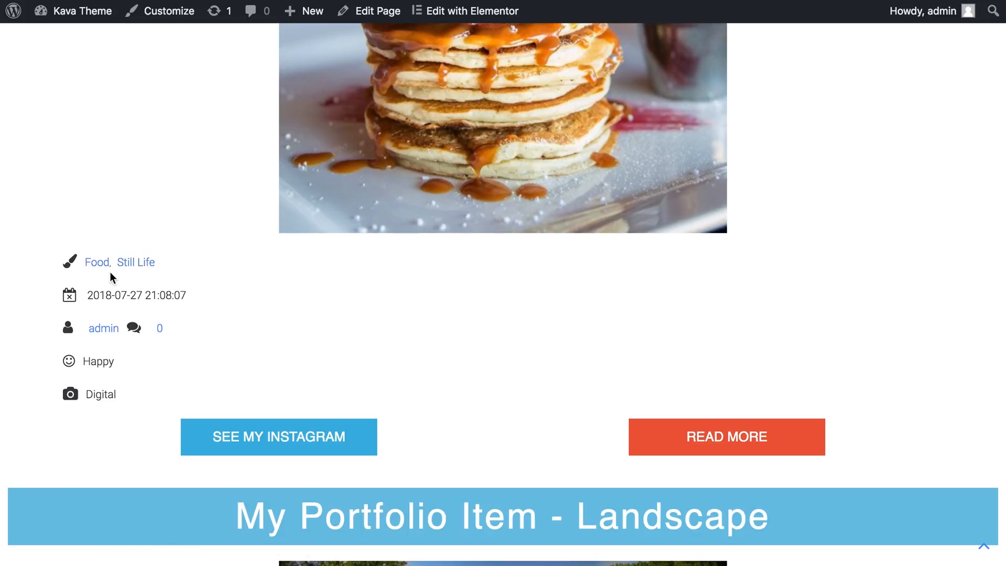
mouse_move(67, 273)
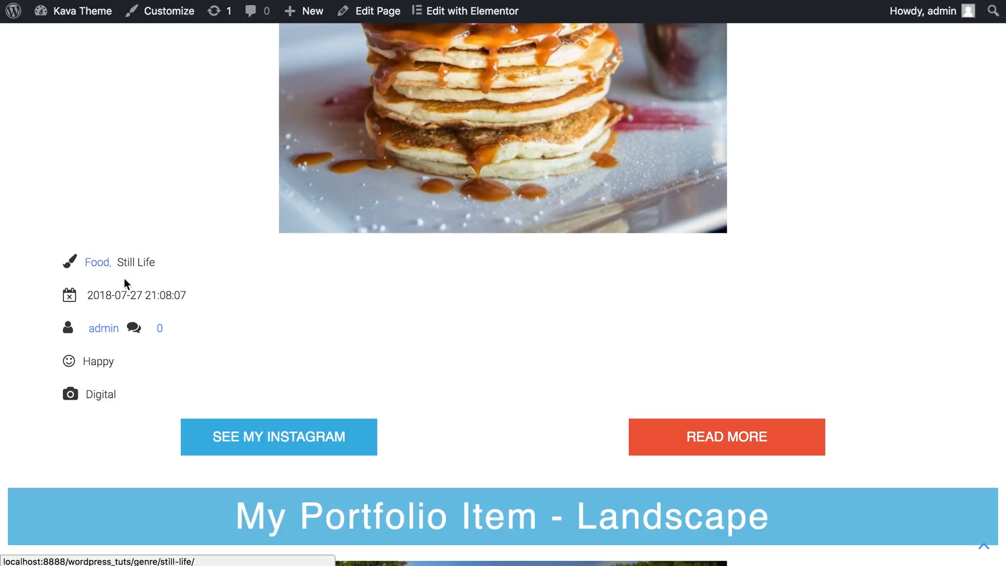
scroll(down, 3)
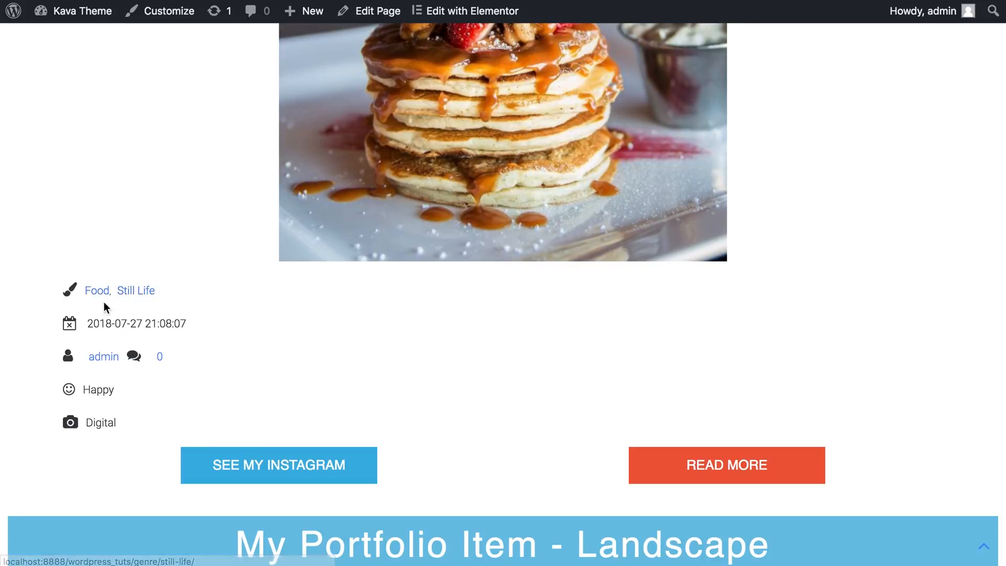
Step: Open the Food genre archive from the Food item's genre link
click(97, 290)
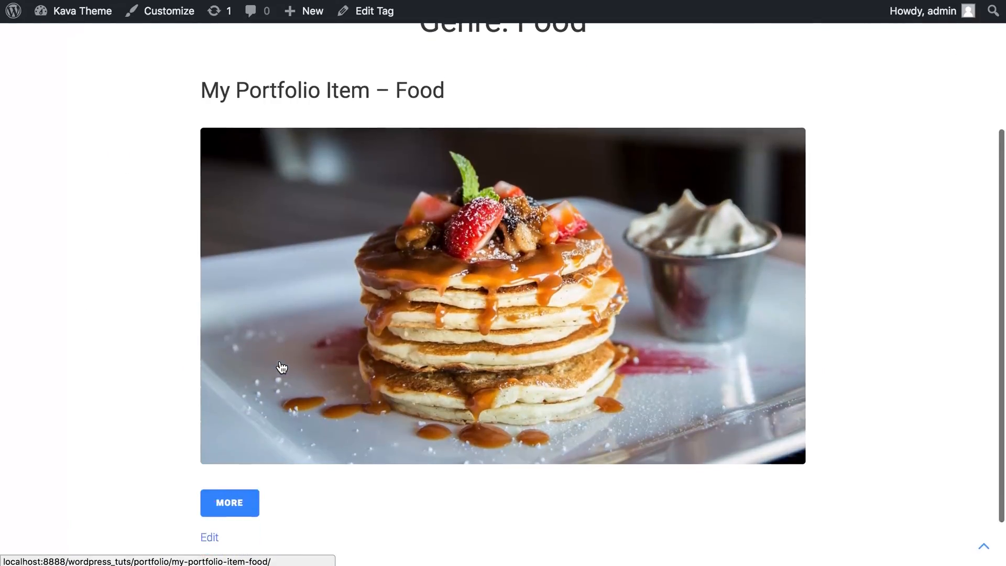
scroll(up, 3)
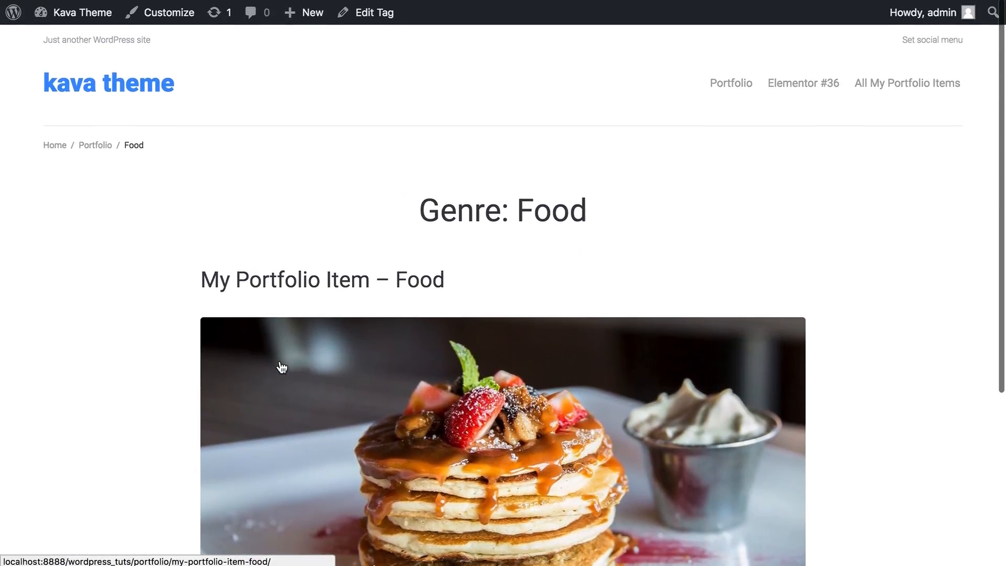
scroll(down, 3)
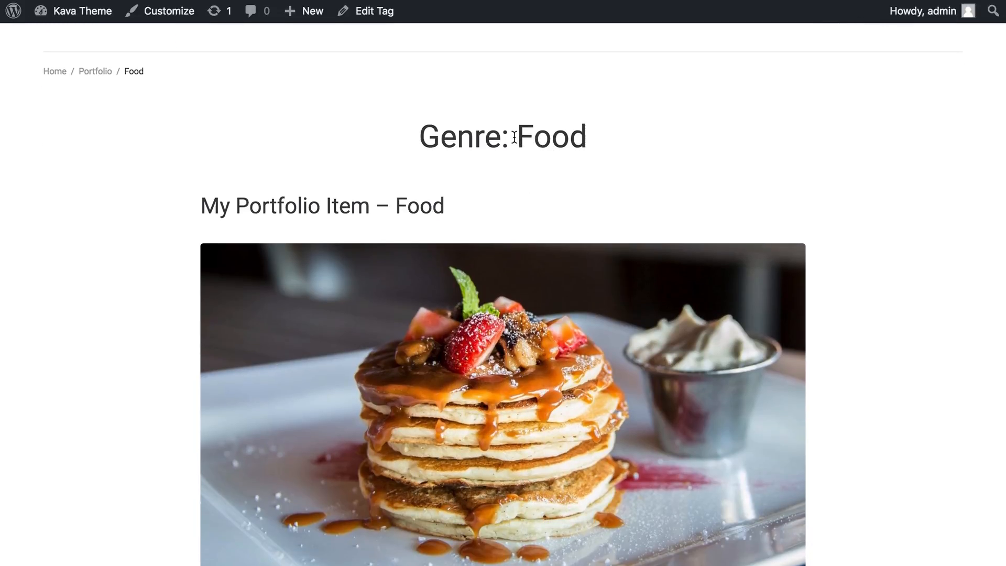
mouse_move(89, 3)
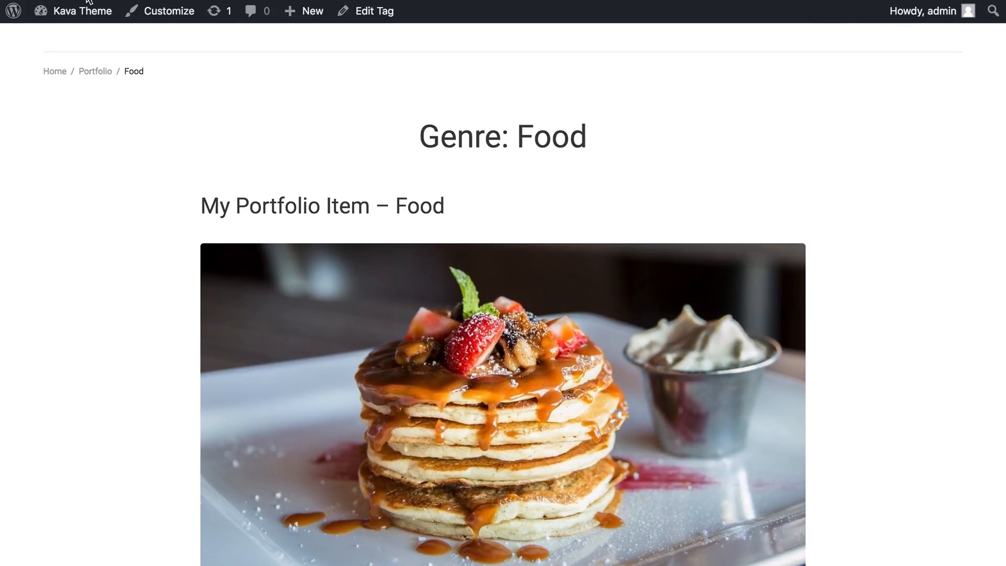
scroll(down, 3)
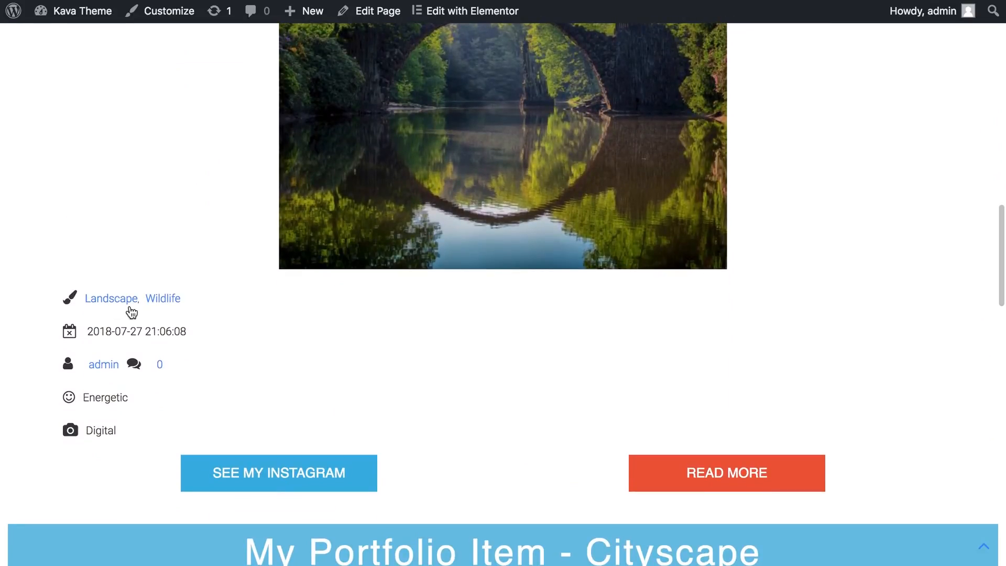
mouse_move(88, 305)
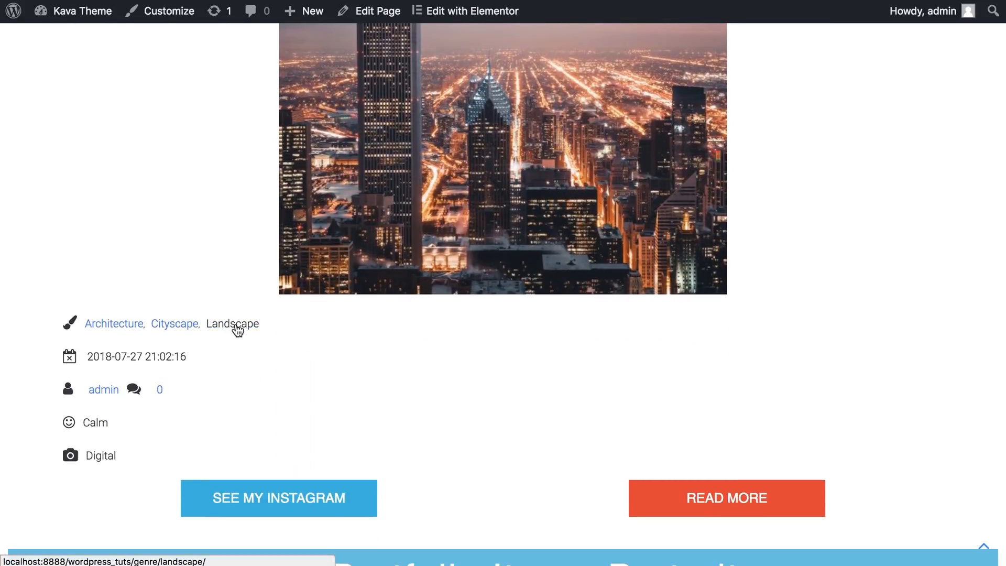
Step: Open the Landscape genre archive from the Cityscape item and browse its items
click(232, 324)
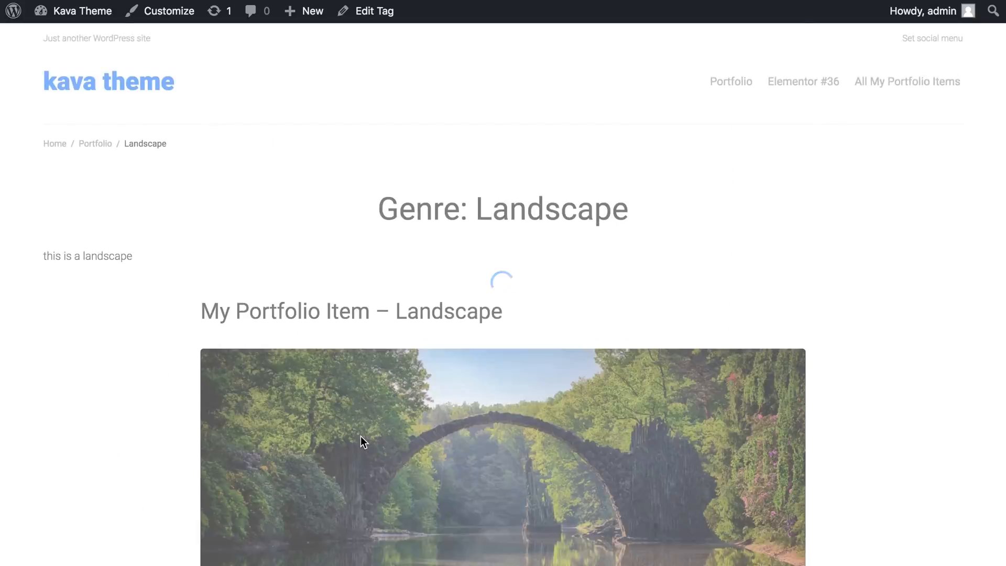
scroll(down, 3)
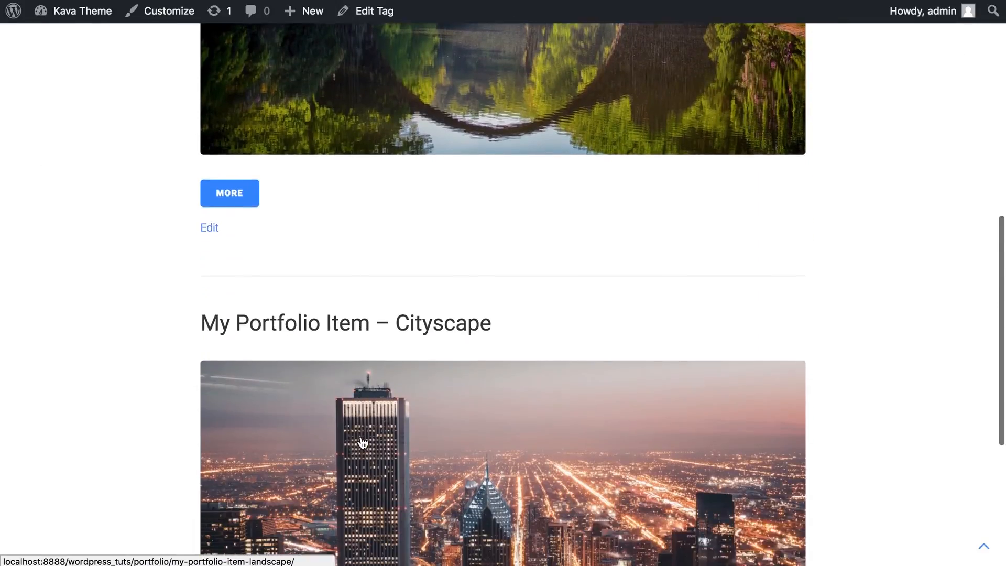
scroll(up, 3)
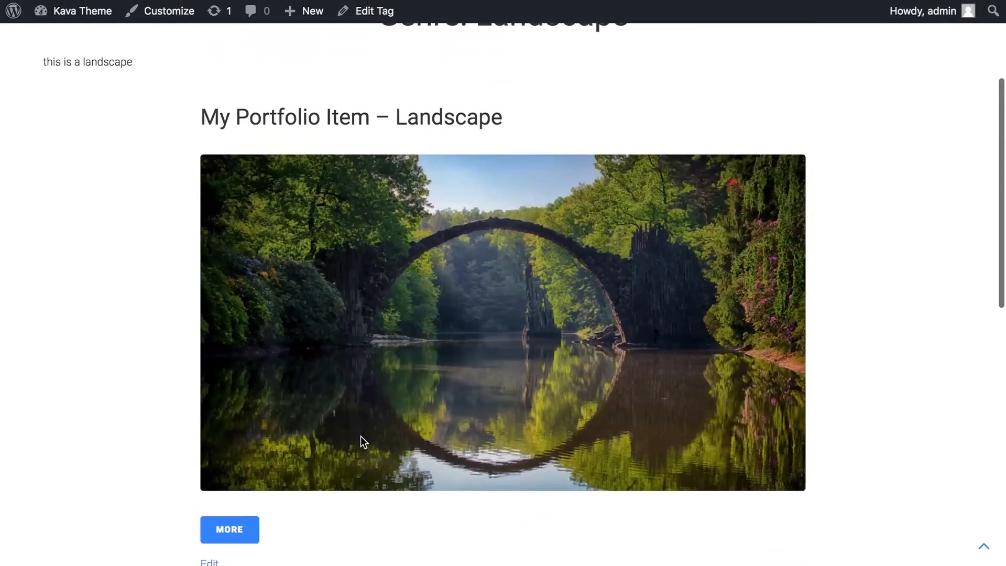
scroll(down, 3)
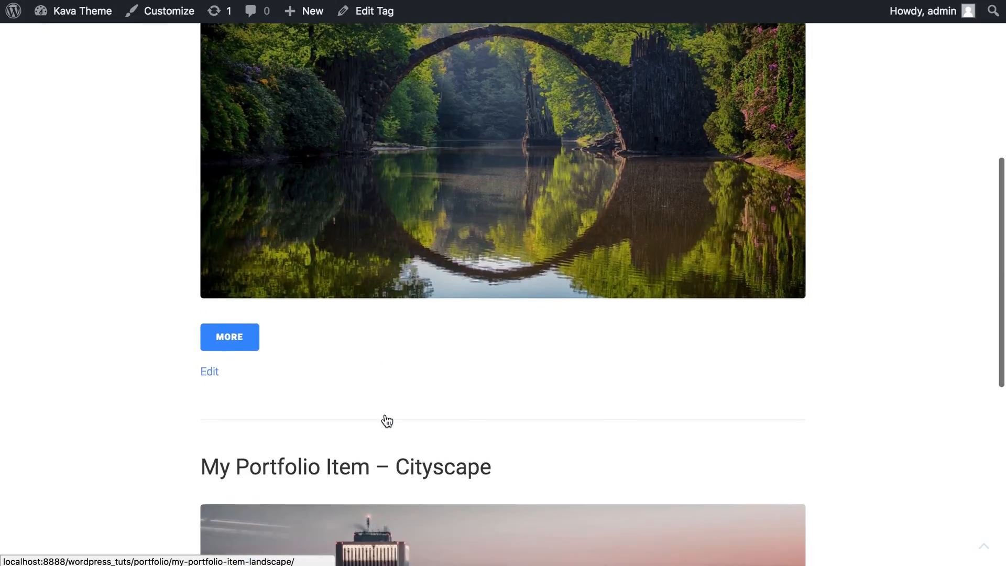
scroll(down, 3)
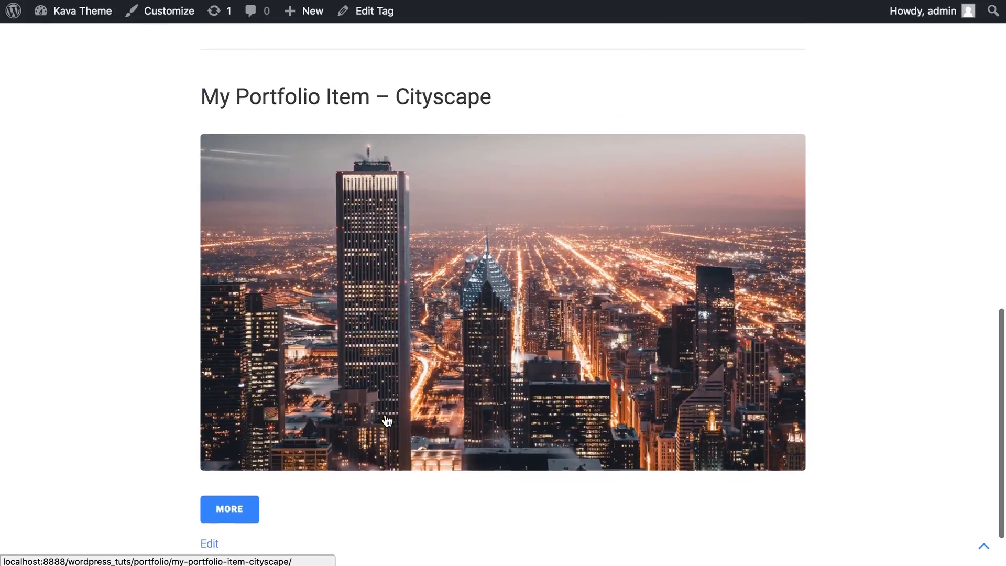
scroll(down, 3)
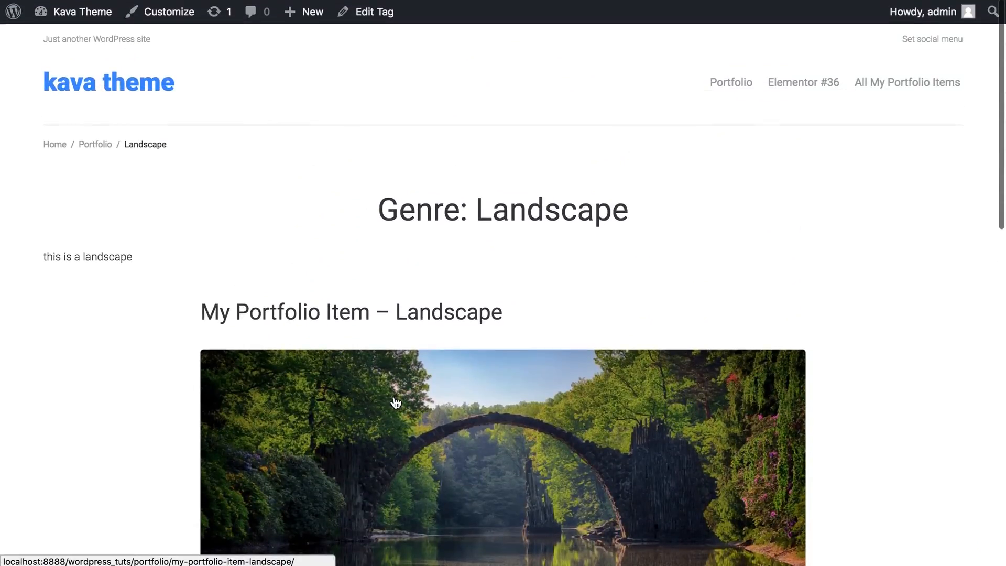
mouse_move(172, 184)
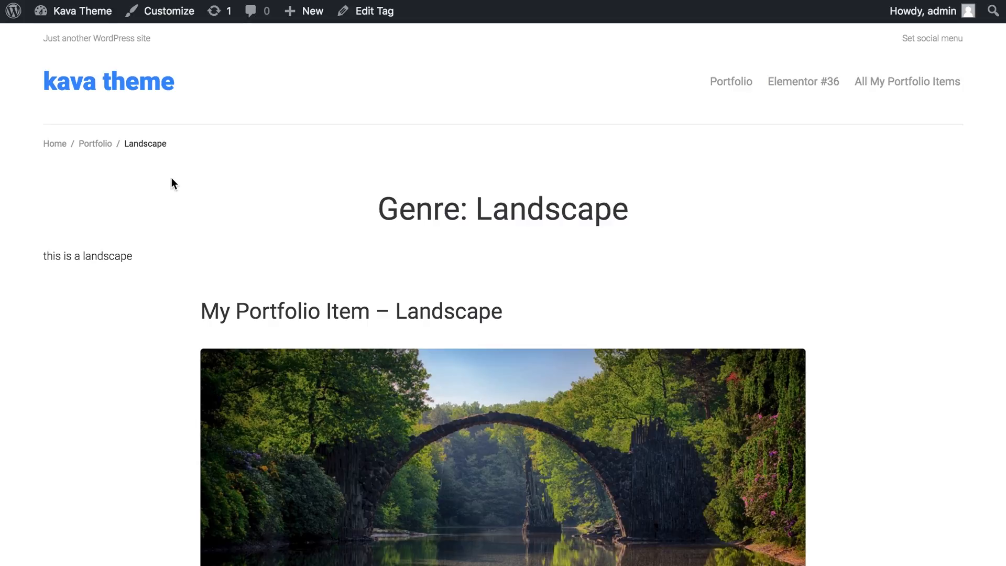
mouse_move(144, 247)
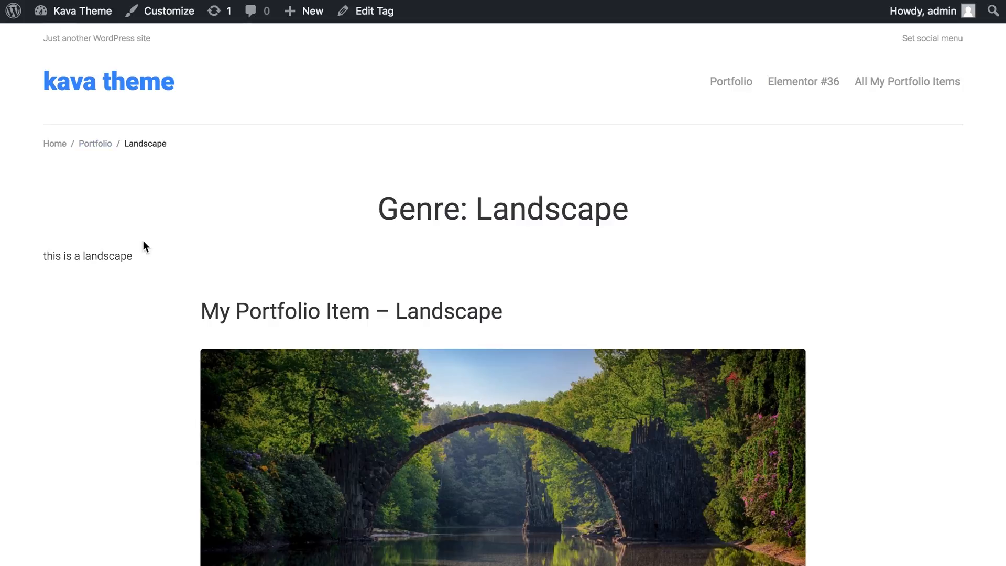
click(72, 11)
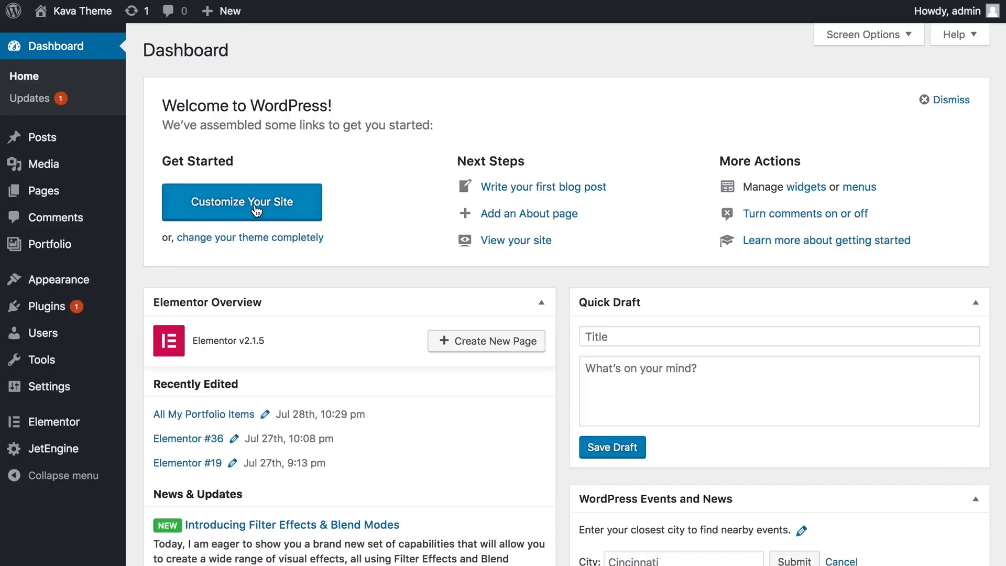
mouse_move(318, 308)
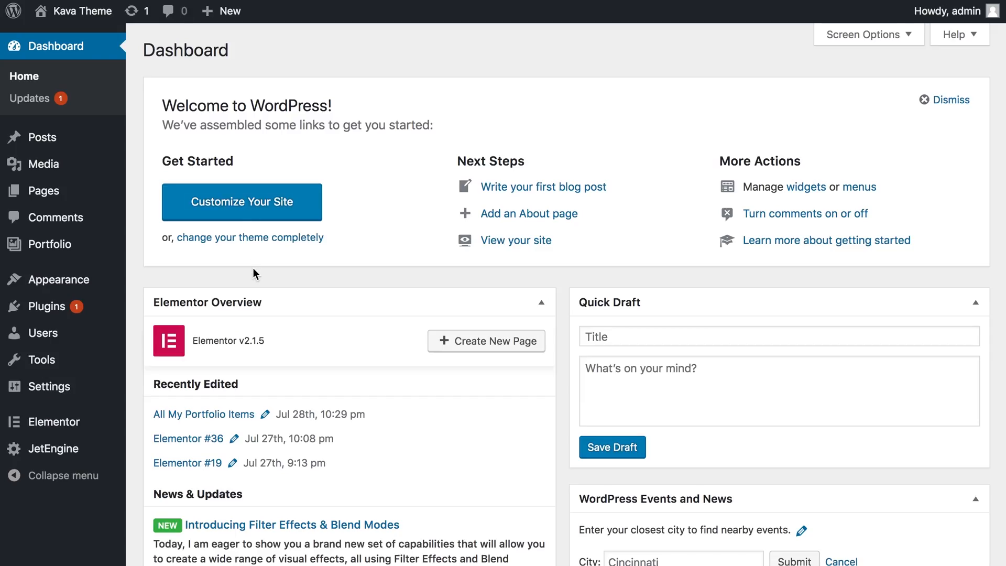
mouse_move(56, 449)
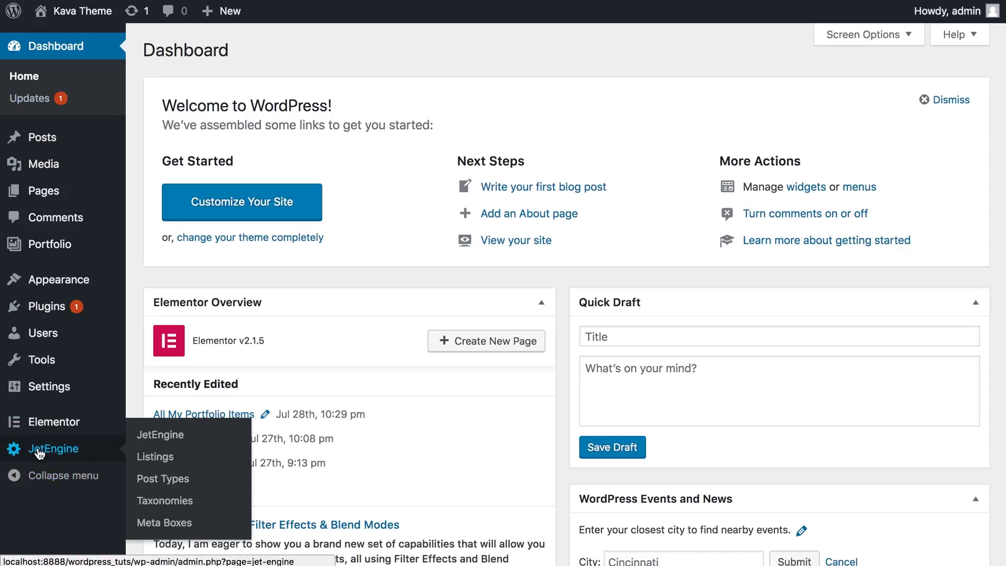
mouse_move(64, 454)
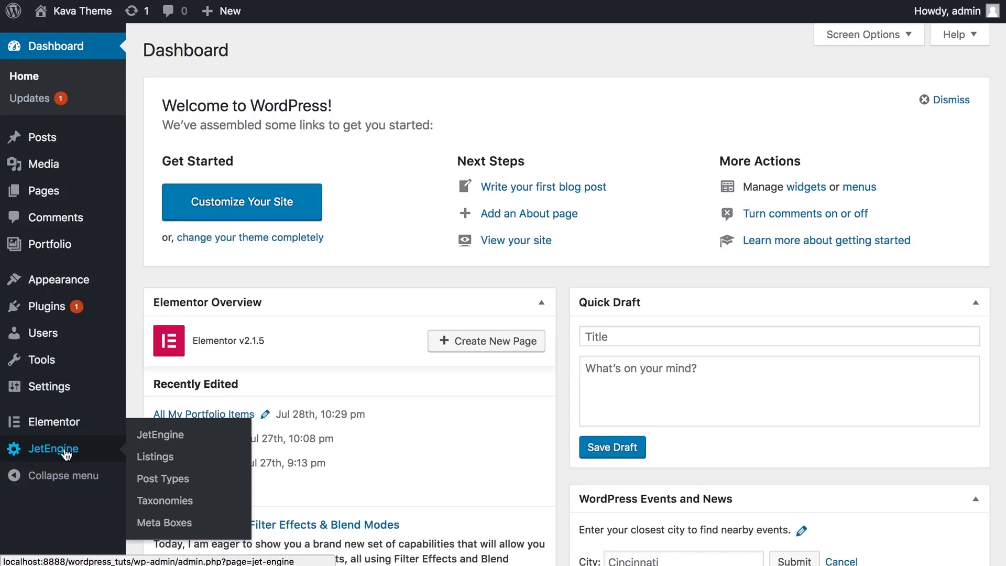
scroll(down, 3)
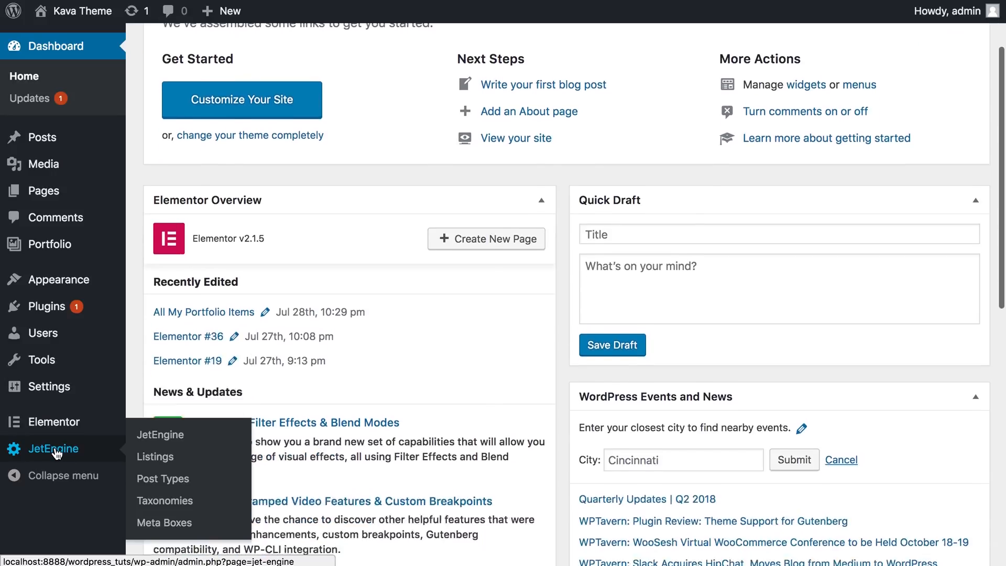
scroll(down, 3)
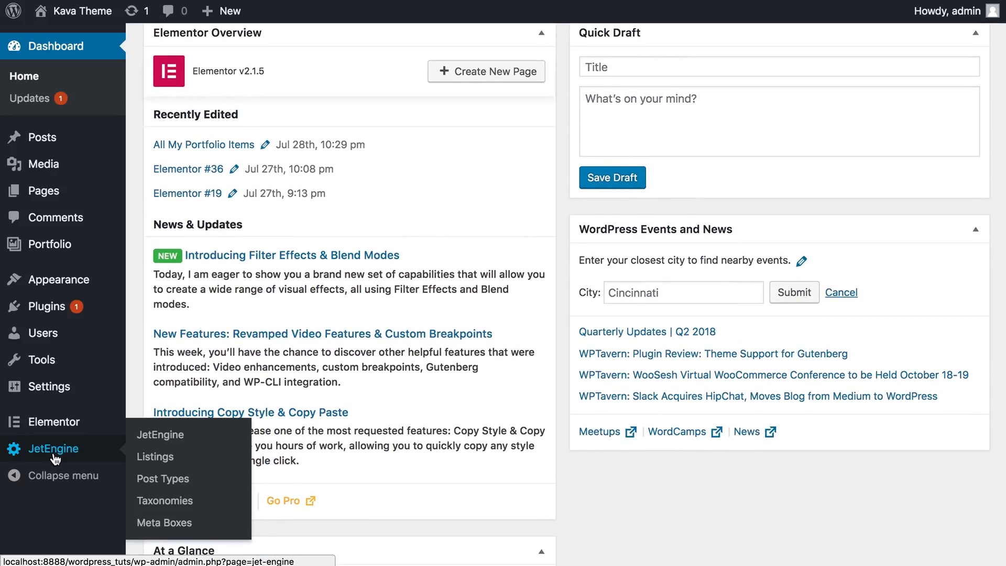
mouse_move(160, 435)
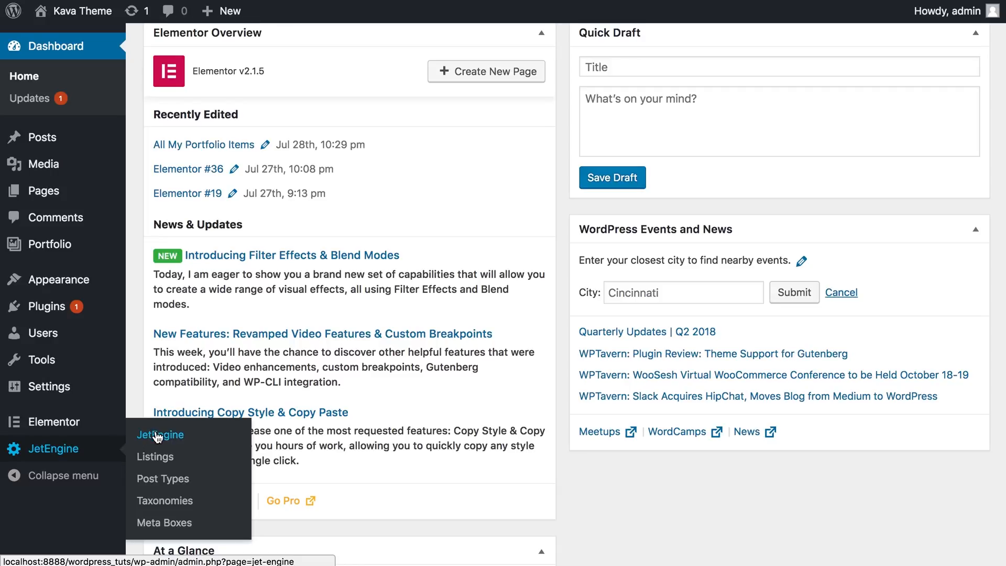
Step: Open JetEngine's Custom Taxonomies List, which shows only the Genre taxonomy
click(165, 501)
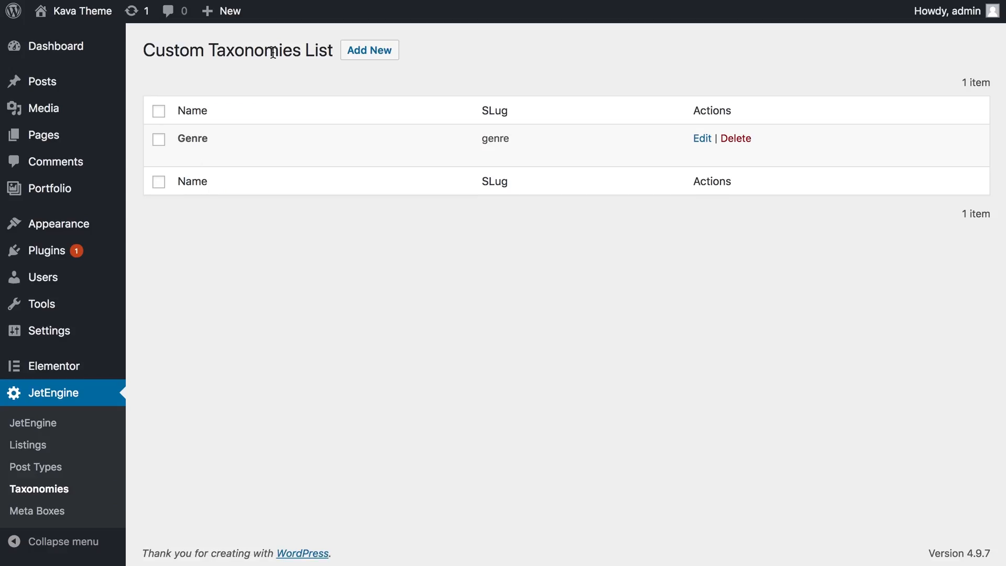
mouse_move(159, 142)
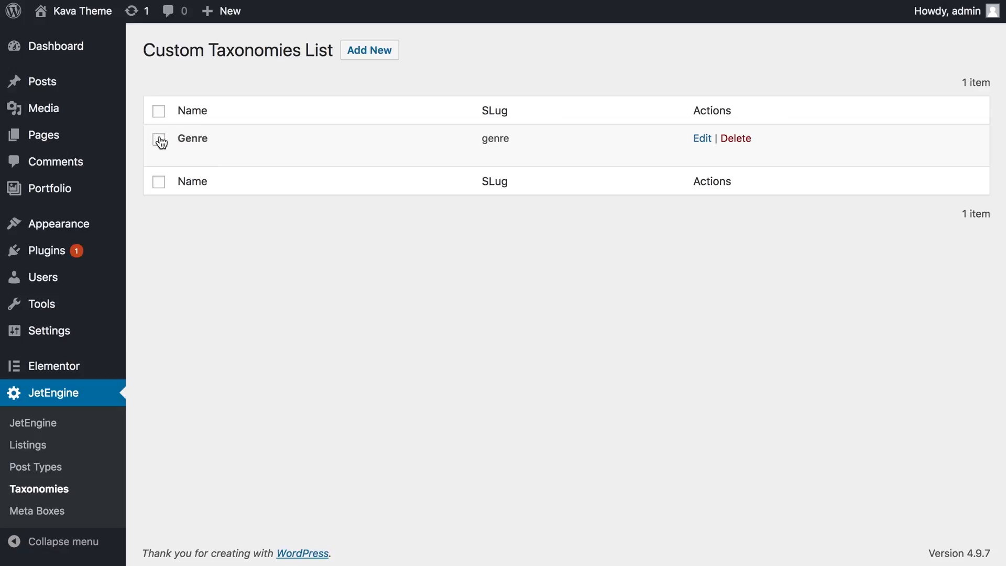
mouse_move(165, 135)
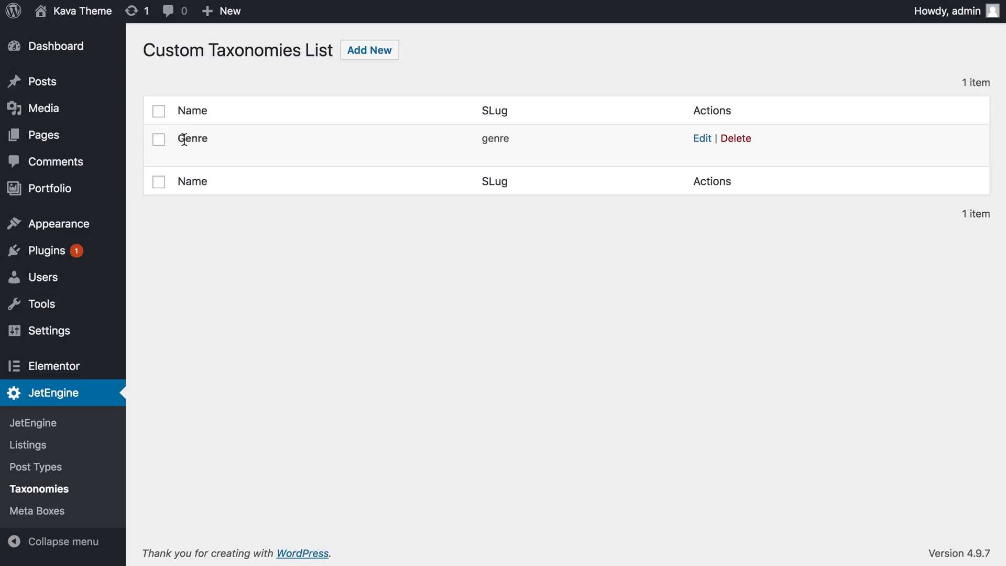
mouse_move(207, 135)
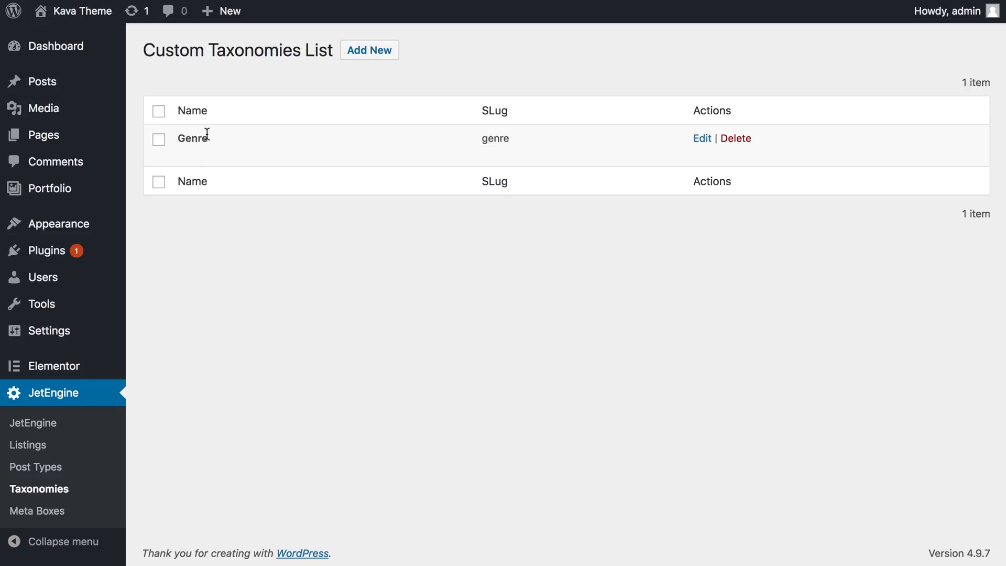
mouse_move(197, 180)
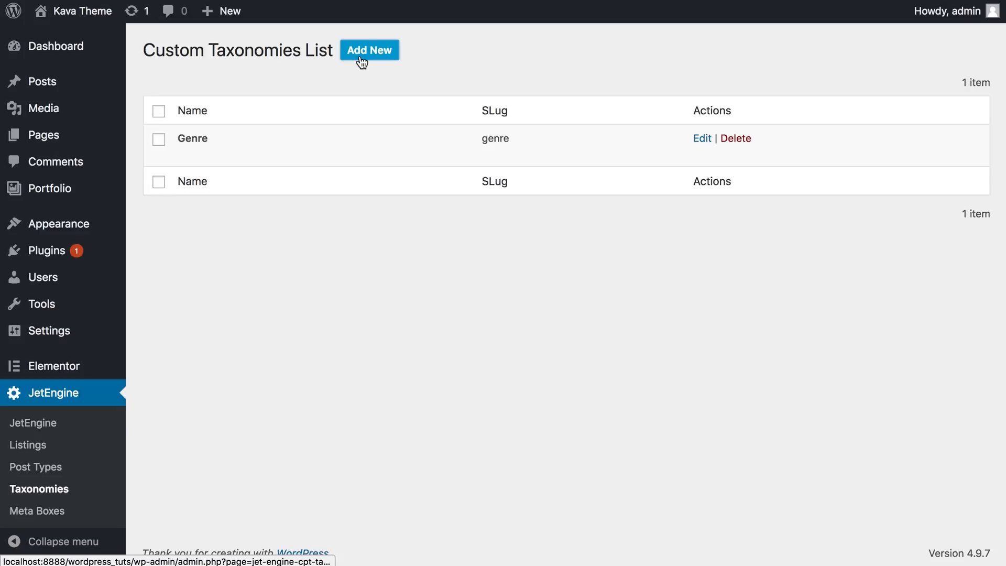
Step: Start a new JetEngine taxonomy named Topic
click(369, 50)
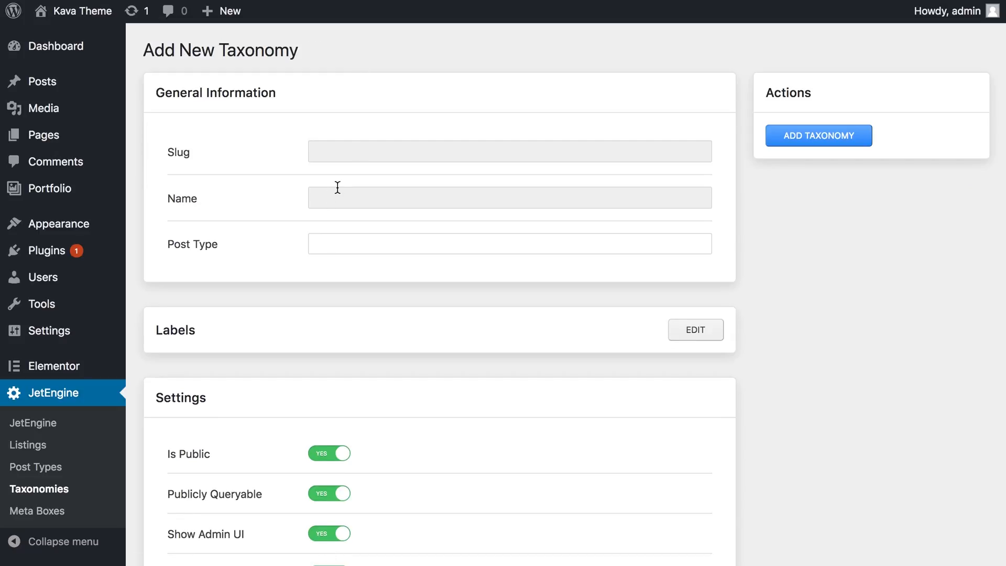
click(509, 197)
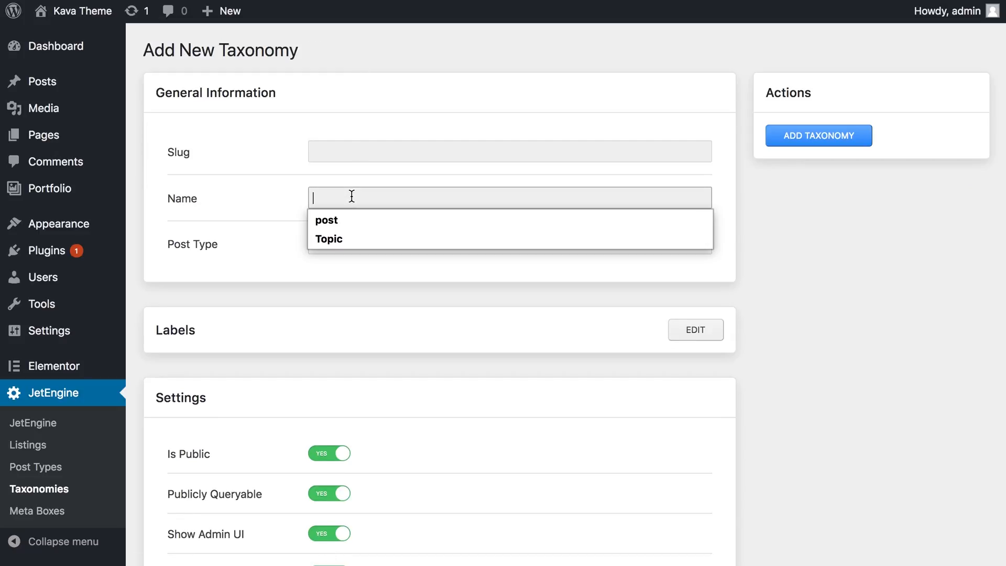
click(330, 239)
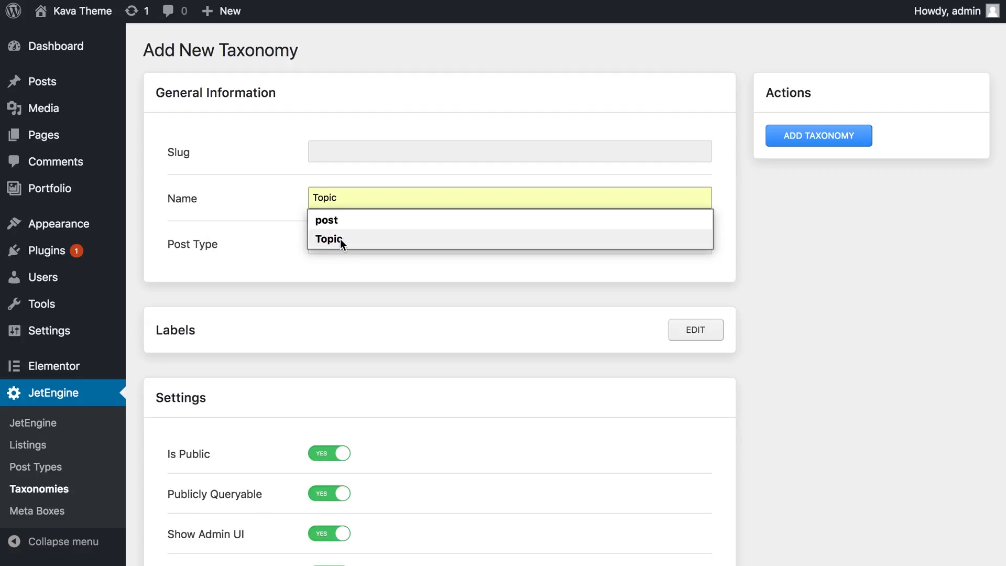
click(329, 239)
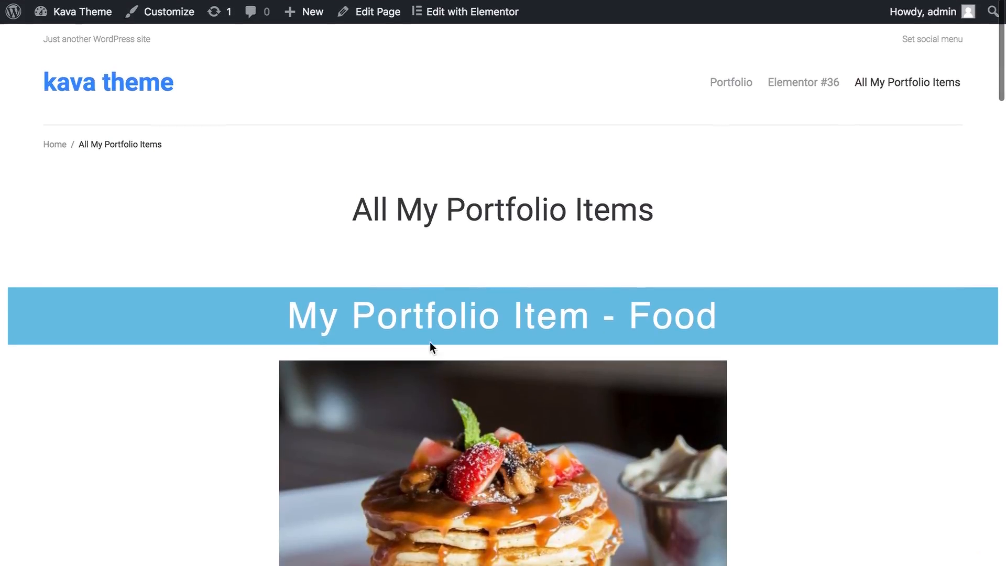
scroll(down, 3)
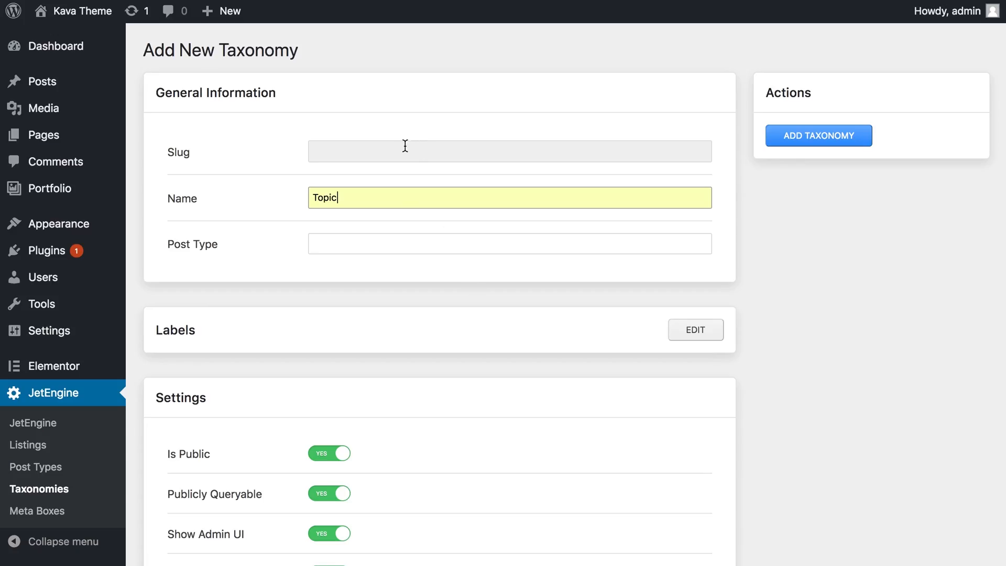
Step: Assign the Topic taxonomy only to the Portfolio post type
click(818, 136)
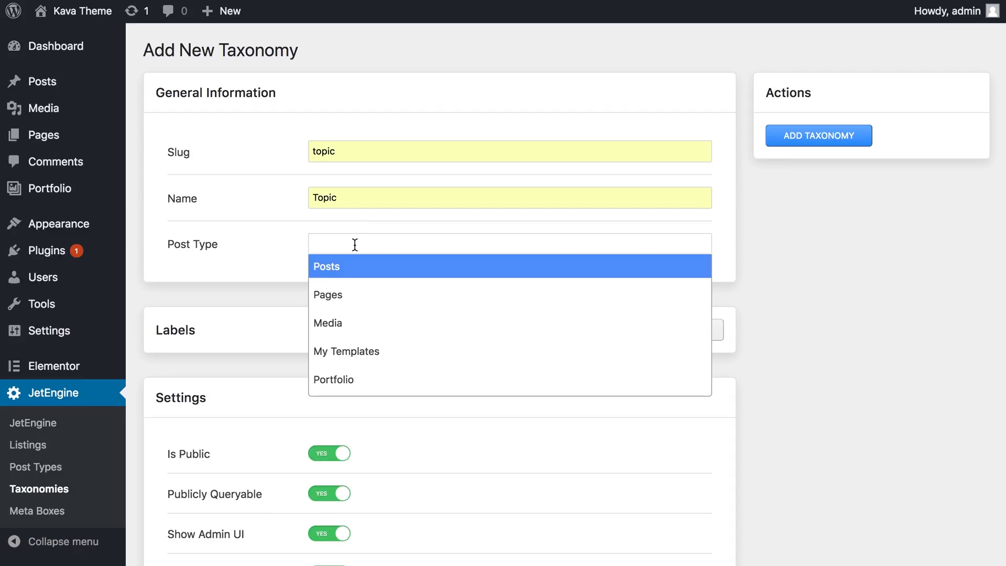
mouse_move(337, 281)
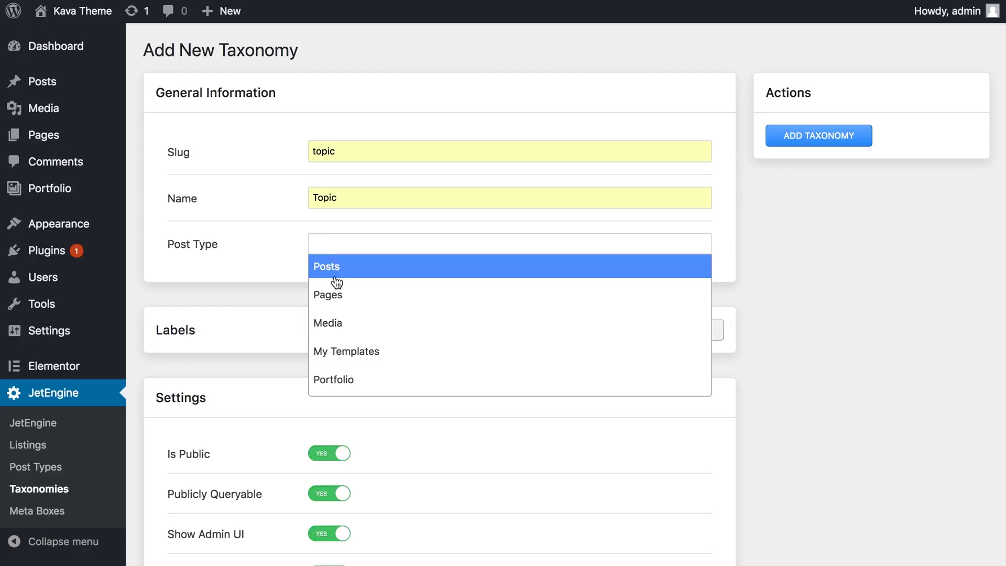
mouse_move(345, 278)
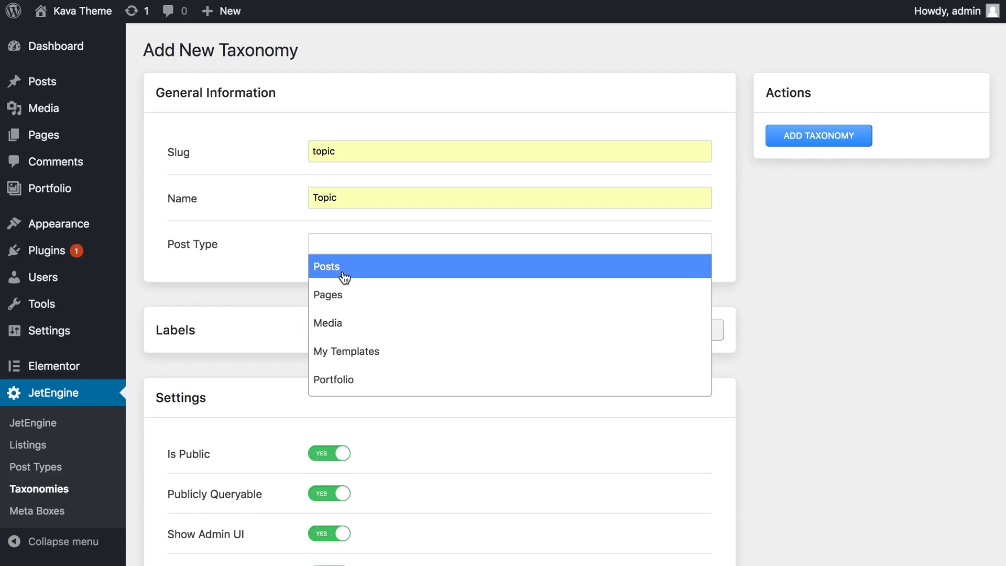
mouse_move(341, 379)
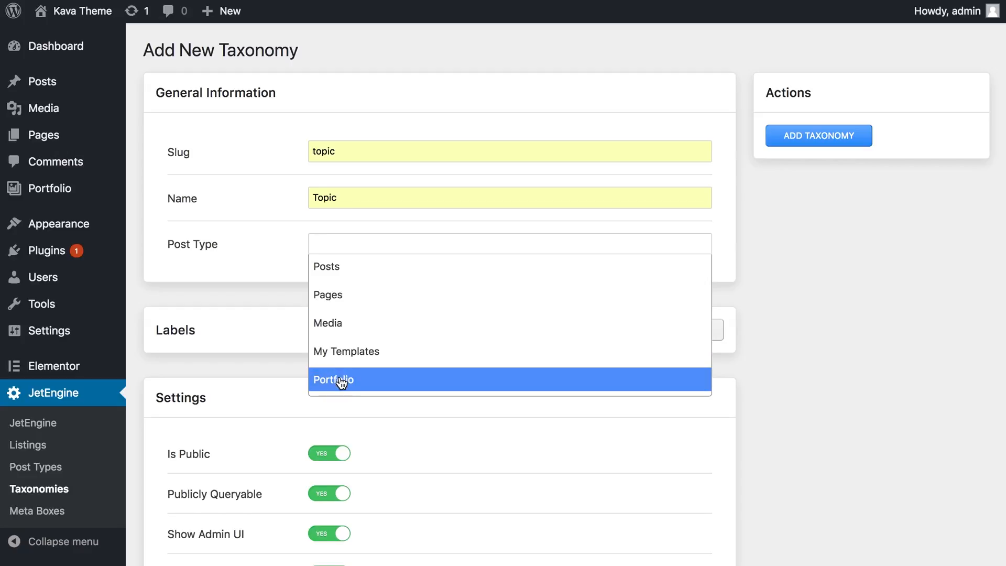
mouse_move(341, 324)
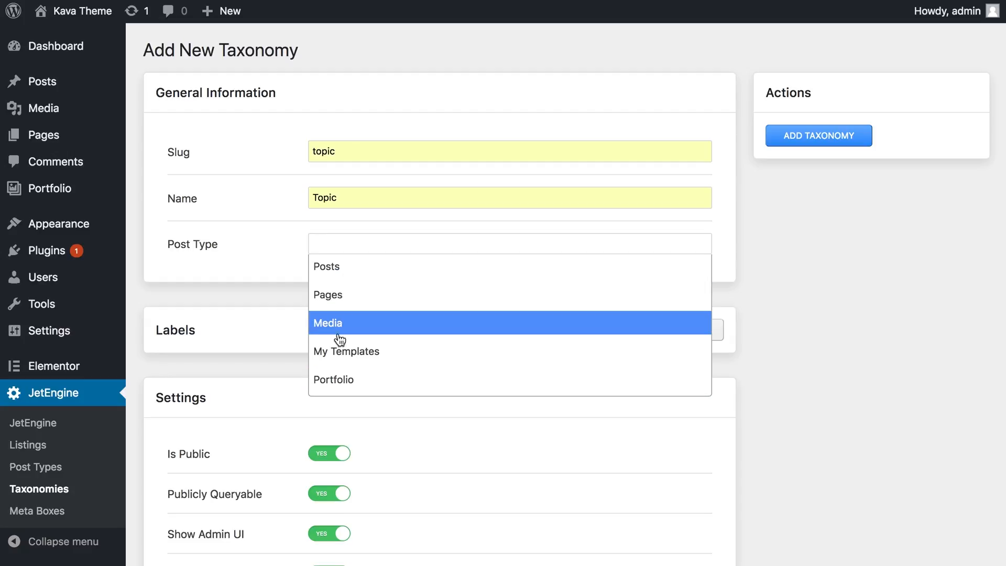
mouse_move(349, 380)
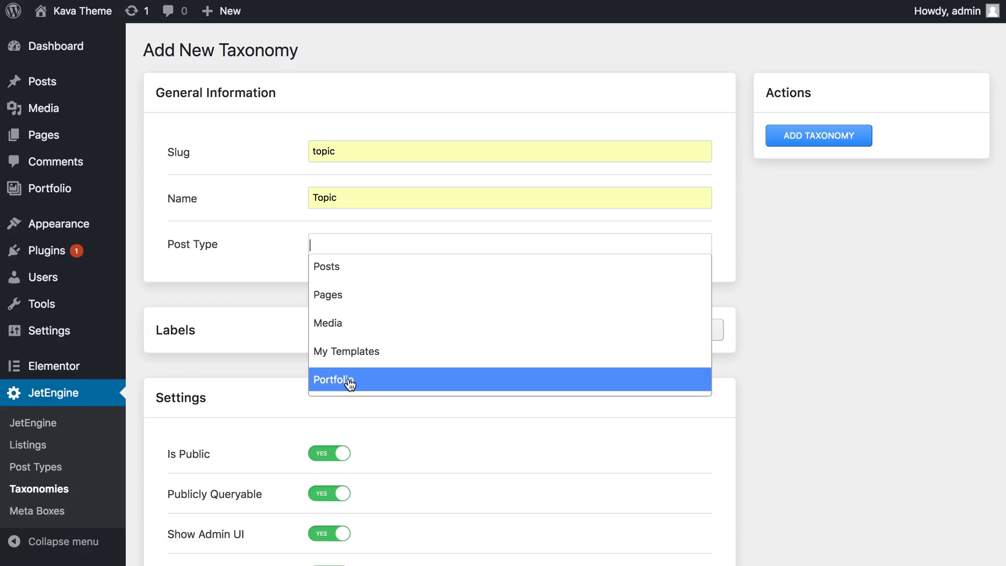
click(334, 379)
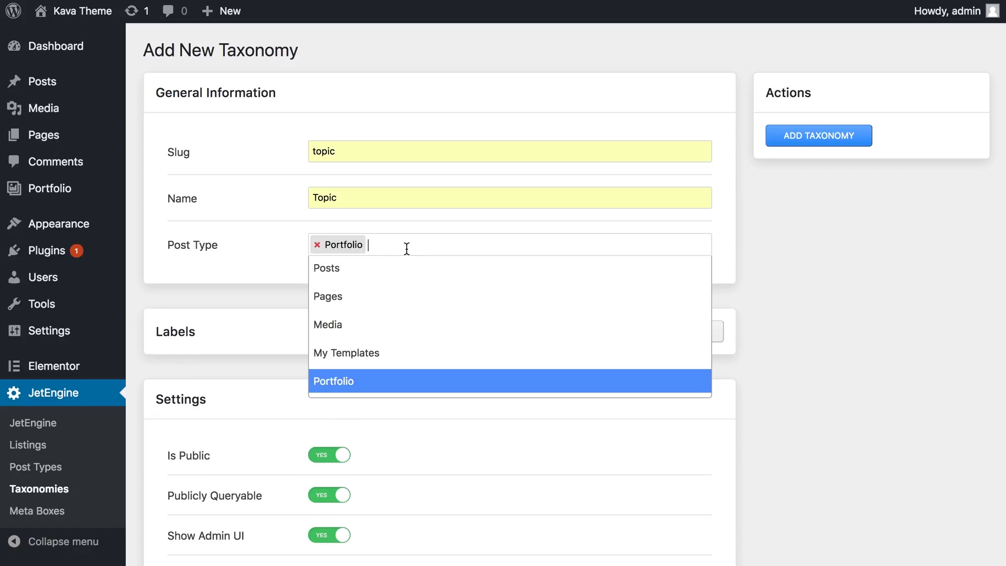
mouse_move(346, 274)
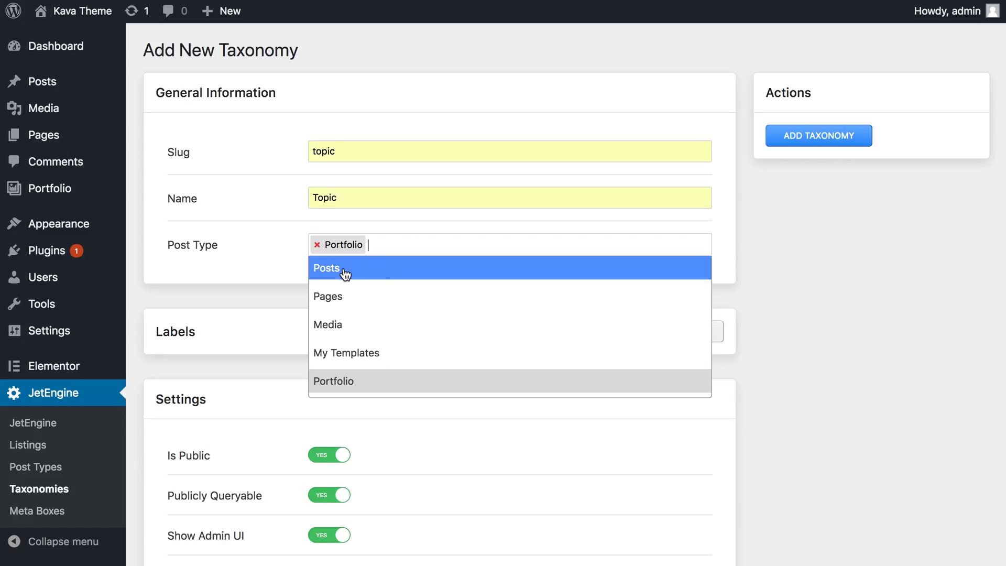
click(326, 268)
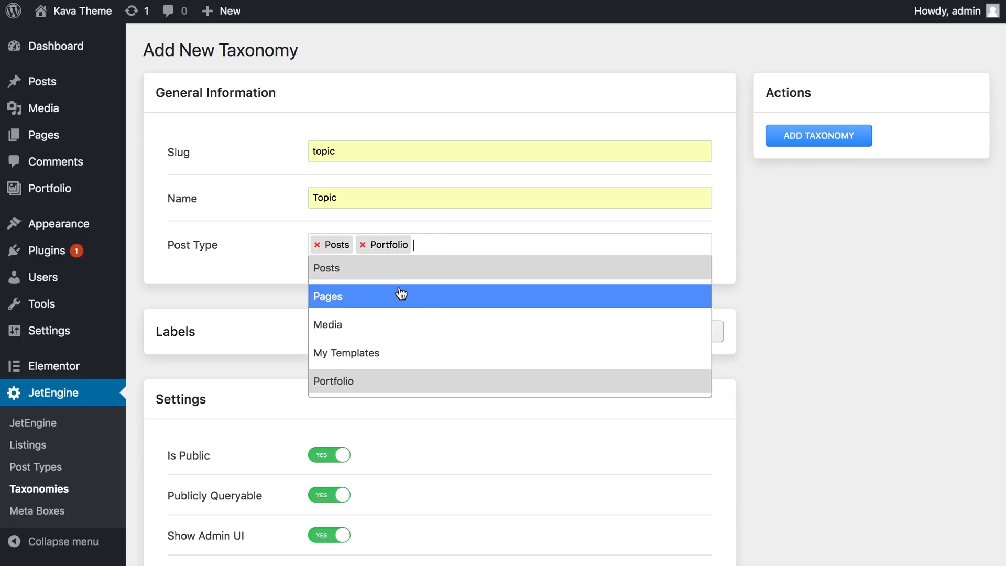
click(329, 296)
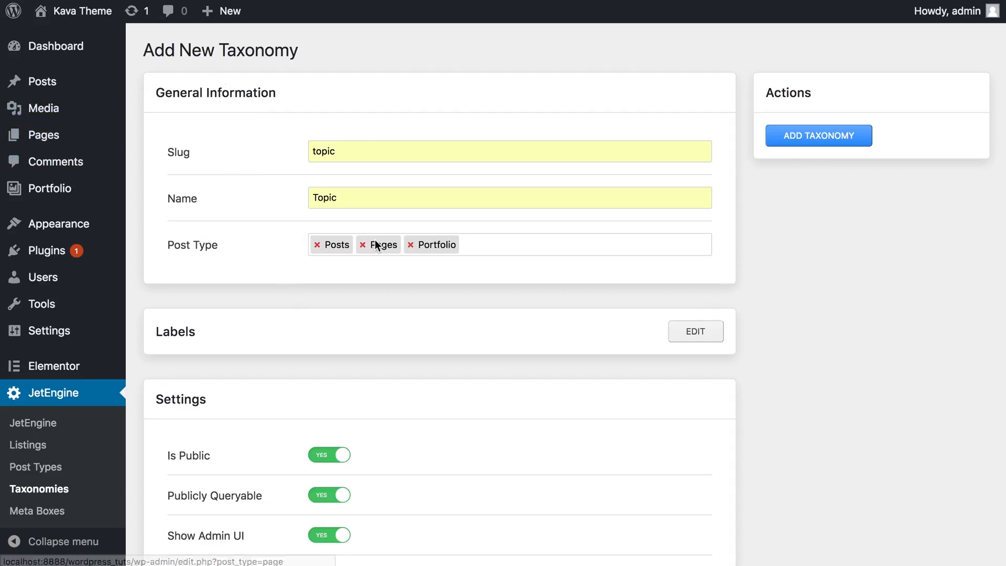
click(317, 244)
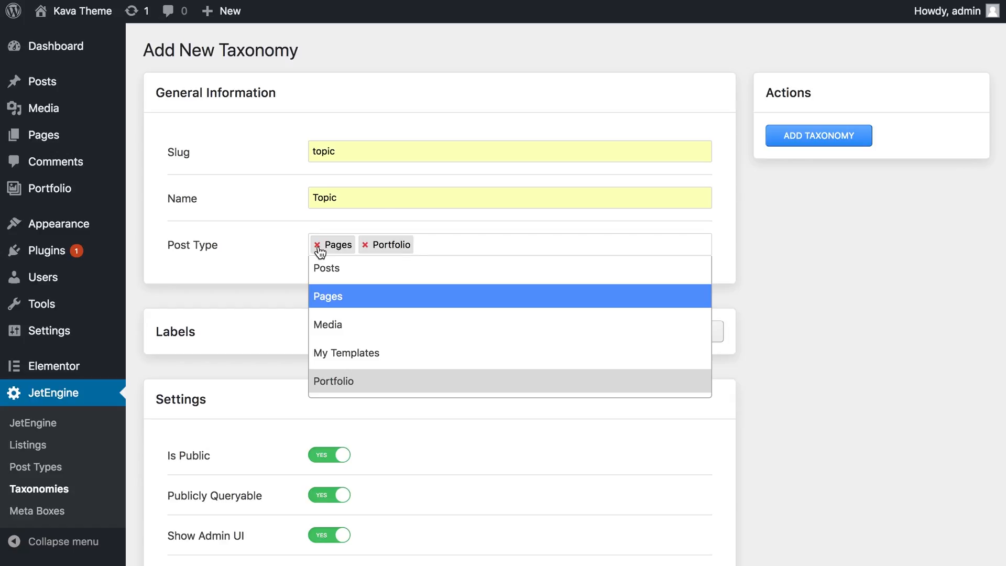
click(319, 245)
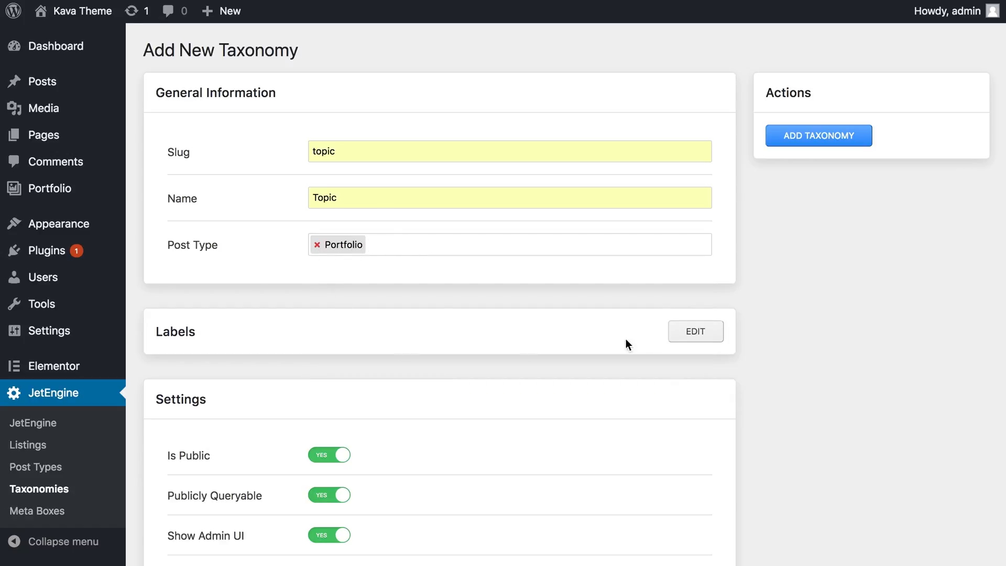
scroll(down, 3)
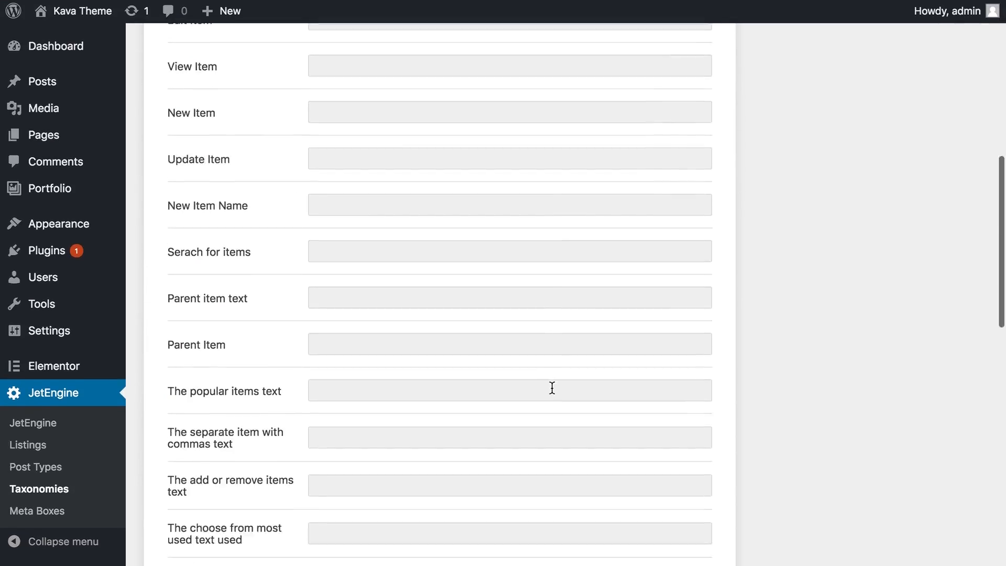
scroll(up, 3)
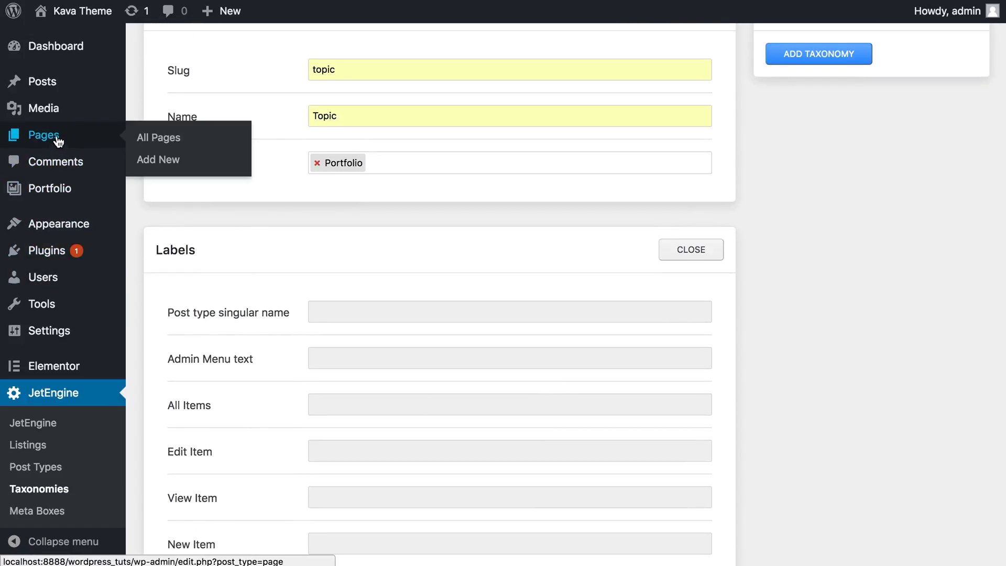
mouse_move(108, 141)
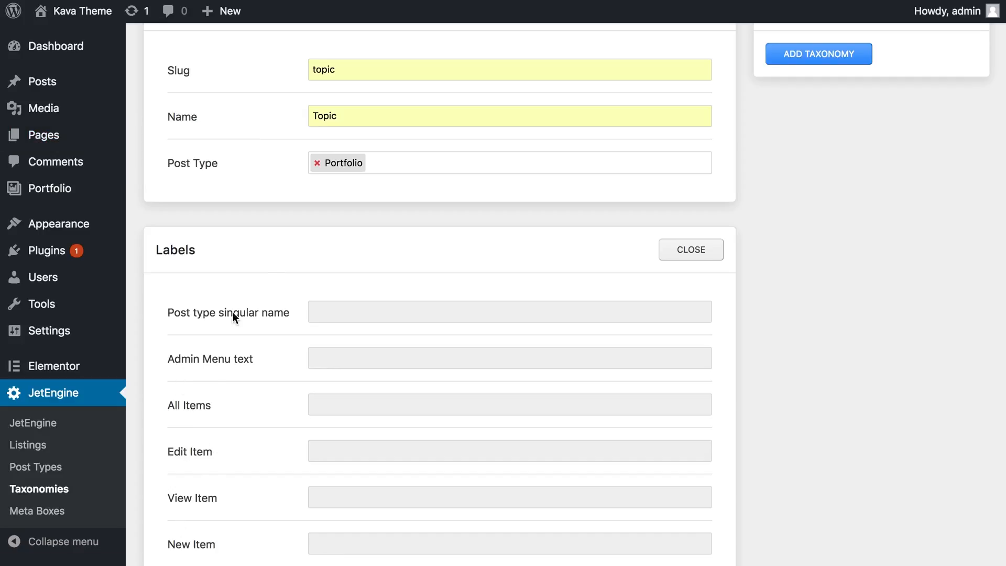
click(691, 249)
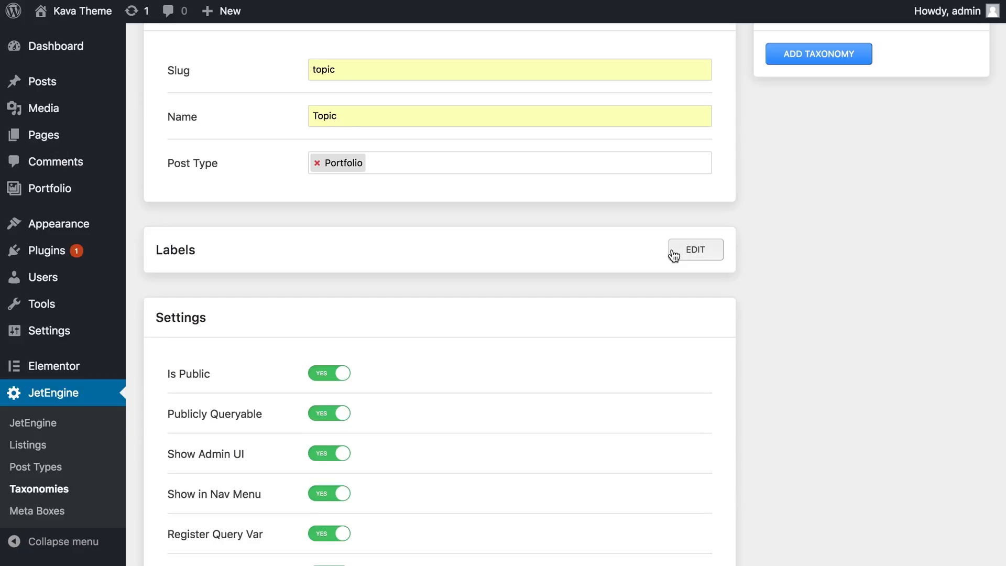
scroll(down, 3)
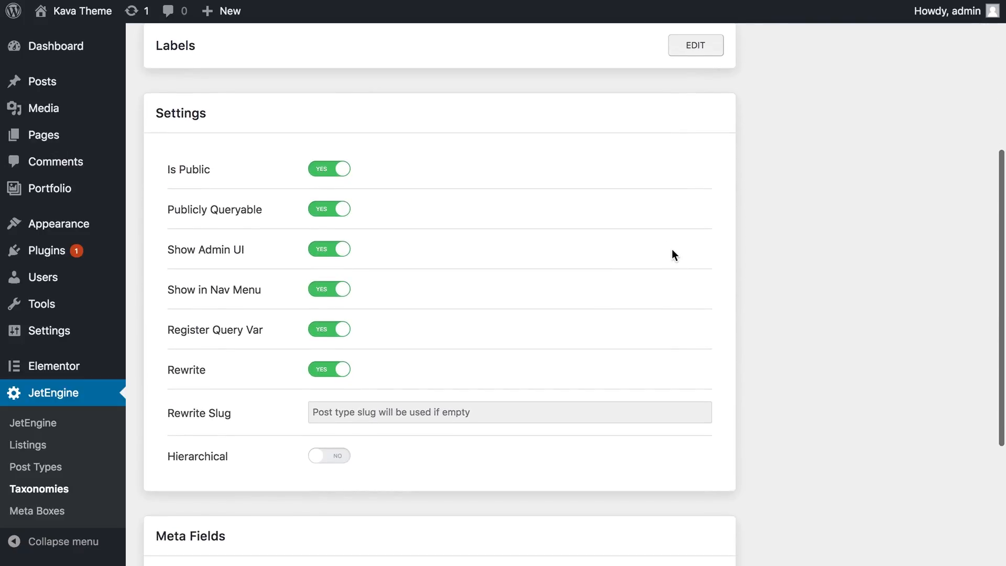
mouse_move(183, 165)
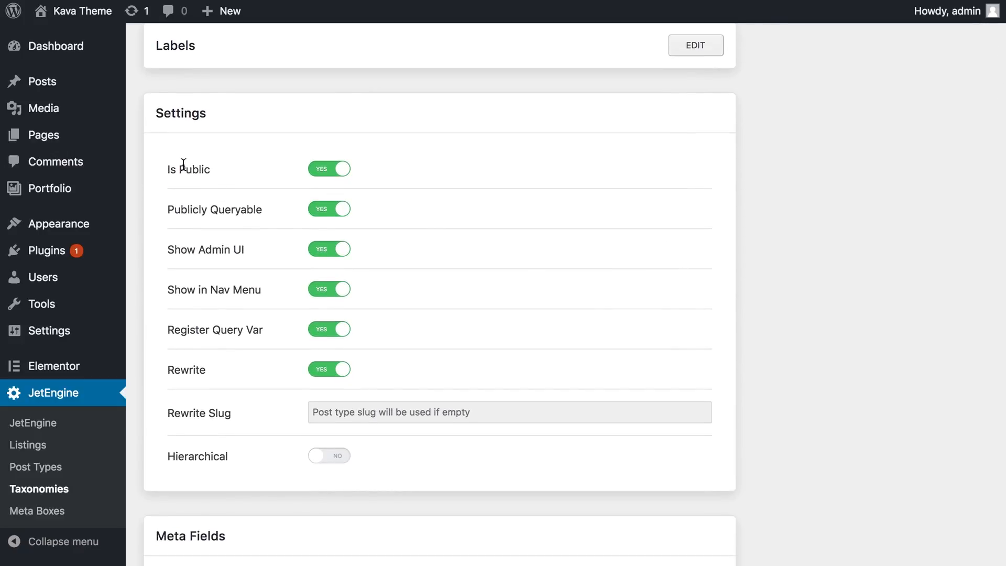
mouse_move(195, 168)
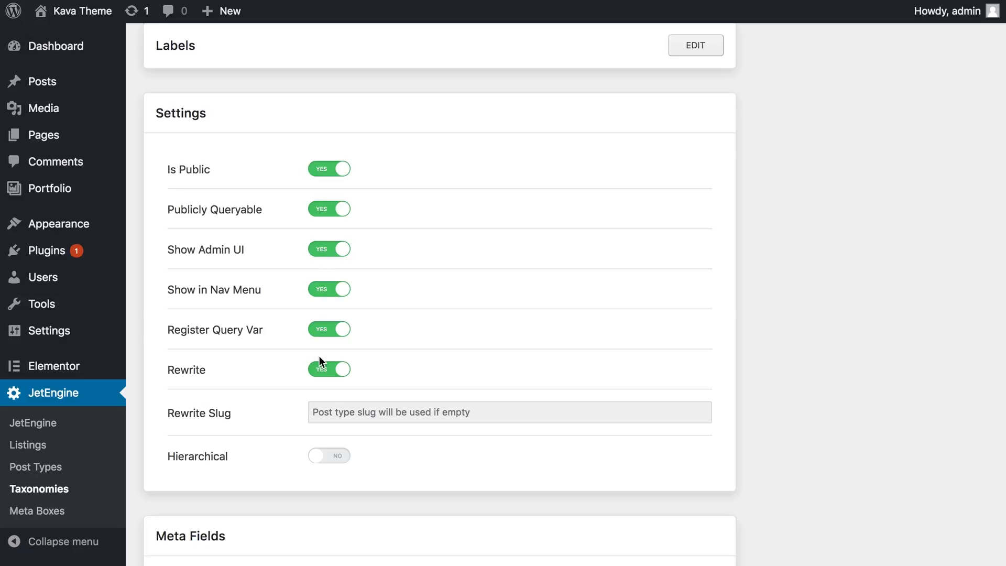
mouse_move(386, 178)
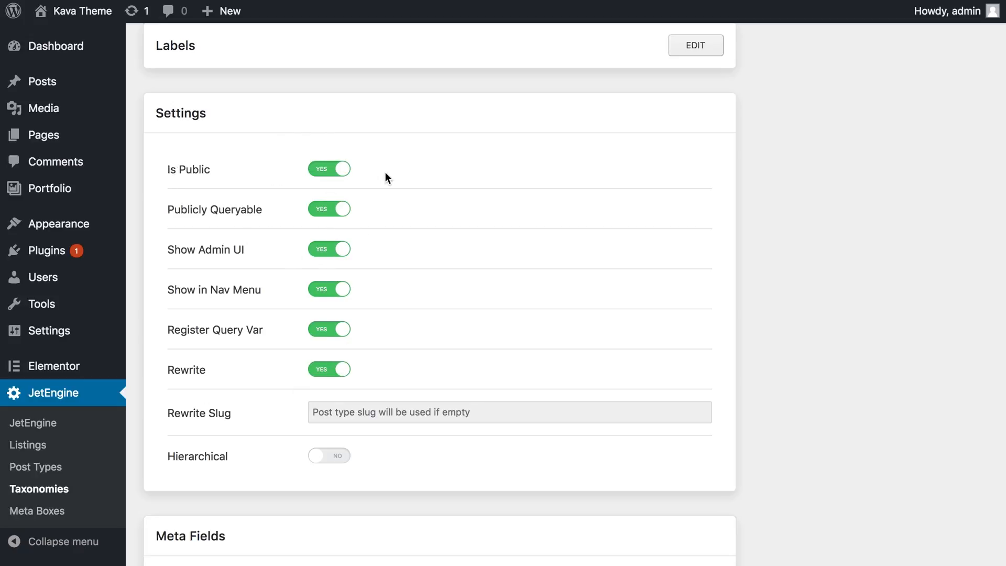
mouse_move(189, 183)
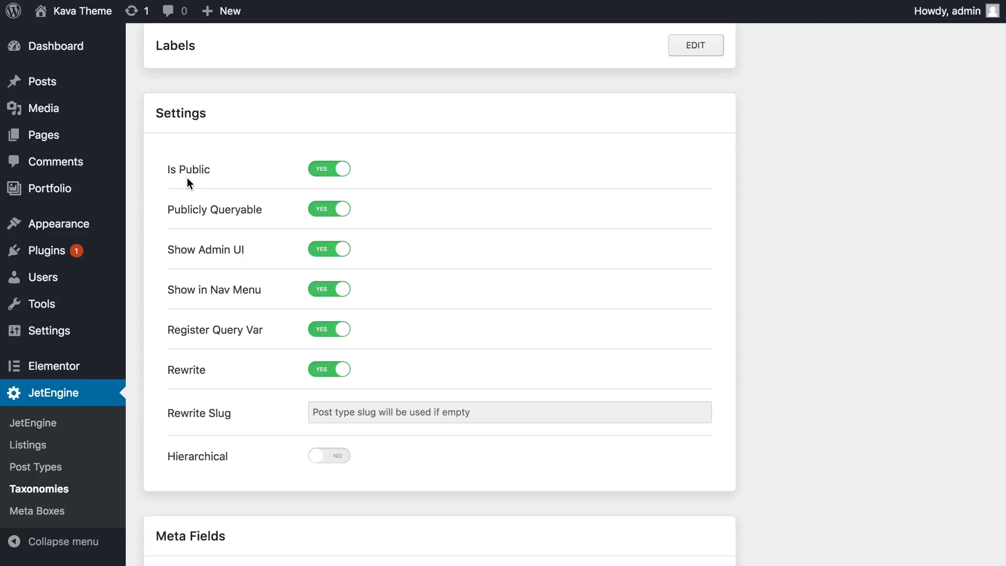
mouse_move(298, 177)
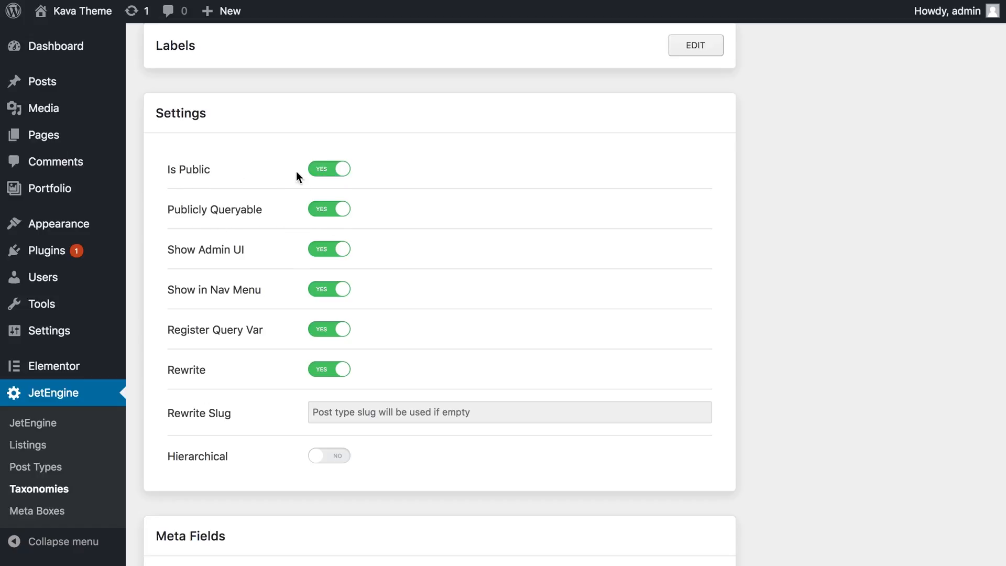
mouse_move(56, 161)
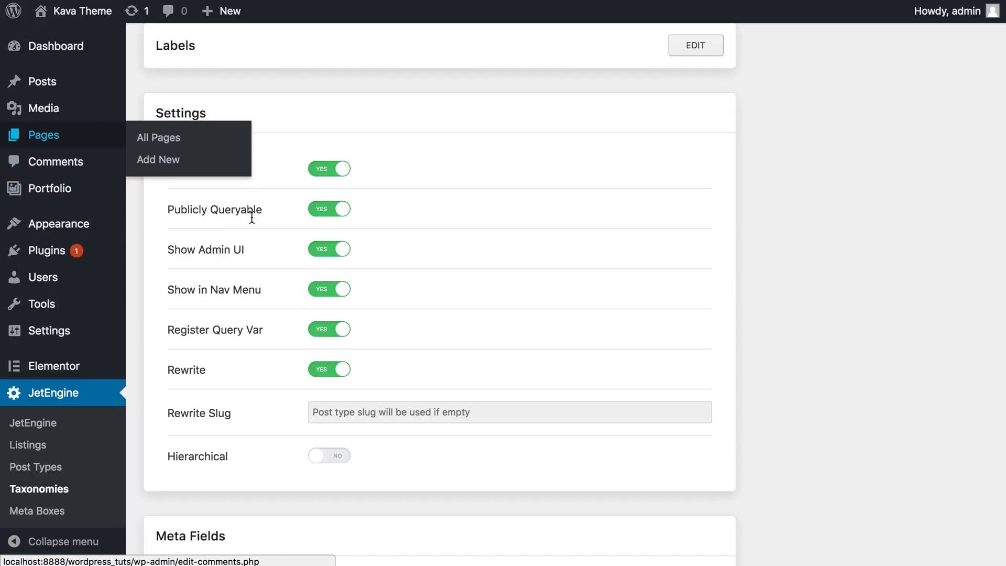
Step: Switch the Topic taxonomy's Hierarchical setting to YES
scroll(down, 3)
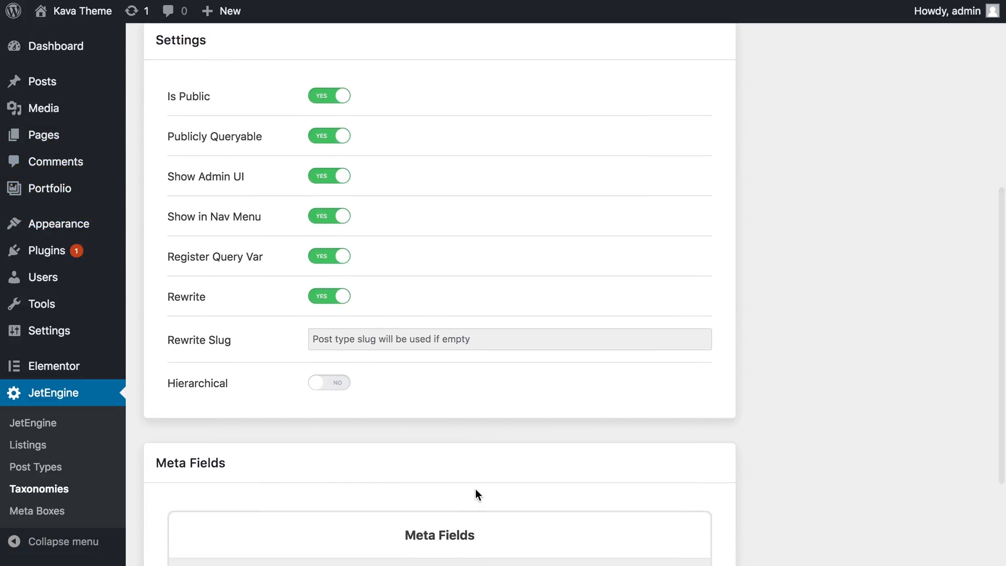
scroll(down, 3)
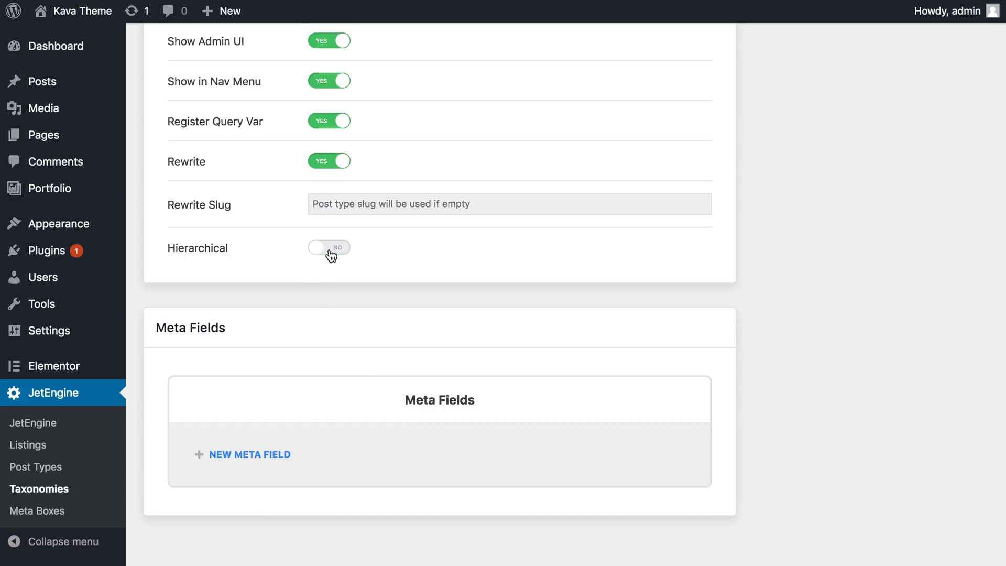
click(329, 247)
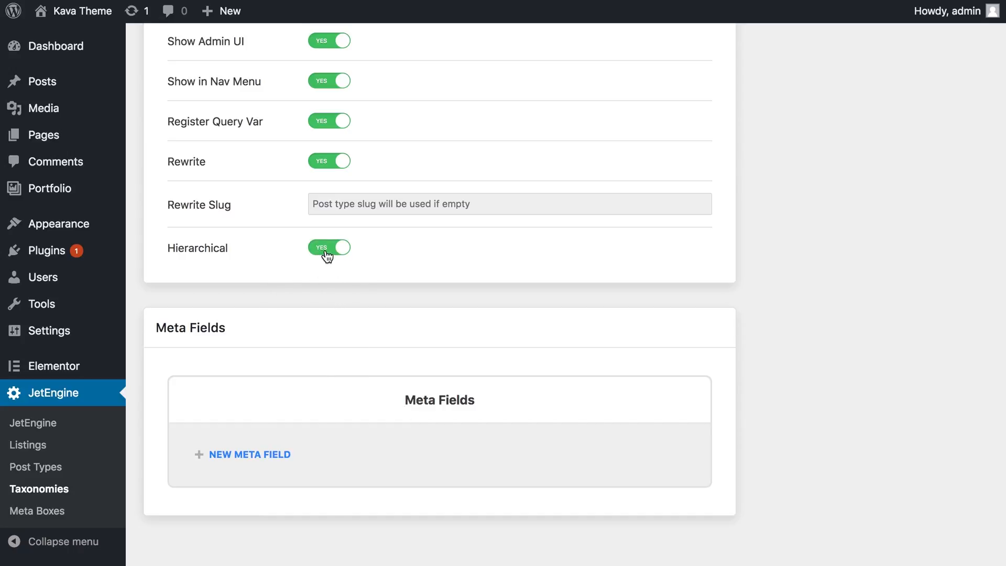
scroll(down, 3)
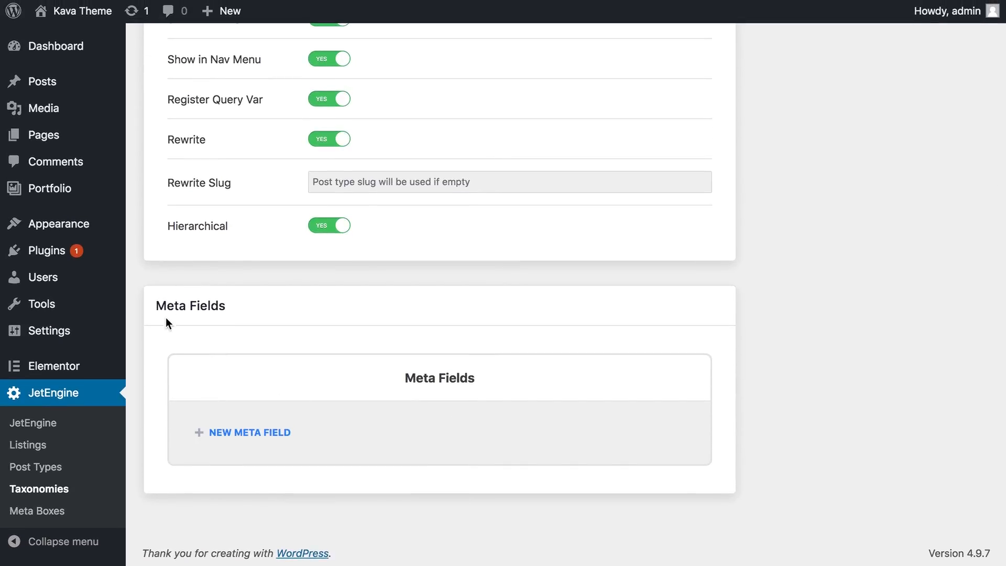
Step: Add a Skill radio meta field with options Beginner, Experienced and Pro
click(250, 431)
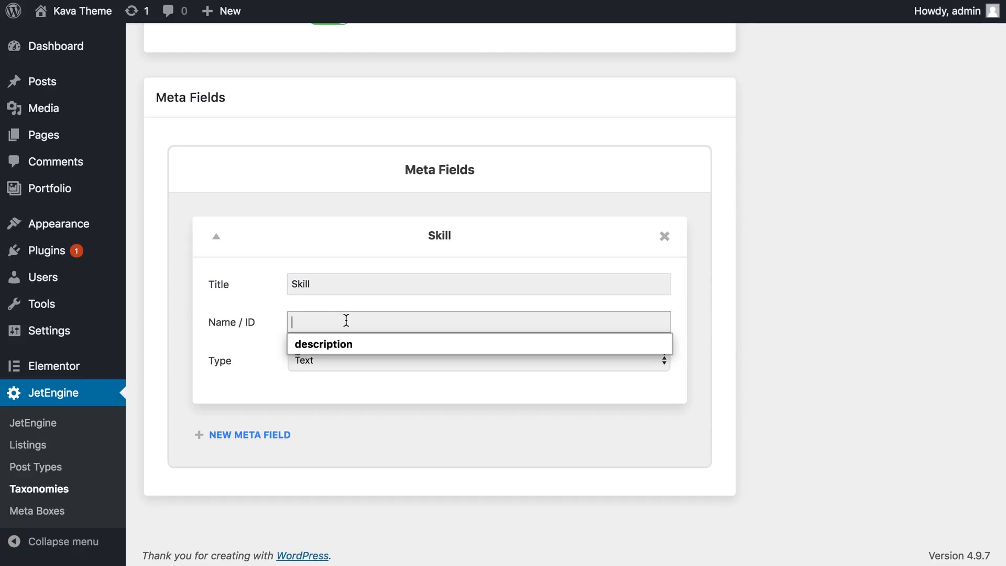
text(skill)
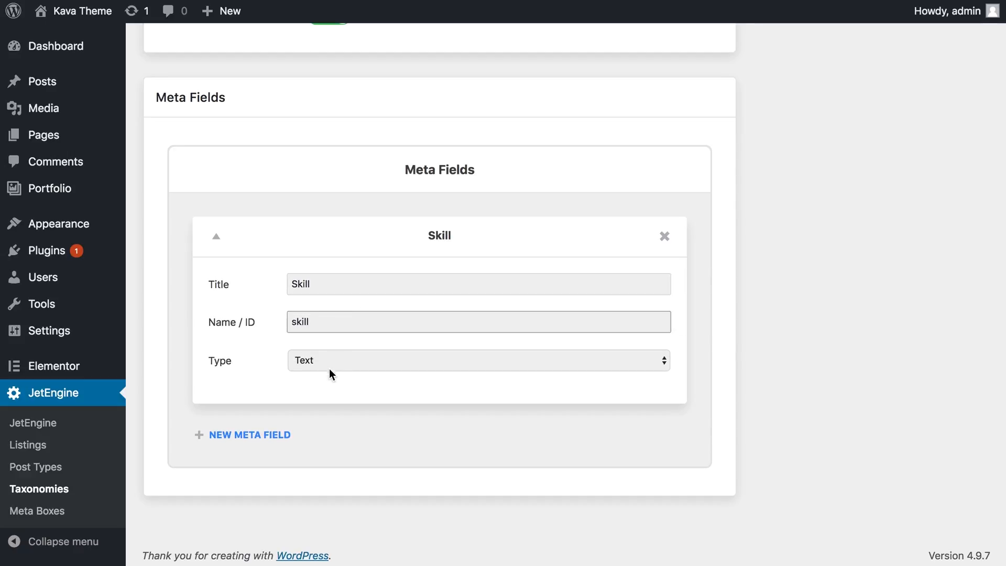
click(477, 360)
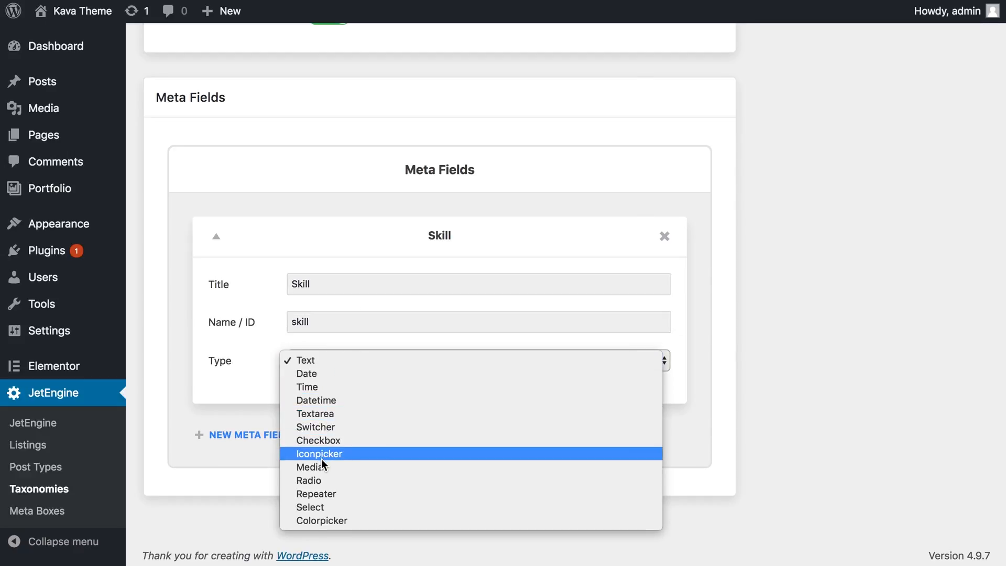
mouse_move(311, 481)
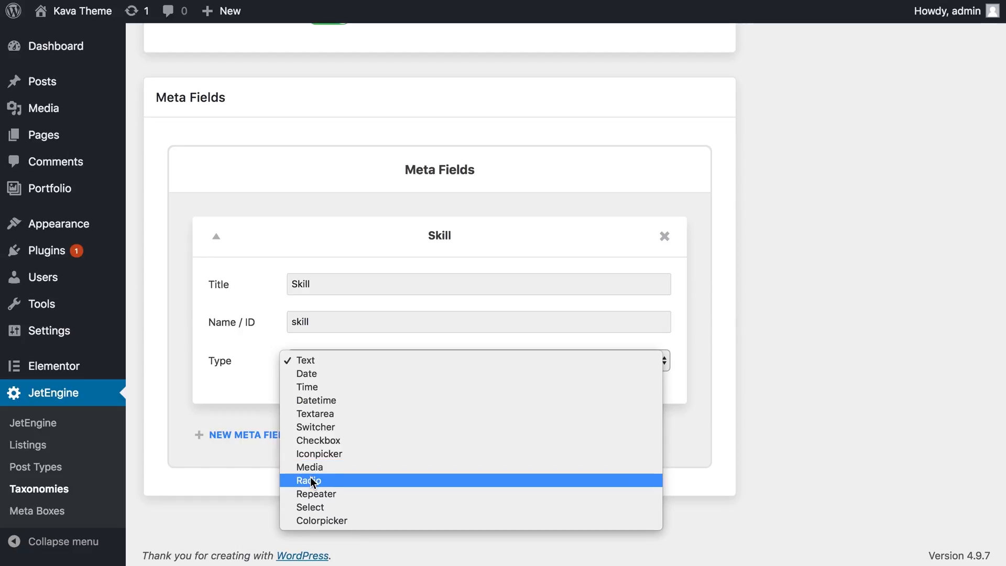
click(309, 480)
text(#)
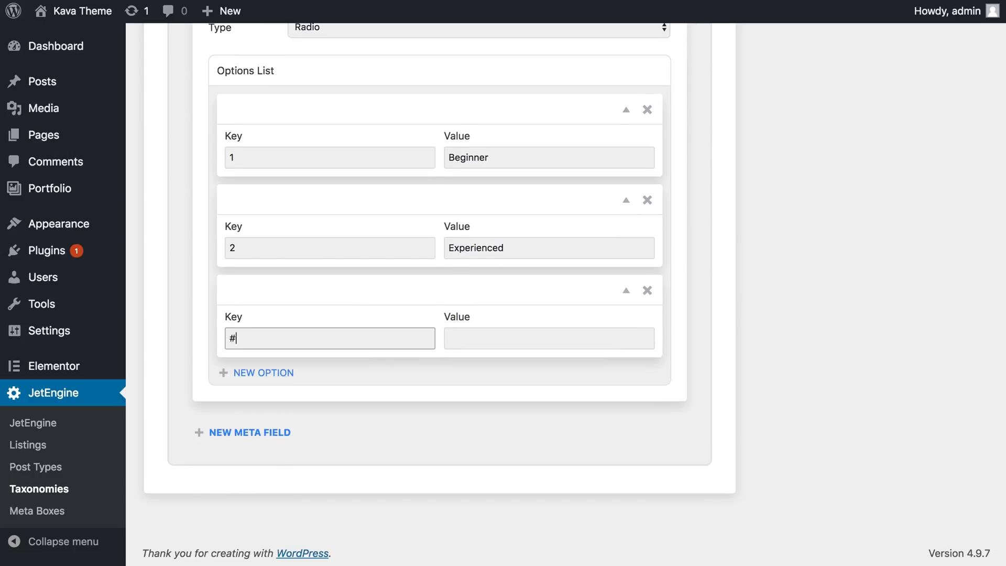
scroll(up, 3)
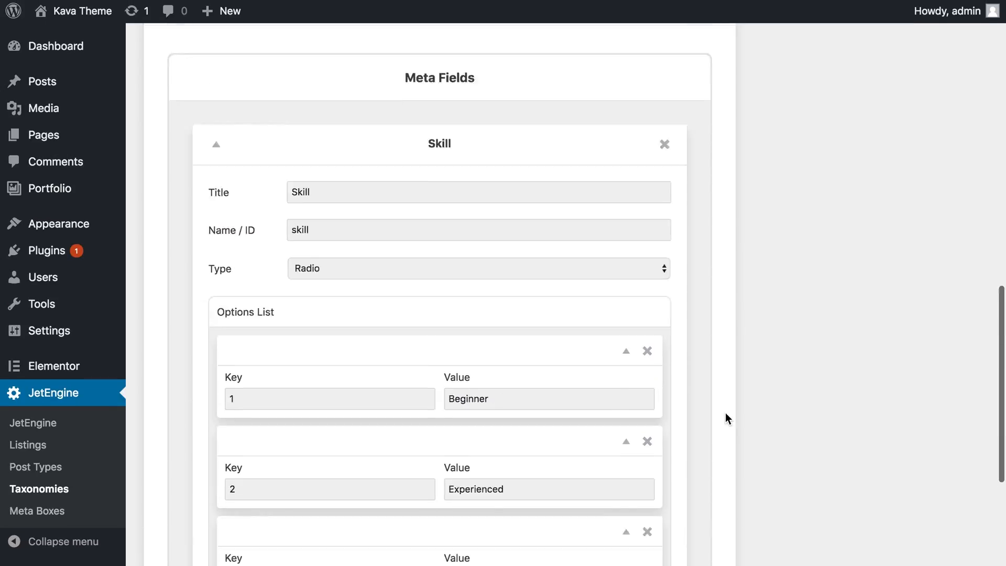
scroll(down, 3)
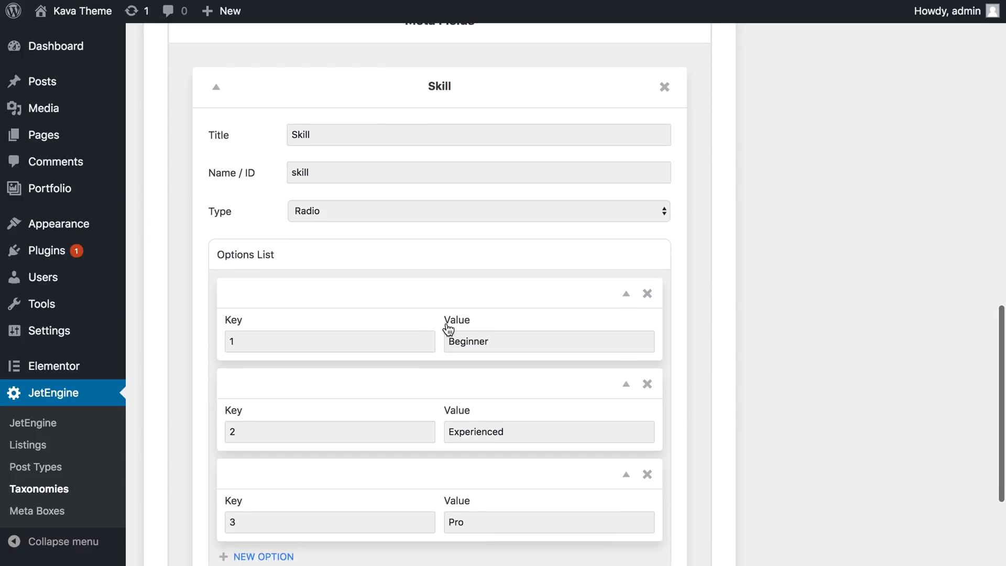
mouse_move(563, 300)
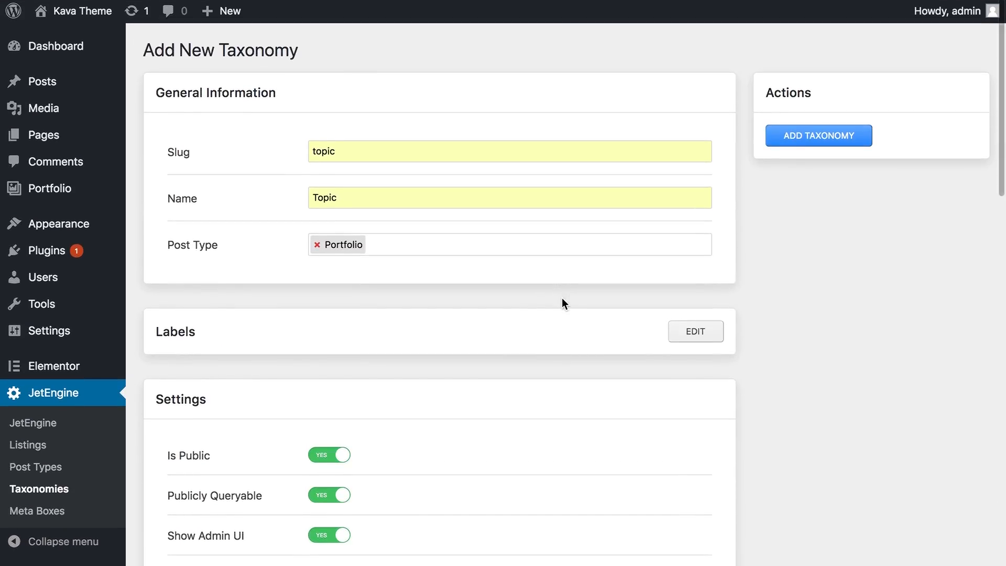
mouse_move(736, 150)
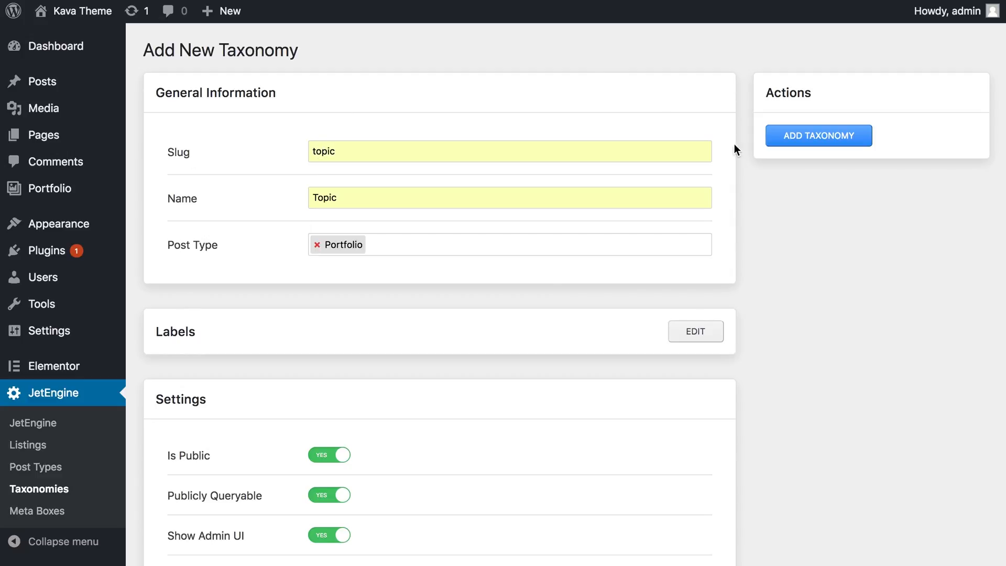
Step: Save the Topic taxonomy with Add Taxonomy, getting the 'New taxonomy created!' confirmation
click(818, 135)
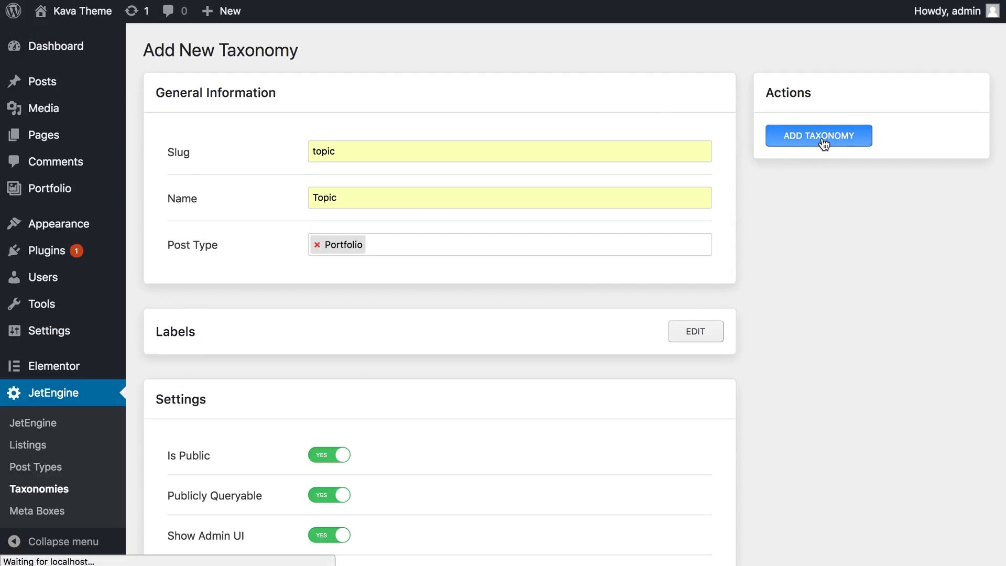
click(818, 136)
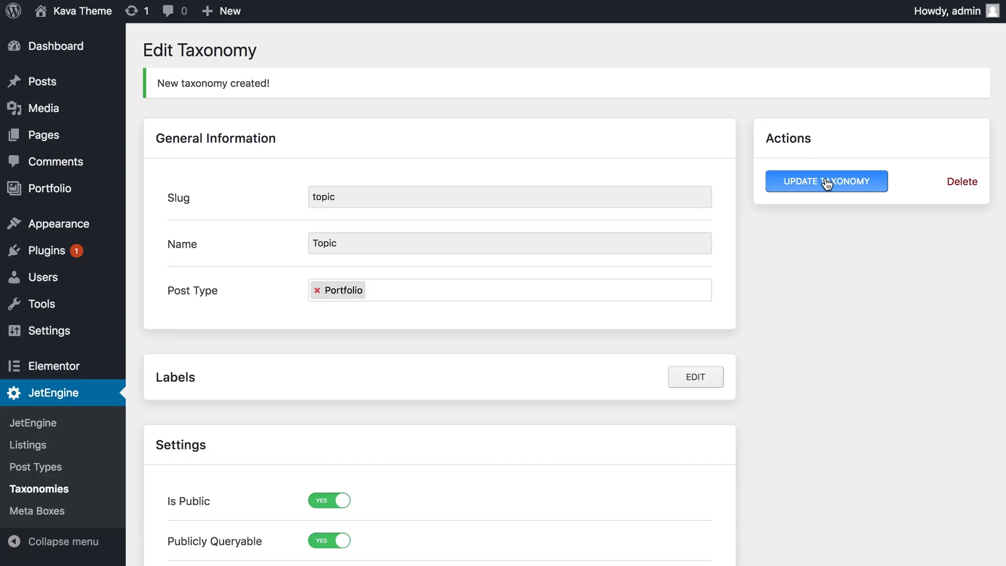
mouse_move(414, 225)
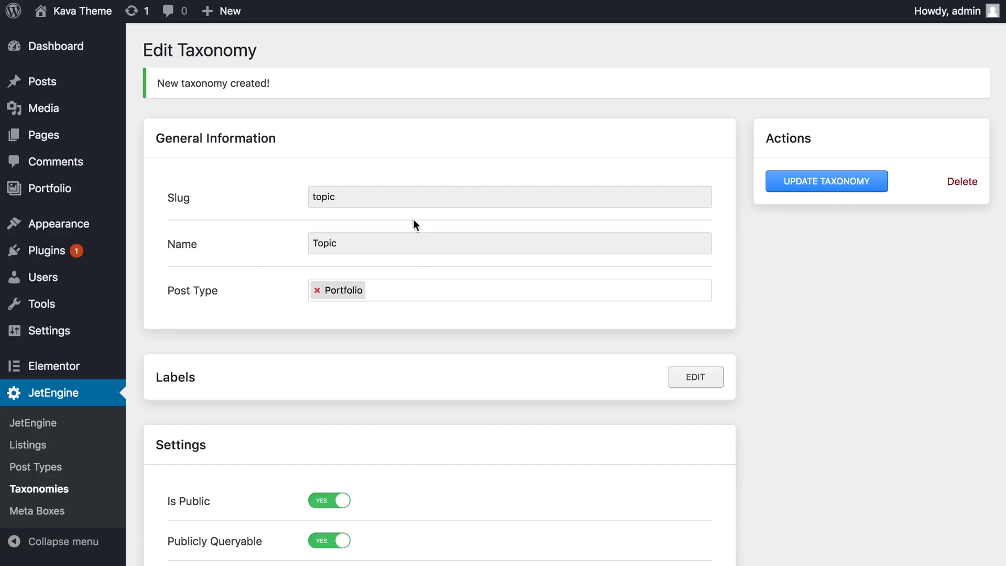
mouse_move(475, 254)
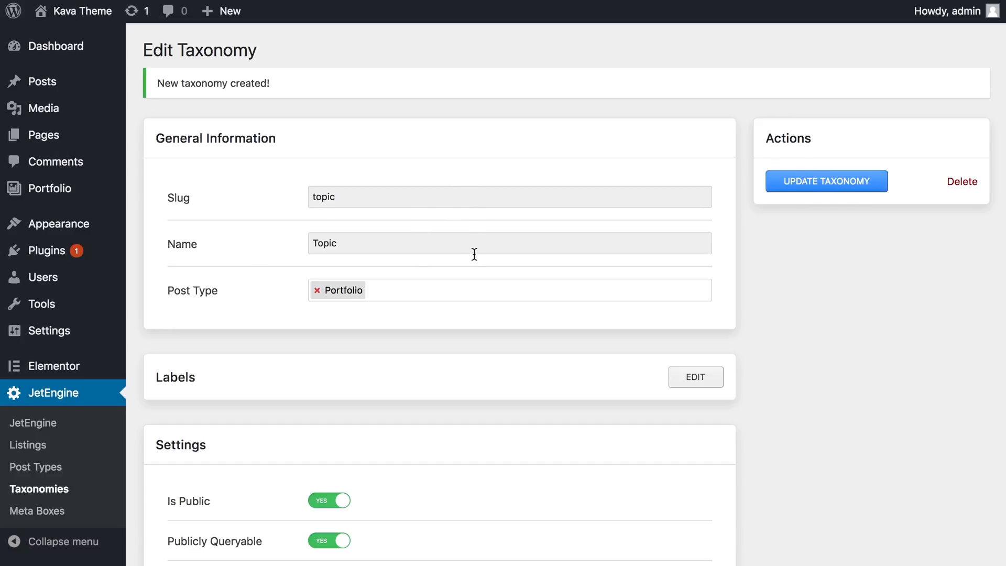
mouse_move(351, 71)
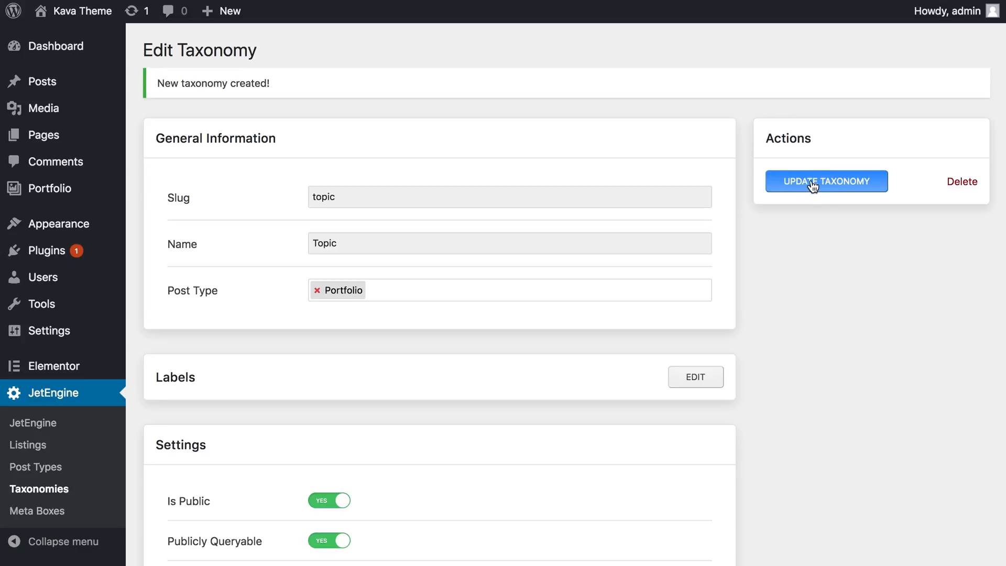
mouse_move(40, 488)
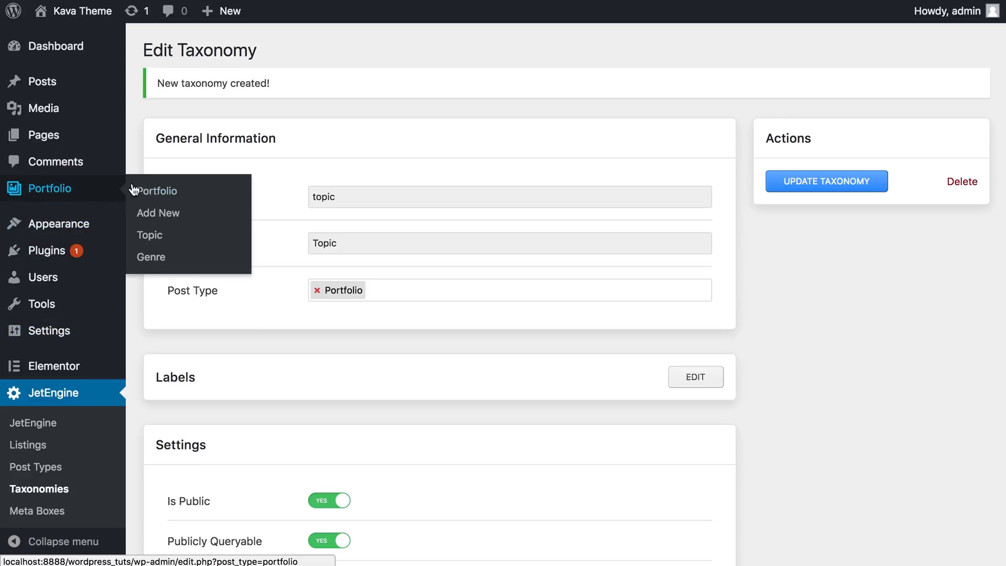
mouse_move(150, 235)
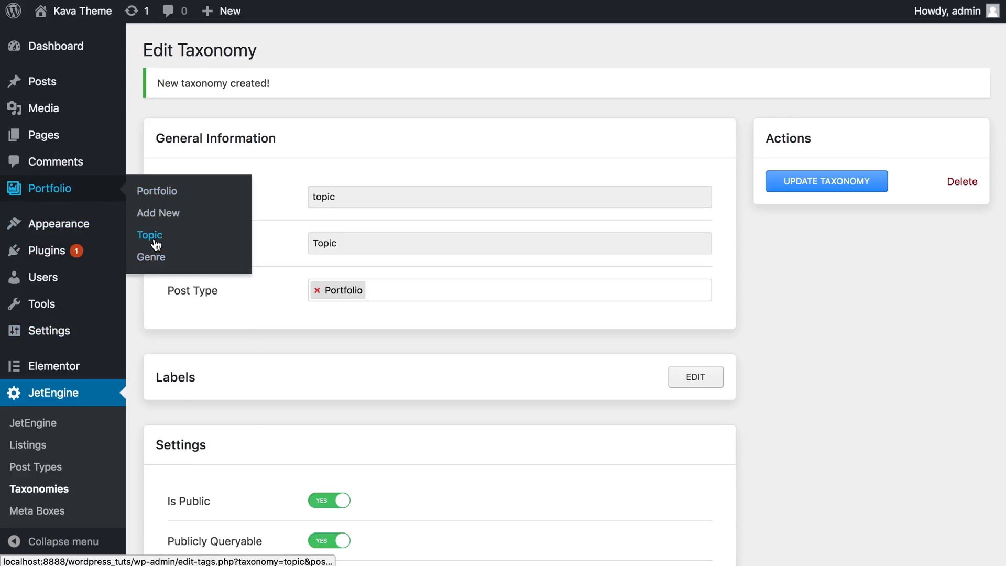
mouse_move(151, 257)
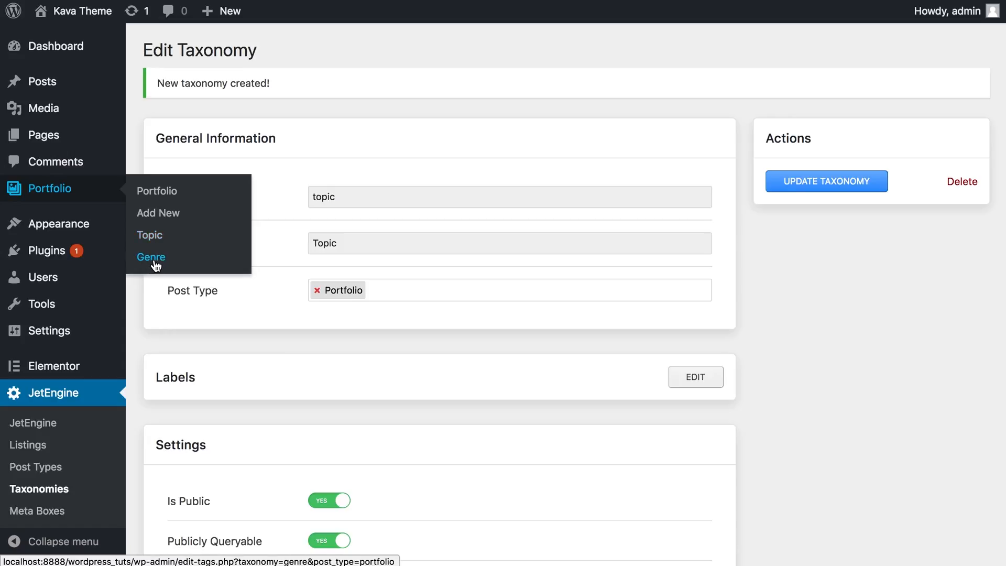
mouse_move(157, 263)
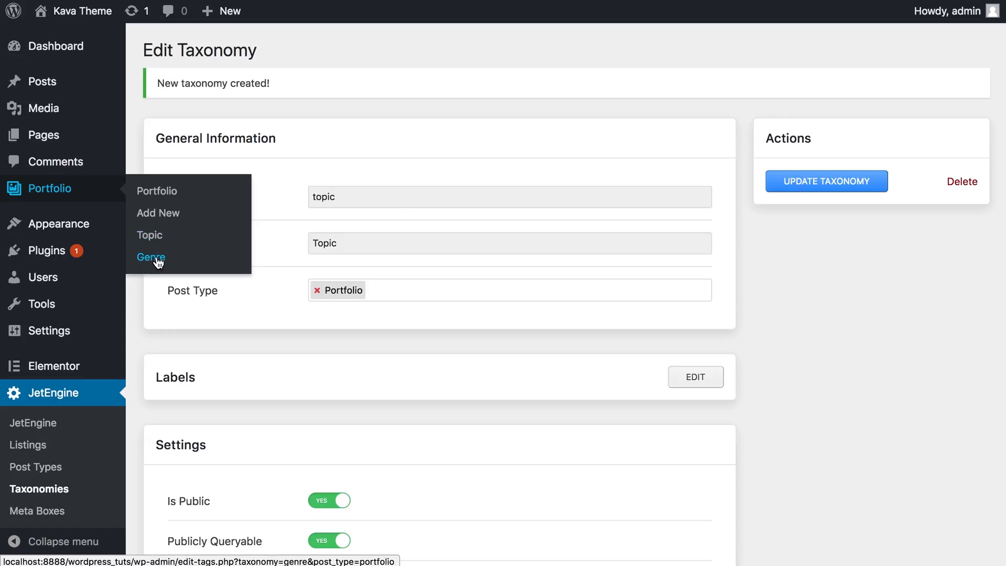
mouse_move(150, 234)
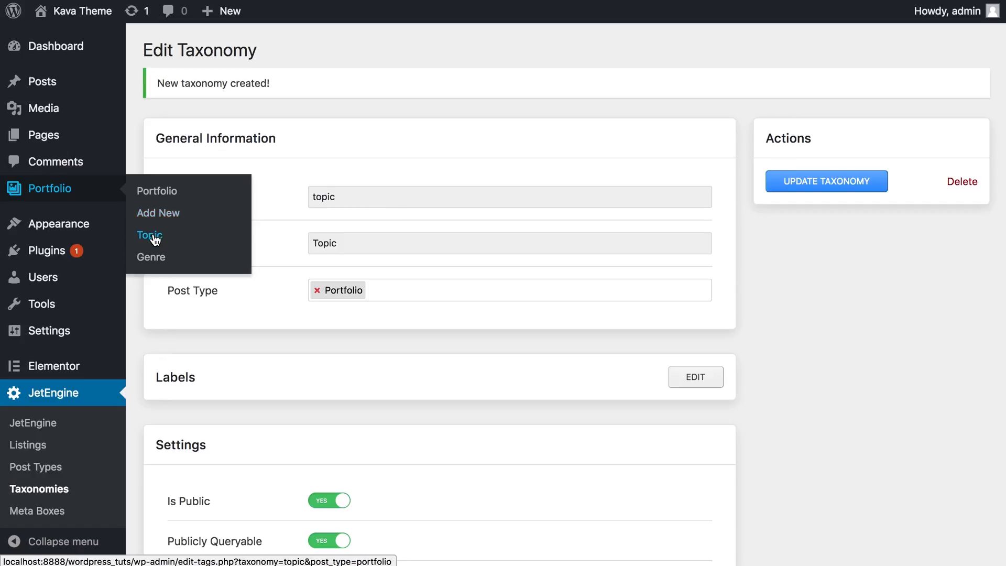
Step: Open the Topic terms page under Portfolio in the admin sidebar
click(149, 234)
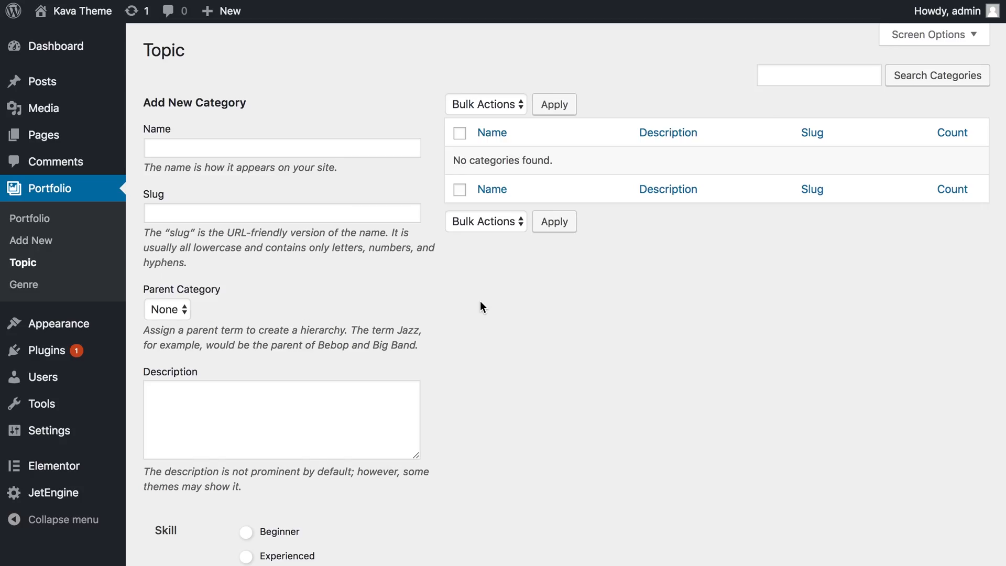
mouse_move(103, 236)
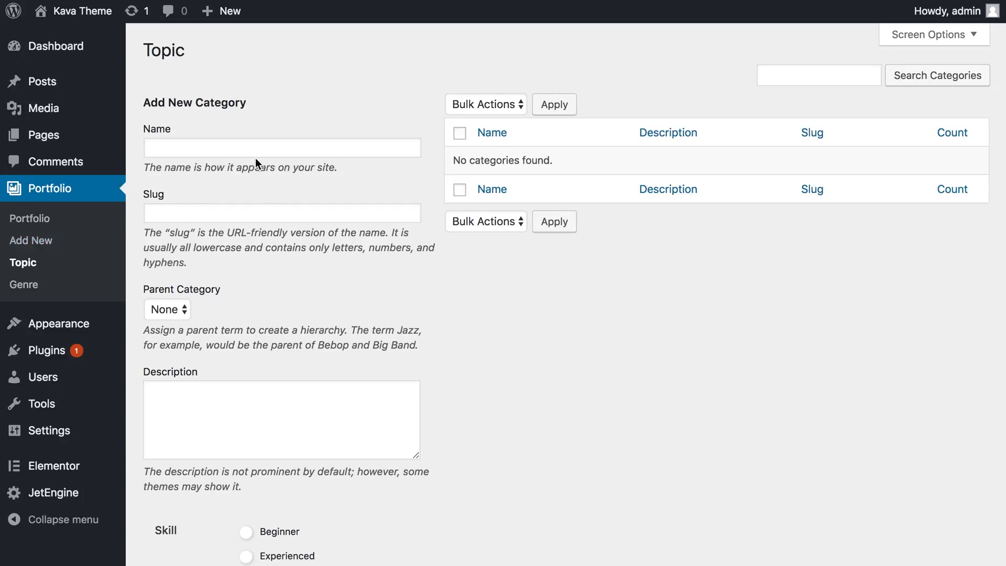
Step: Add term Food (slug food, 'These are the images of food', Beginner skill)
click(281, 148)
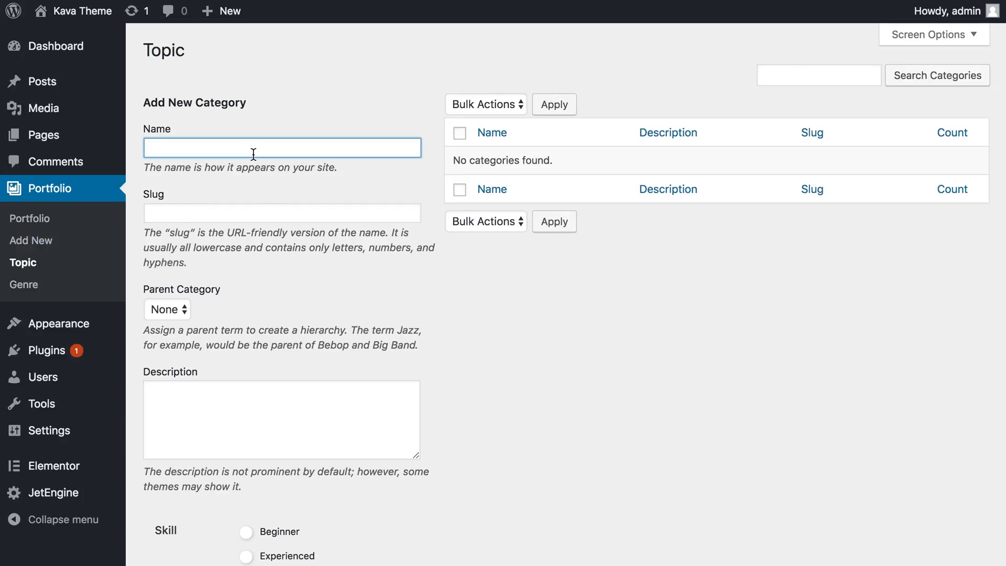
text(Food)
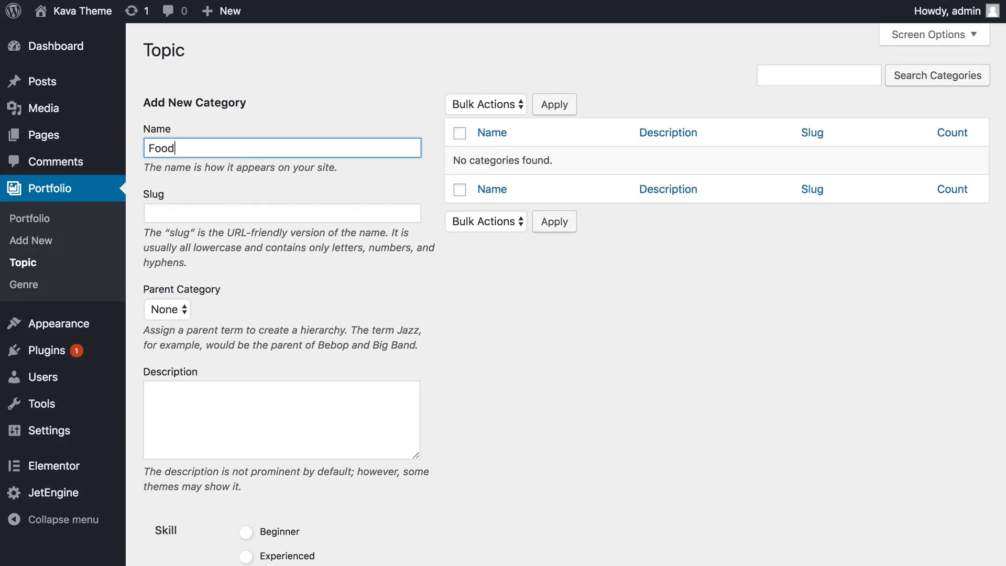
click(281, 212)
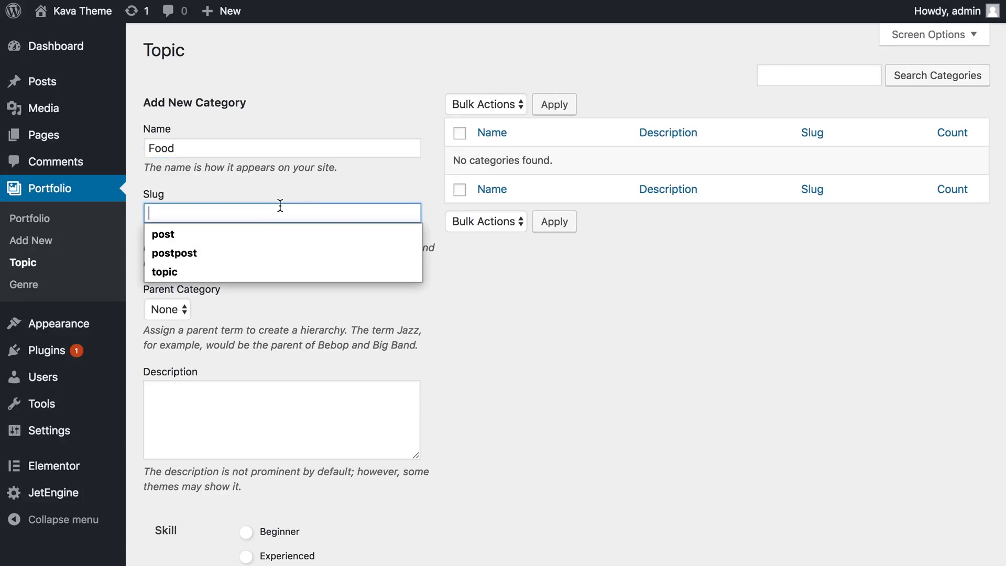
text(food)
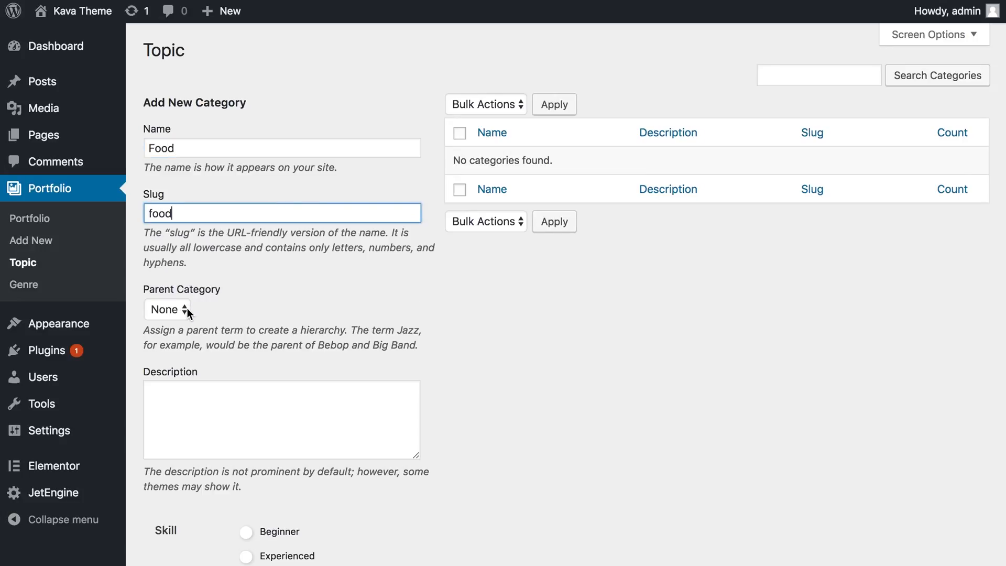
scroll(down, 3)
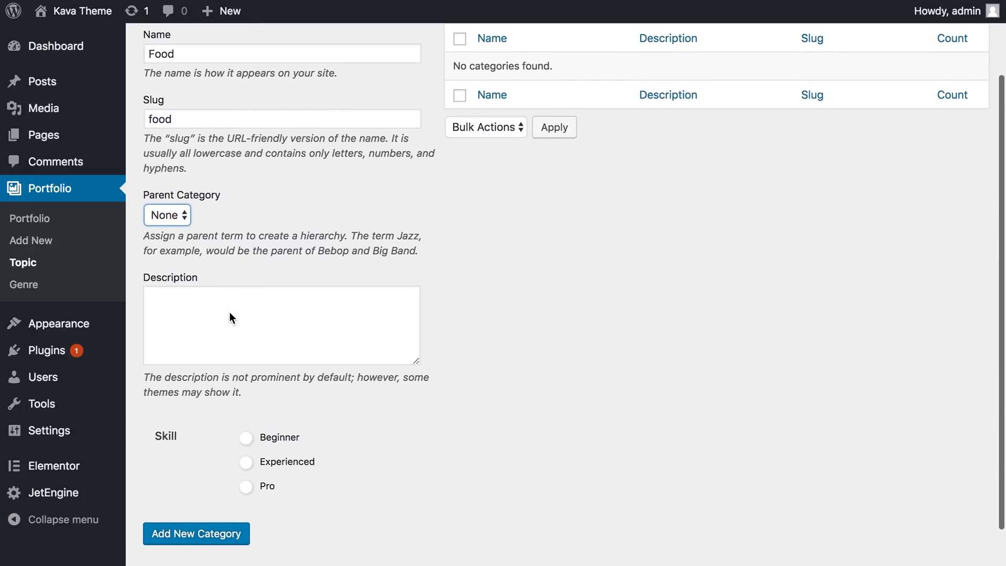
text(T)
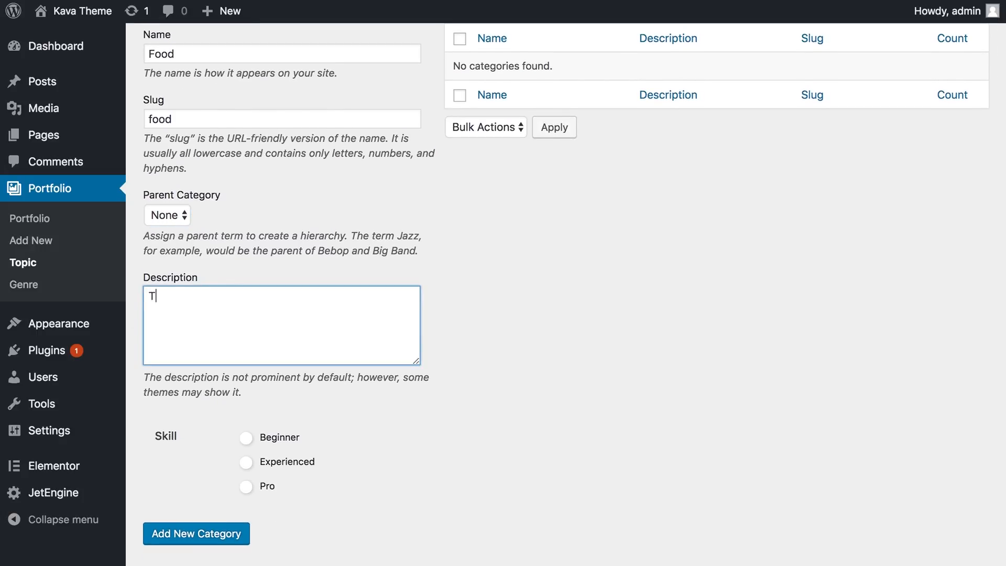
text(hese are the)
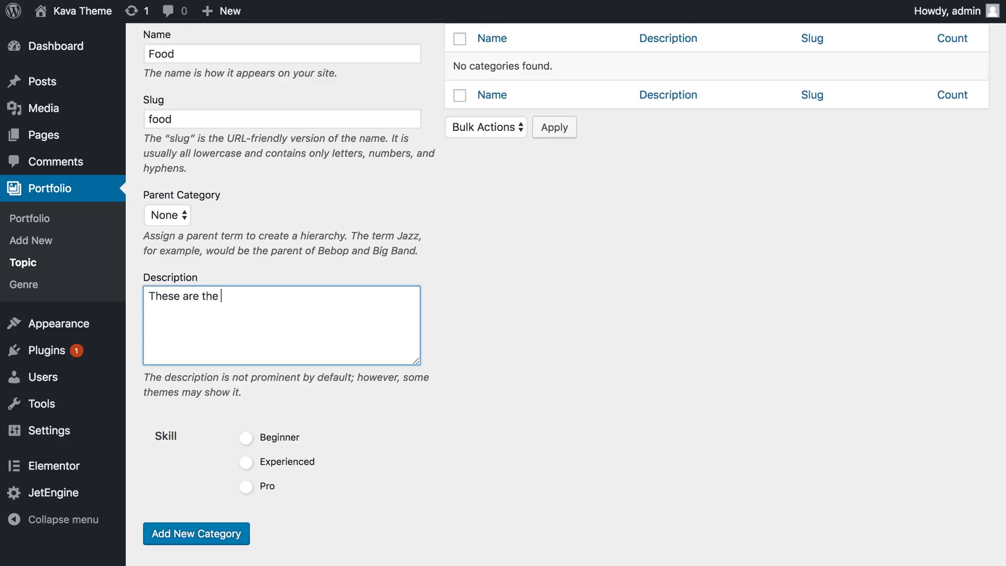
text(im)
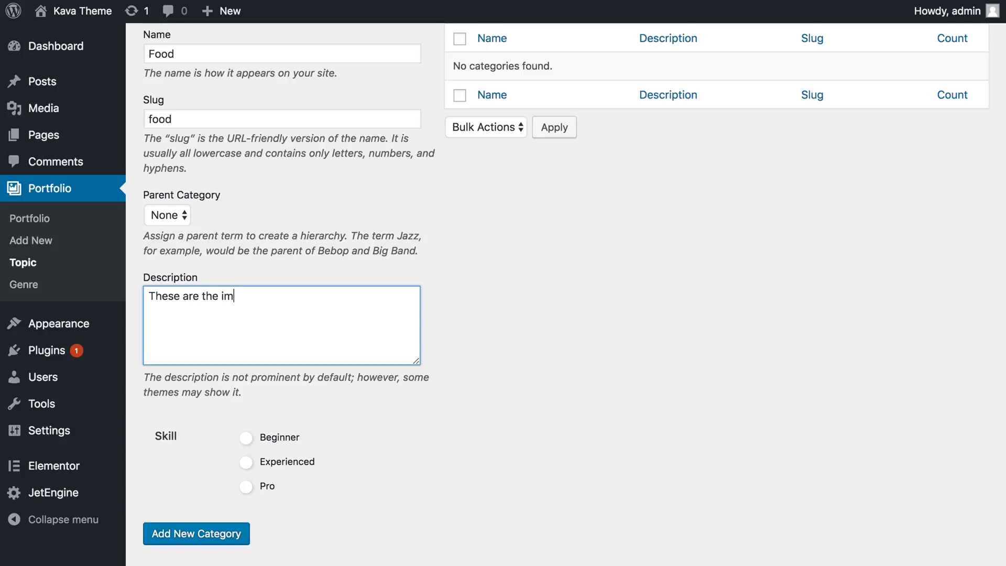
text(ages of food)
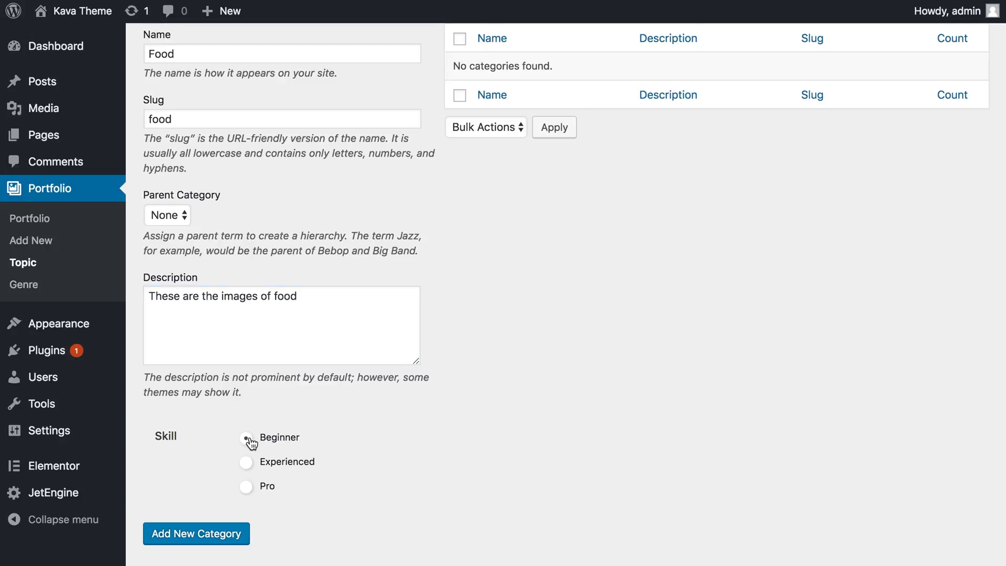
click(246, 437)
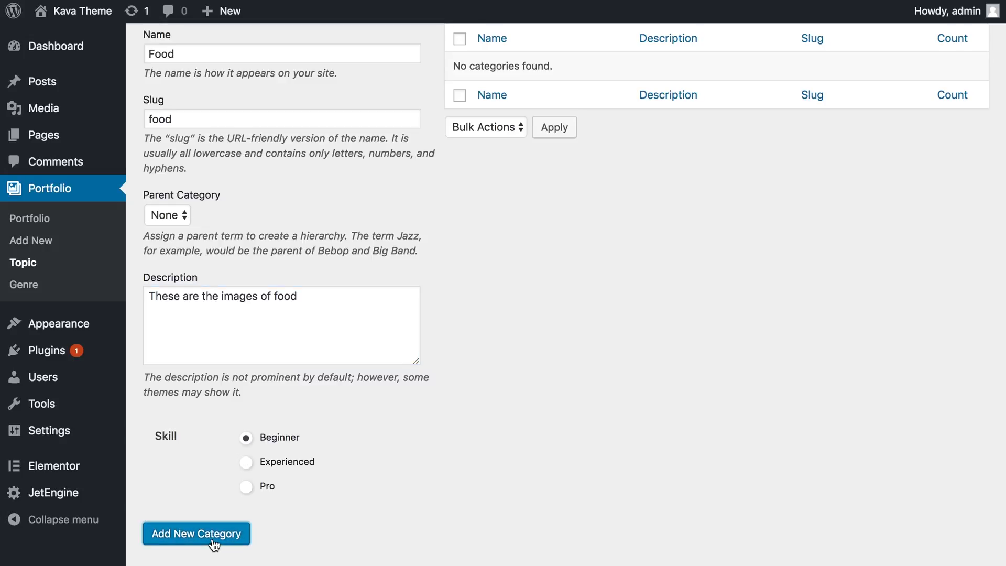
click(196, 534)
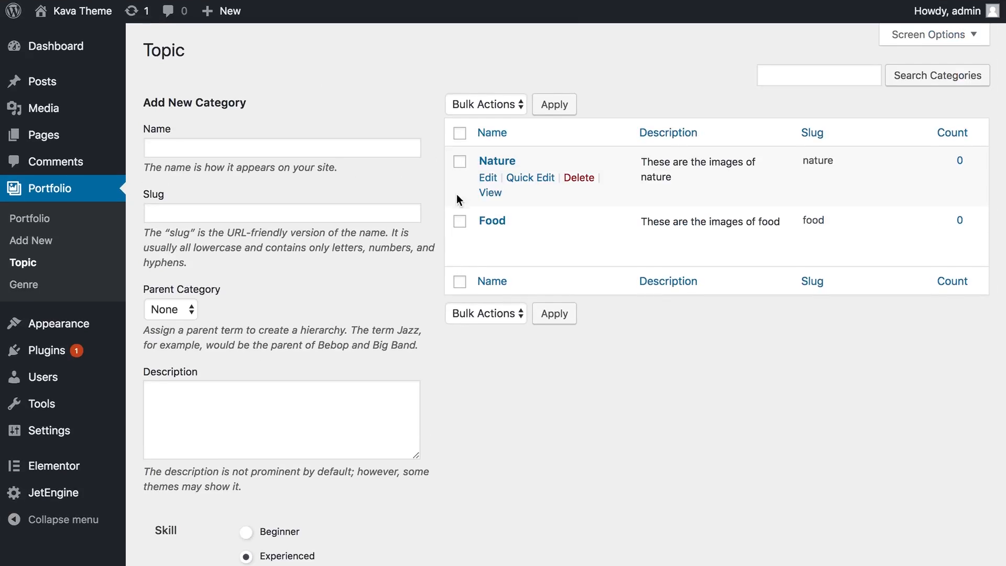
mouse_move(504, 164)
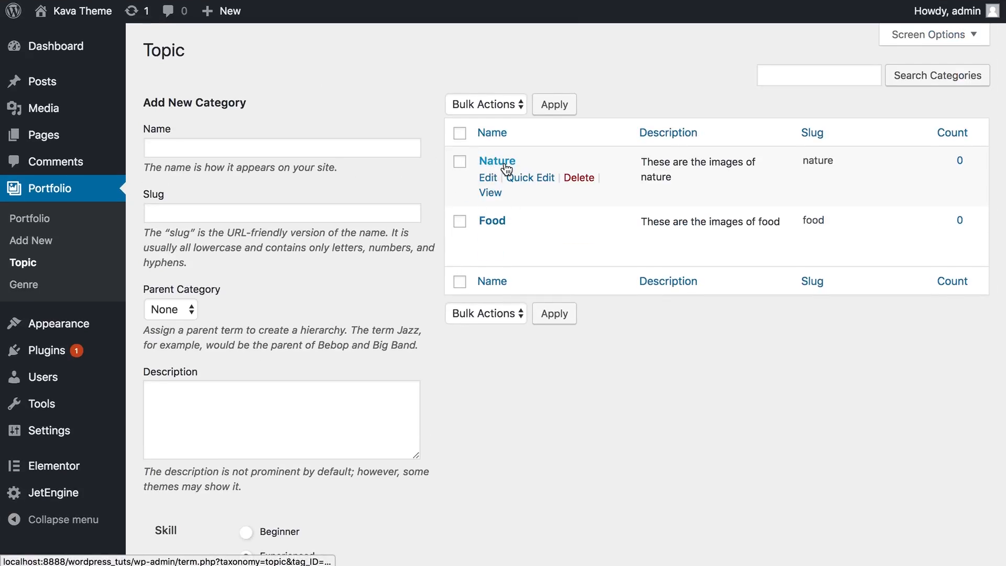
mouse_move(138, 54)
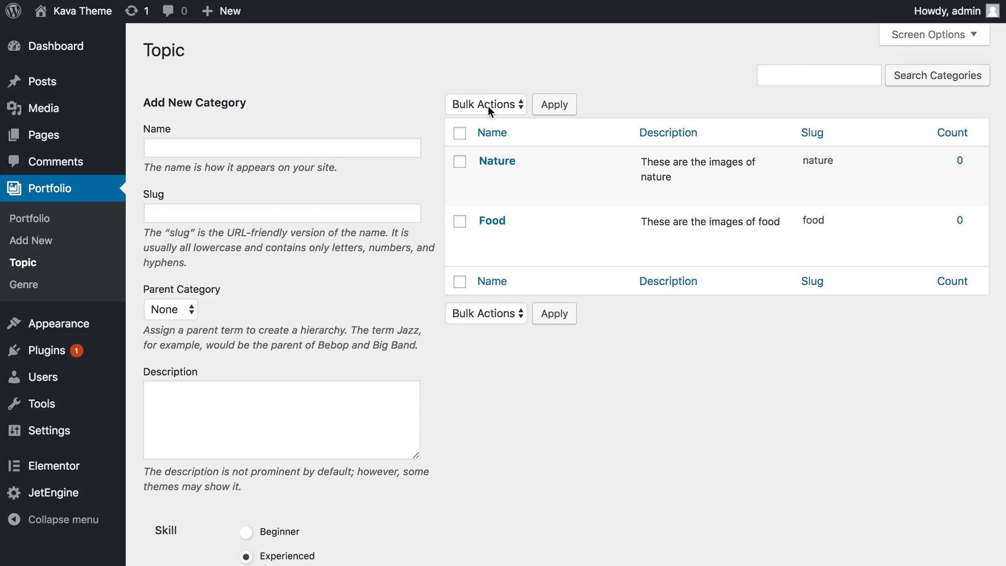
mouse_move(297, 90)
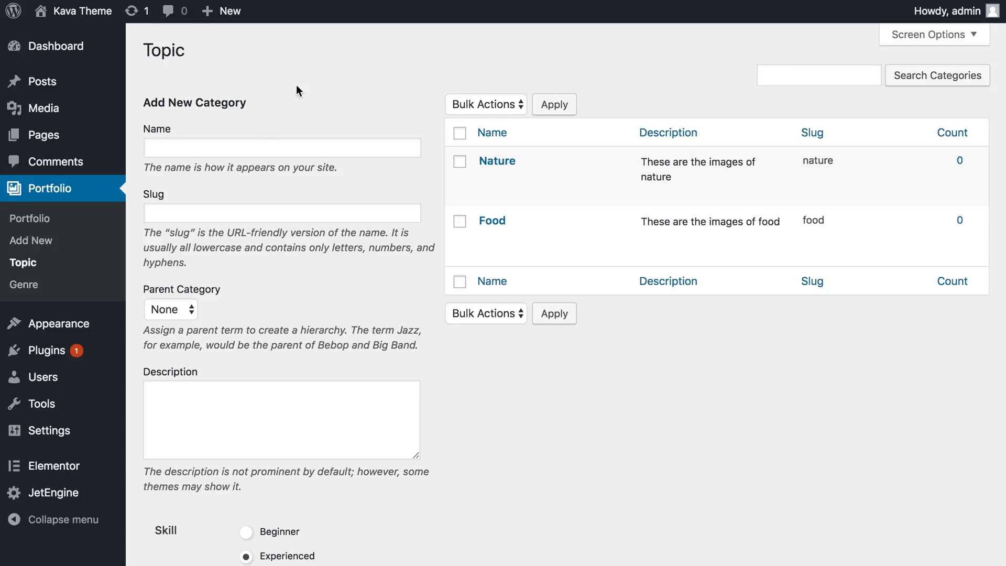
mouse_move(30, 240)
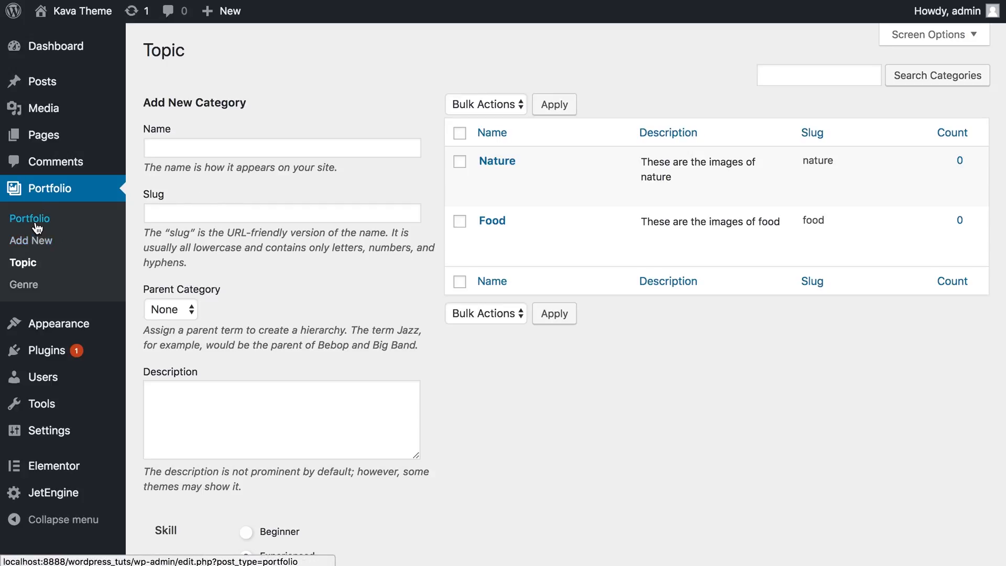
Step: Open the Portfolio items list showing Food, Landscape, Cityscape and Portrait
click(30, 217)
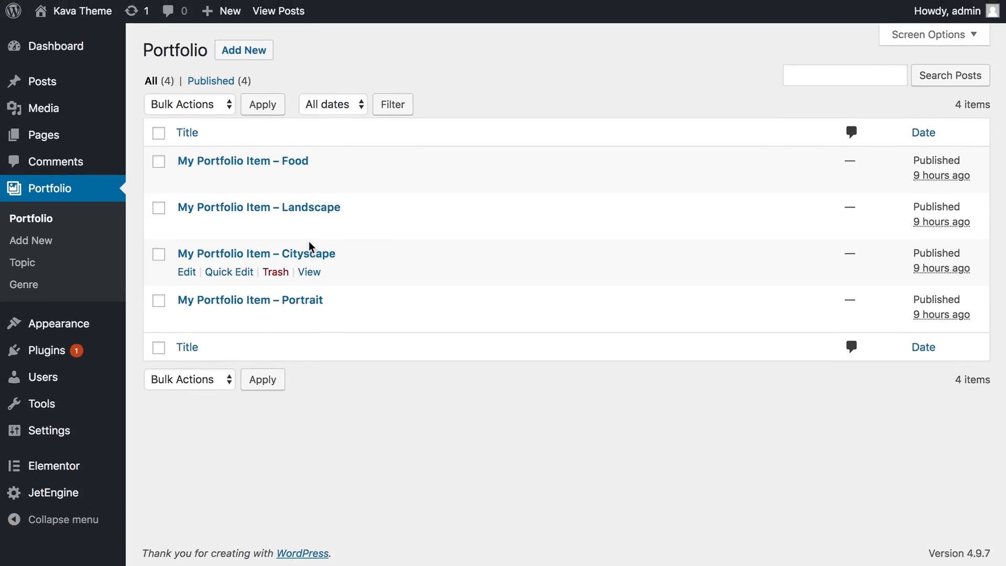
mouse_move(43, 188)
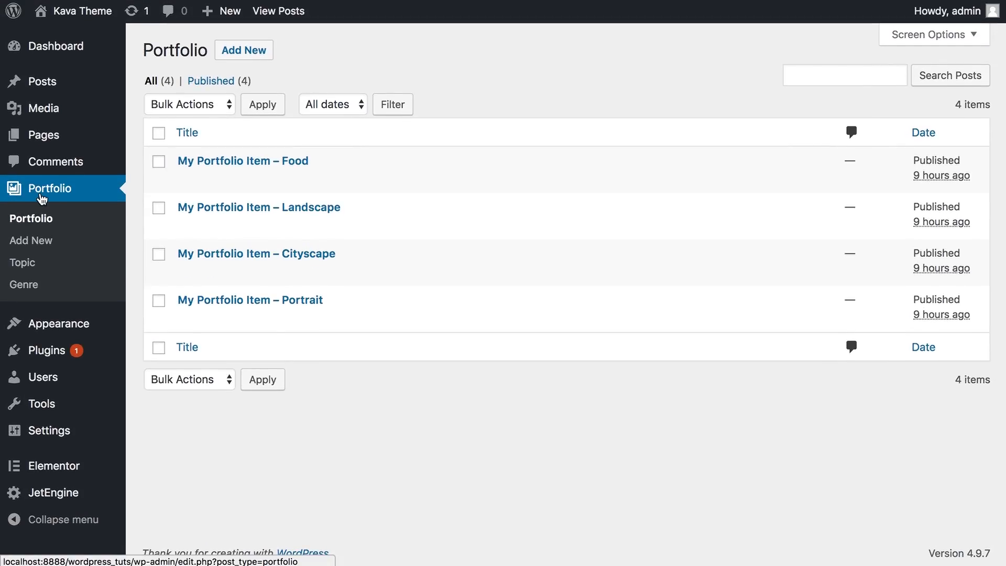
mouse_move(22, 262)
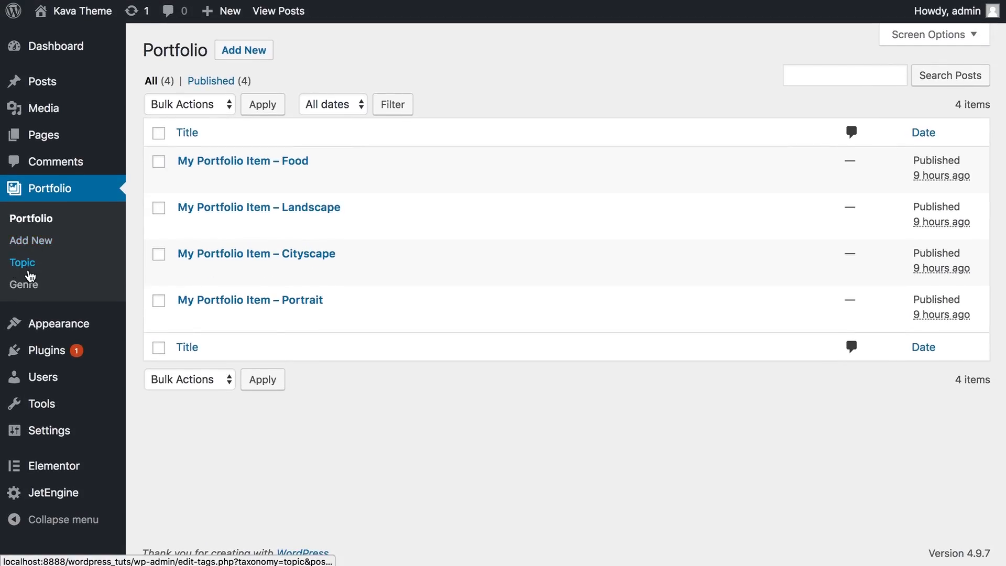
mouse_move(284, 170)
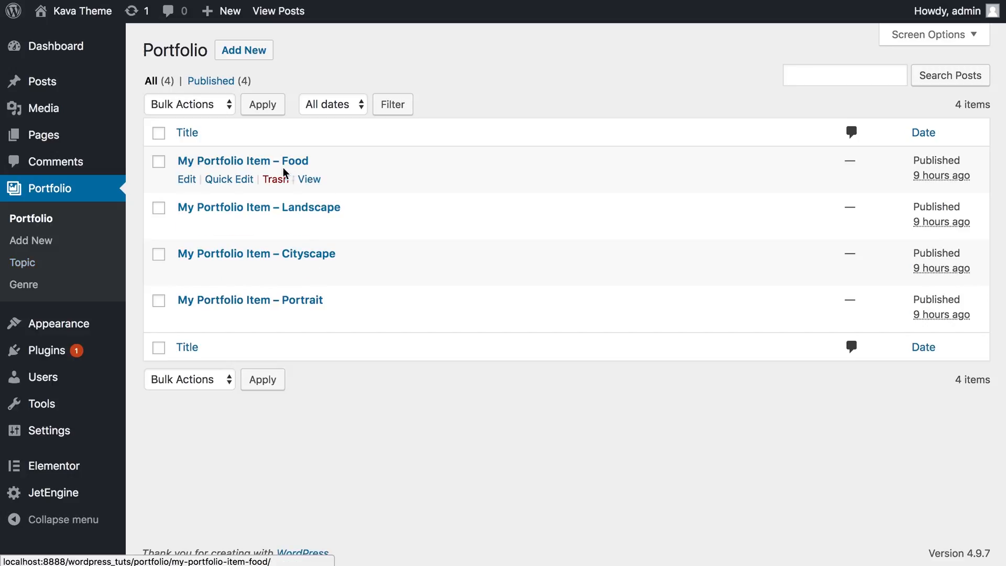
mouse_move(259, 206)
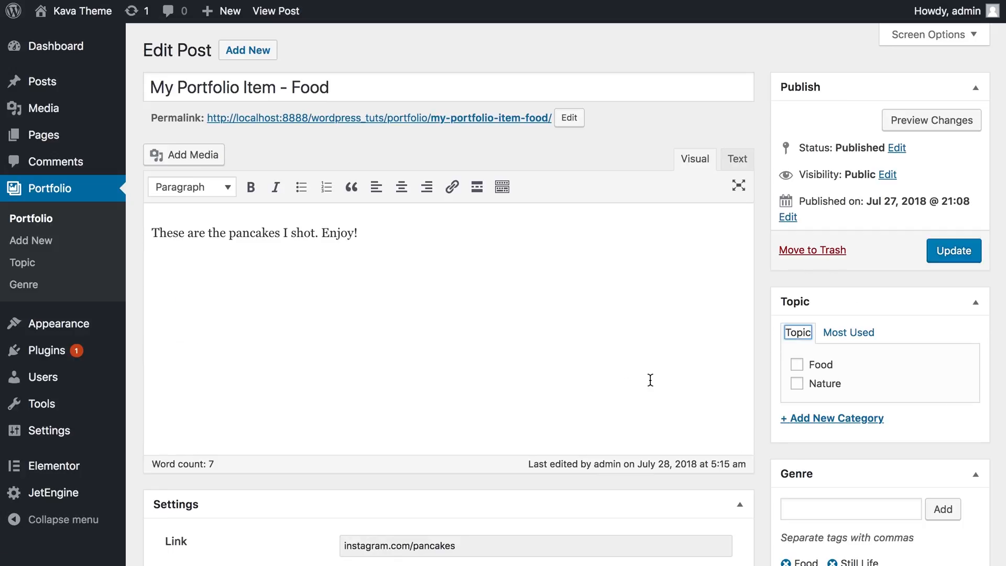
Step: Tick the Food topic on the Food portfolio item and open the new-topic form
scroll(down, 3)
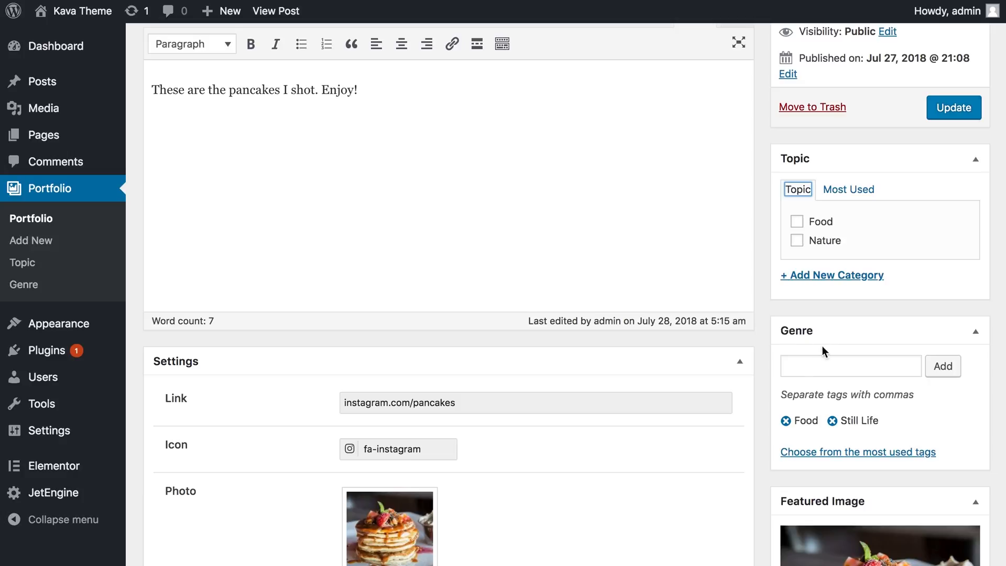
mouse_move(791, 331)
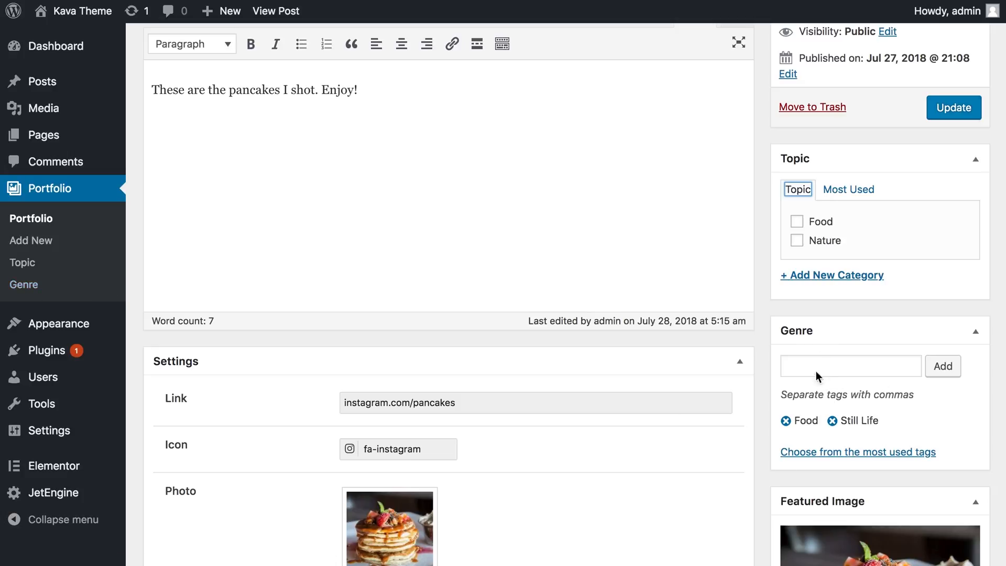
mouse_move(819, 321)
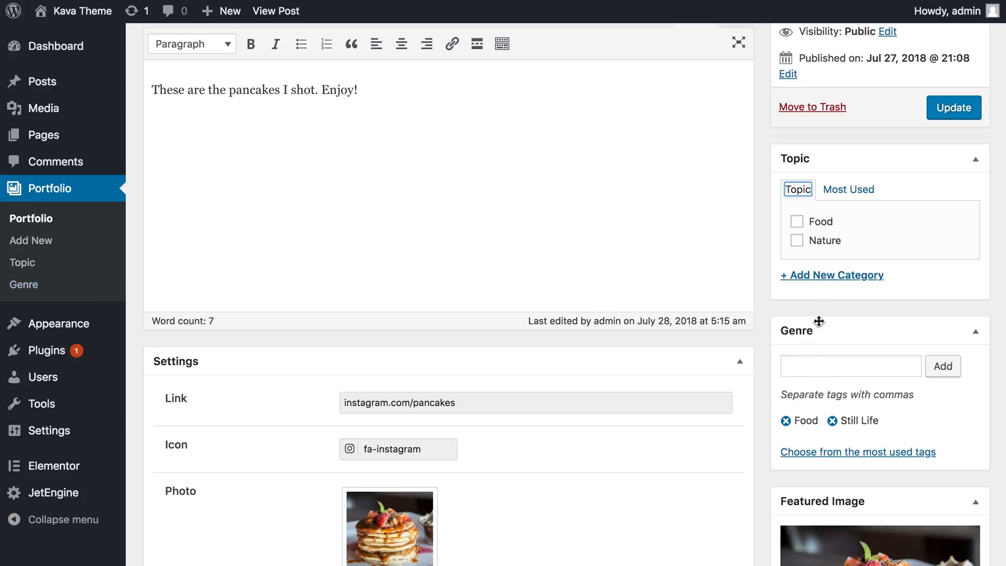
scroll(up, 3)
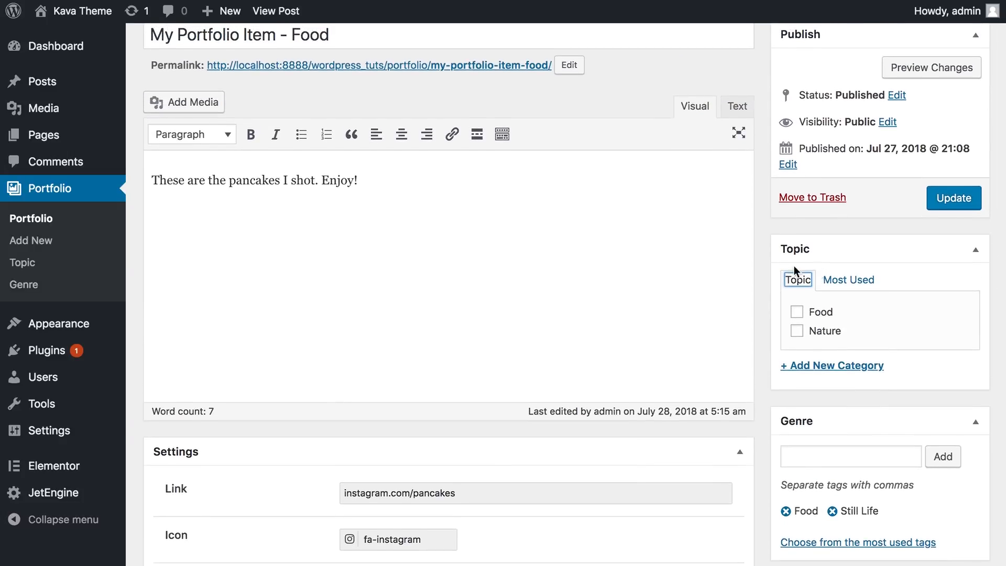
mouse_move(69, 212)
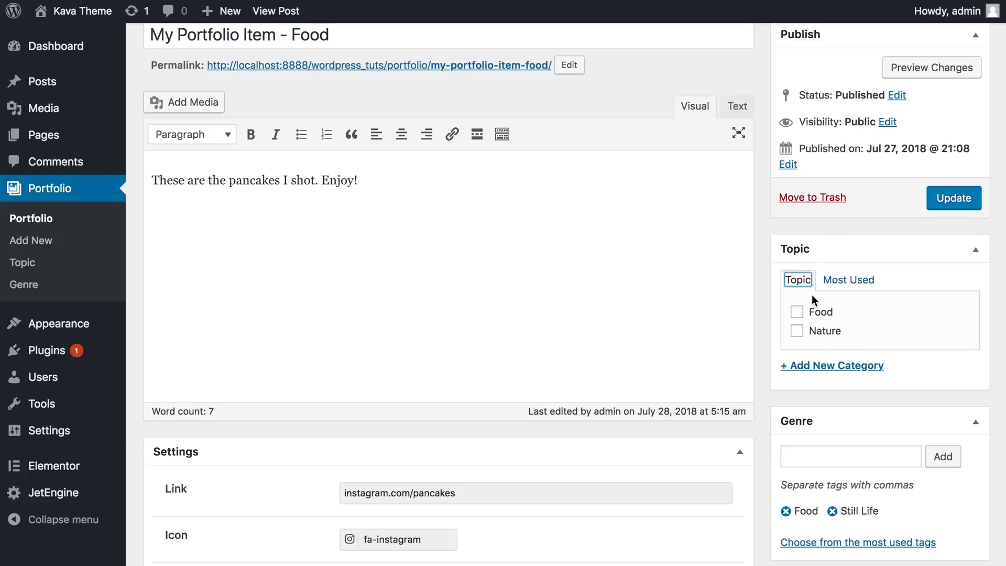
mouse_move(801, 327)
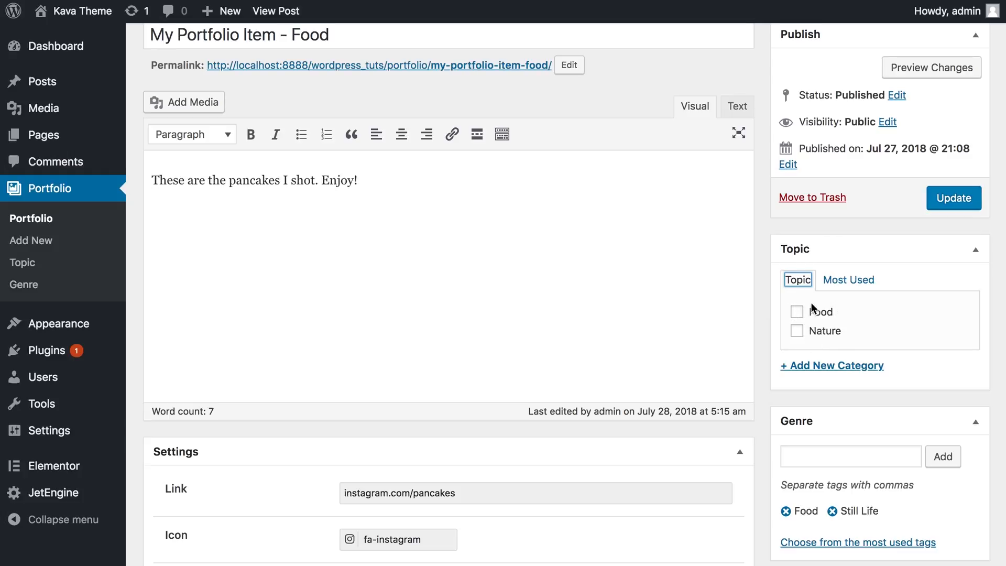
click(798, 331)
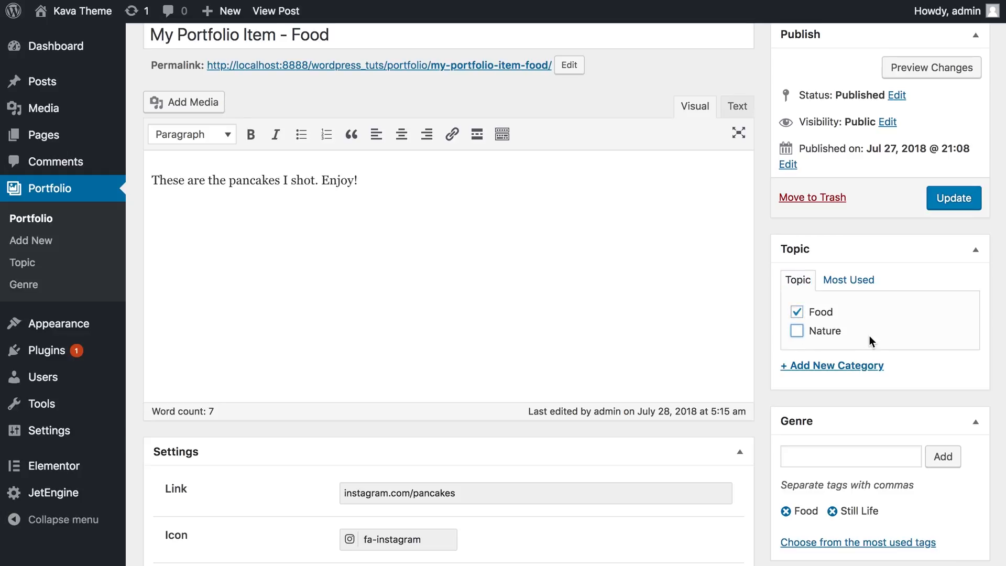
click(832, 366)
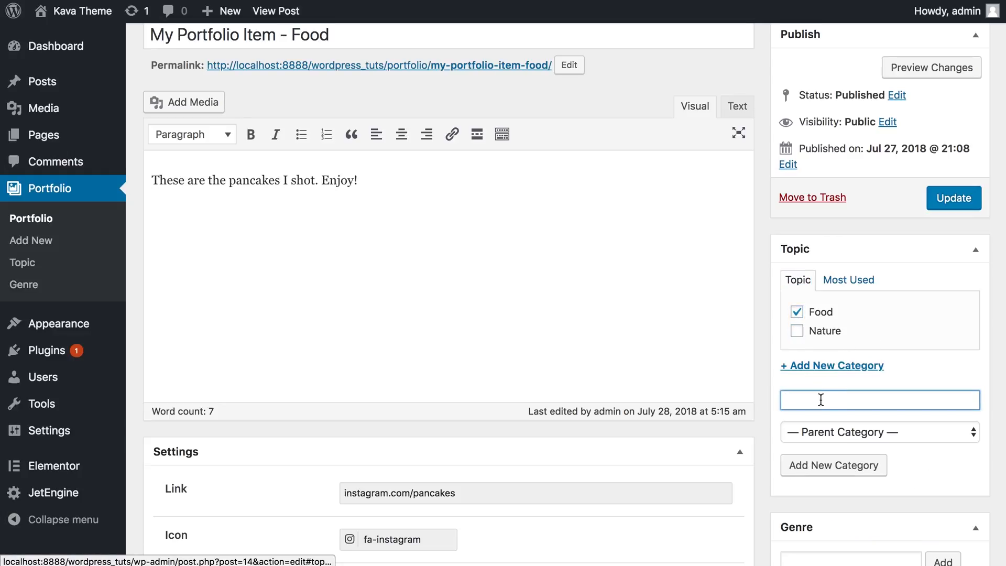
click(880, 432)
text(P)
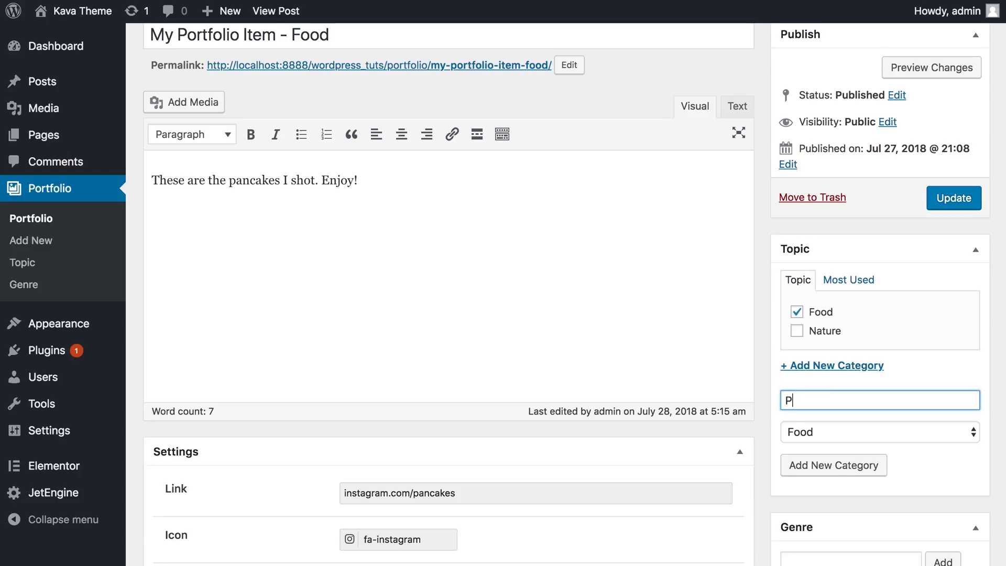
text(ancakes)
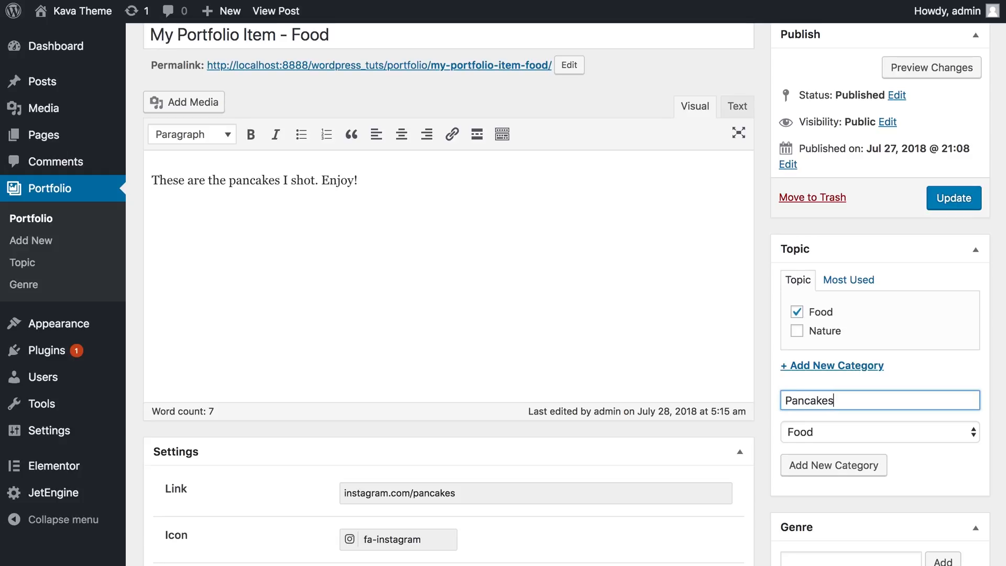
mouse_move(850, 480)
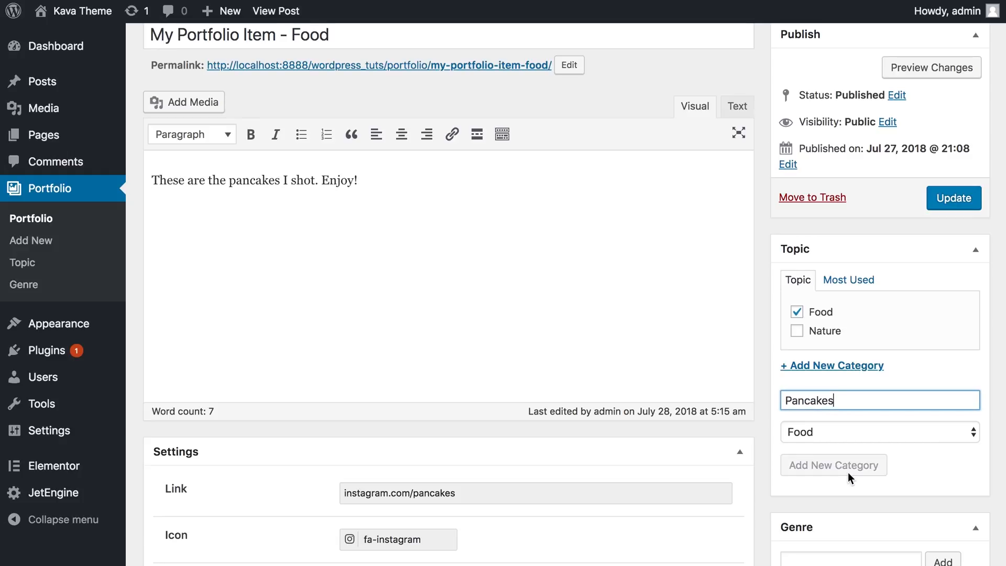
click(833, 465)
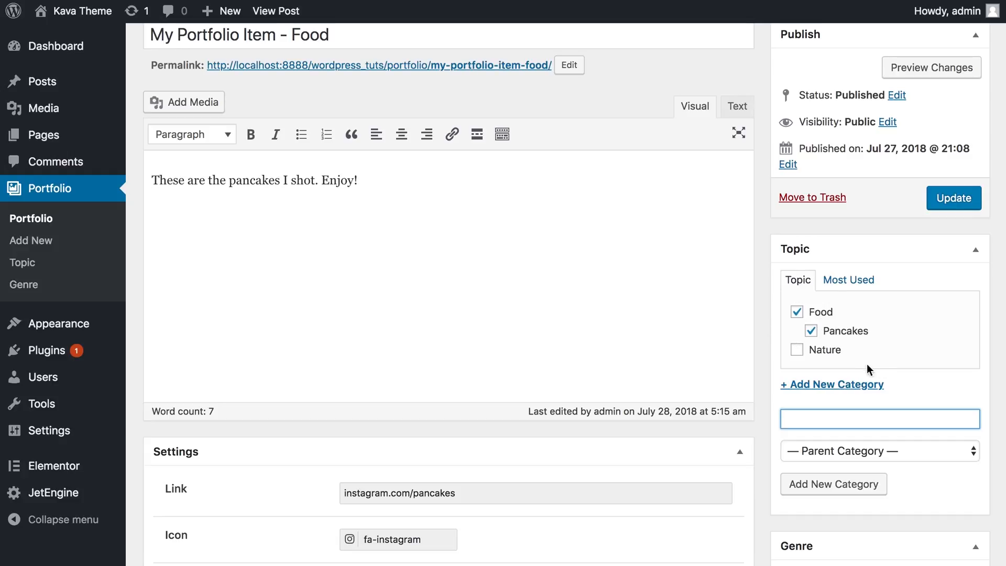
scroll(down, 3)
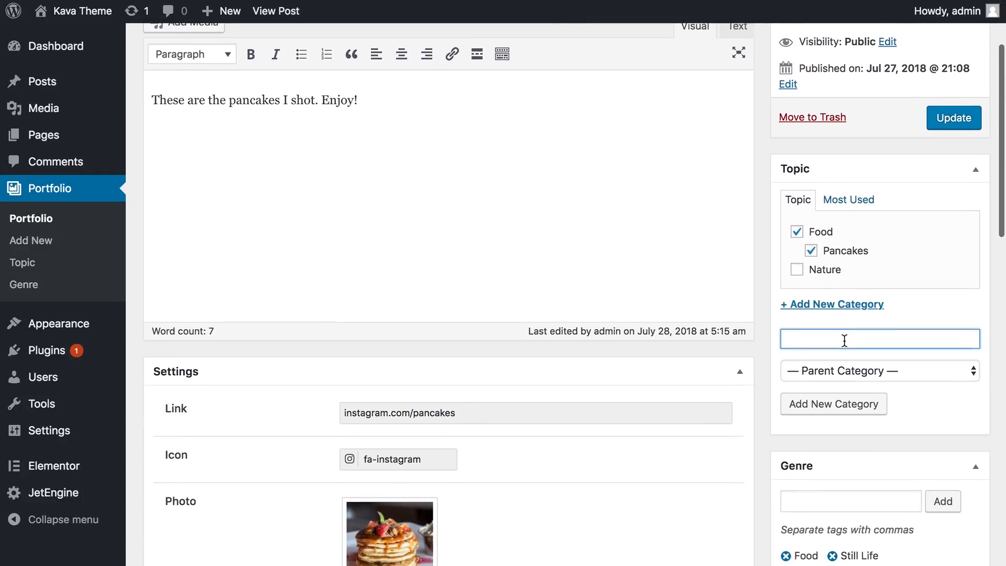
scroll(down, 3)
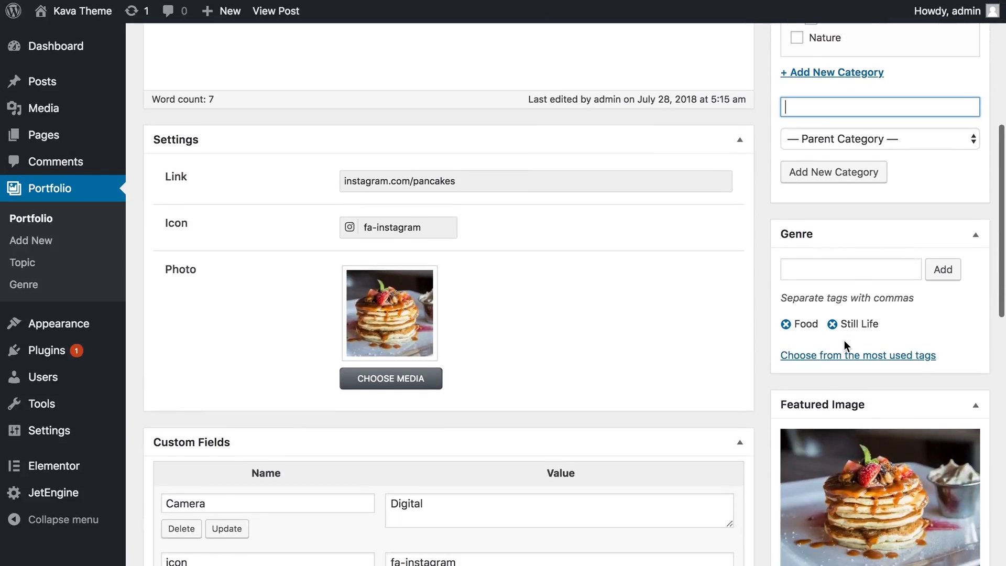
scroll(up, 3)
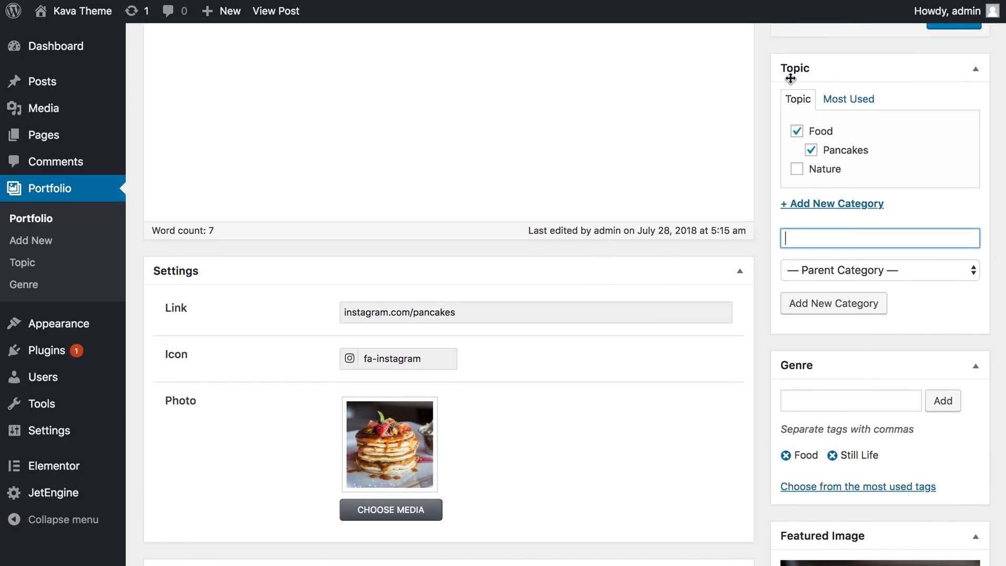
mouse_move(798, 160)
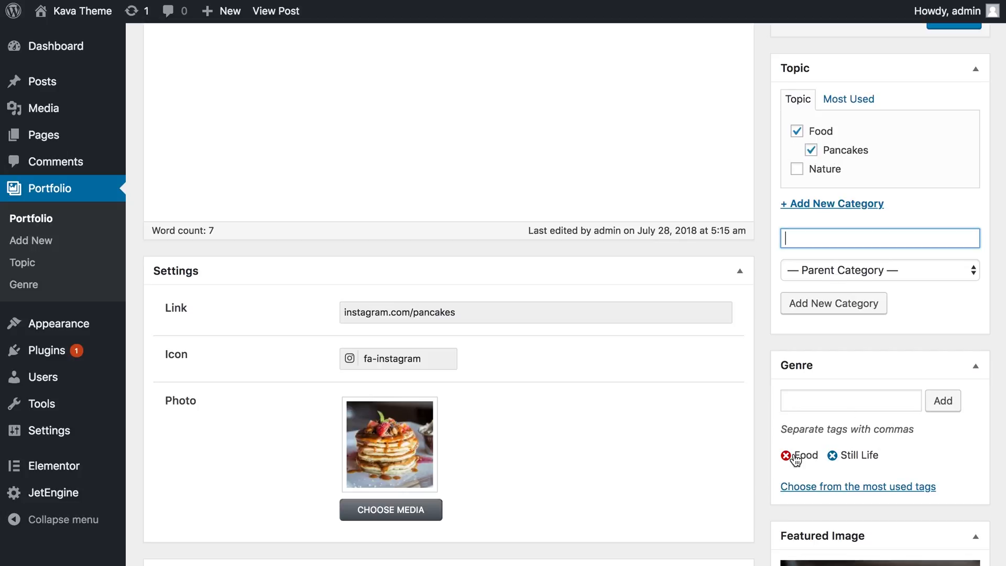
mouse_move(799, 467)
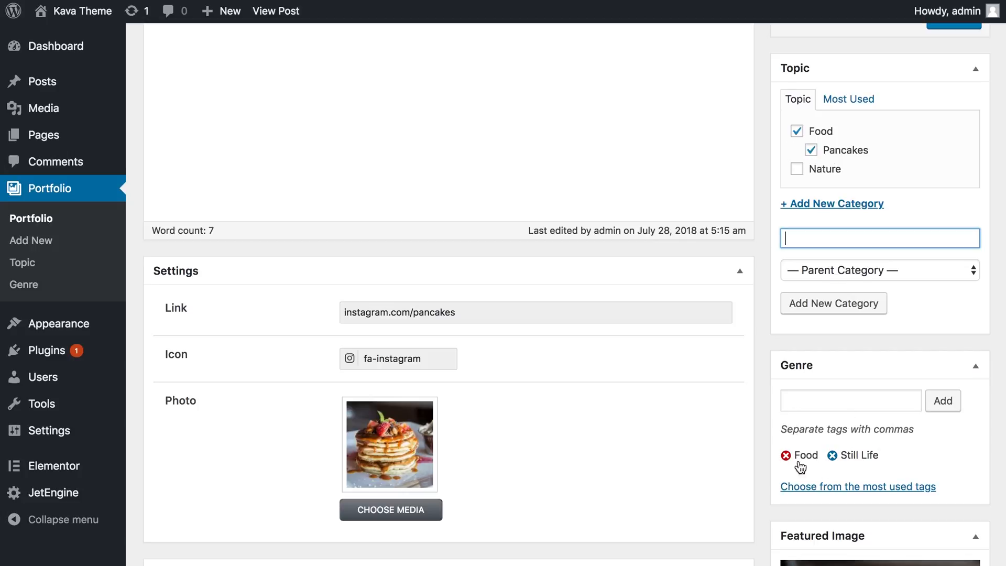
mouse_move(821, 447)
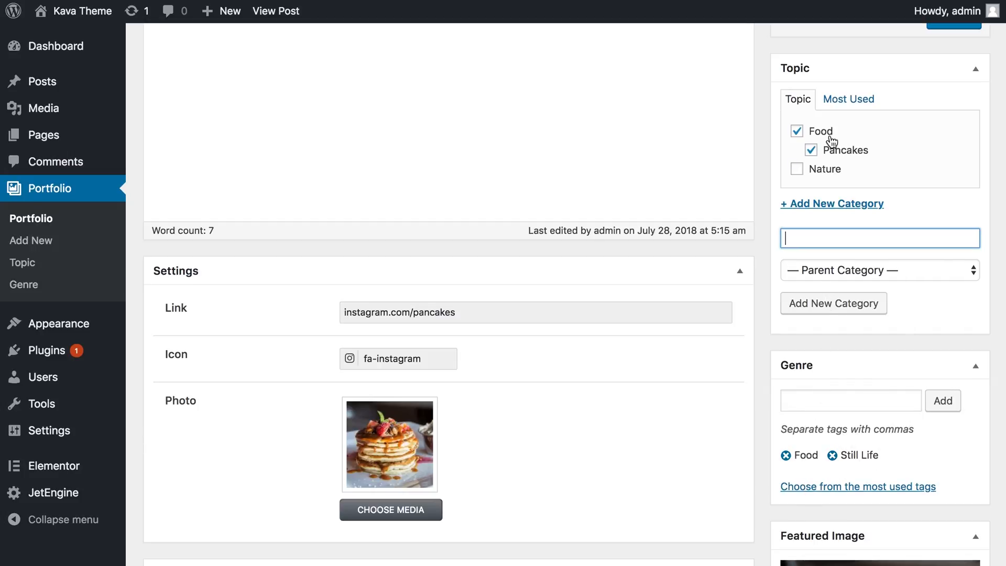
click(798, 149)
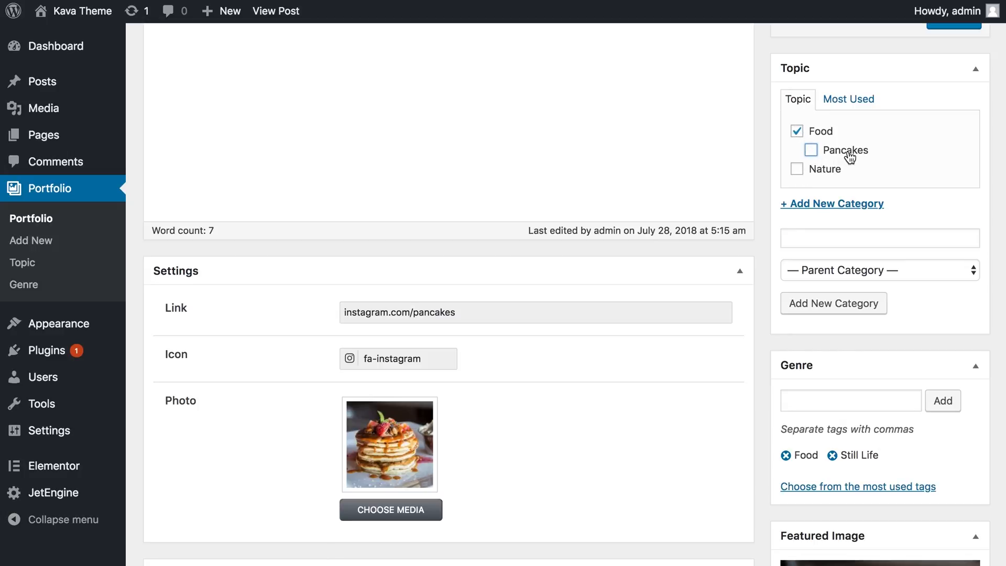
click(810, 149)
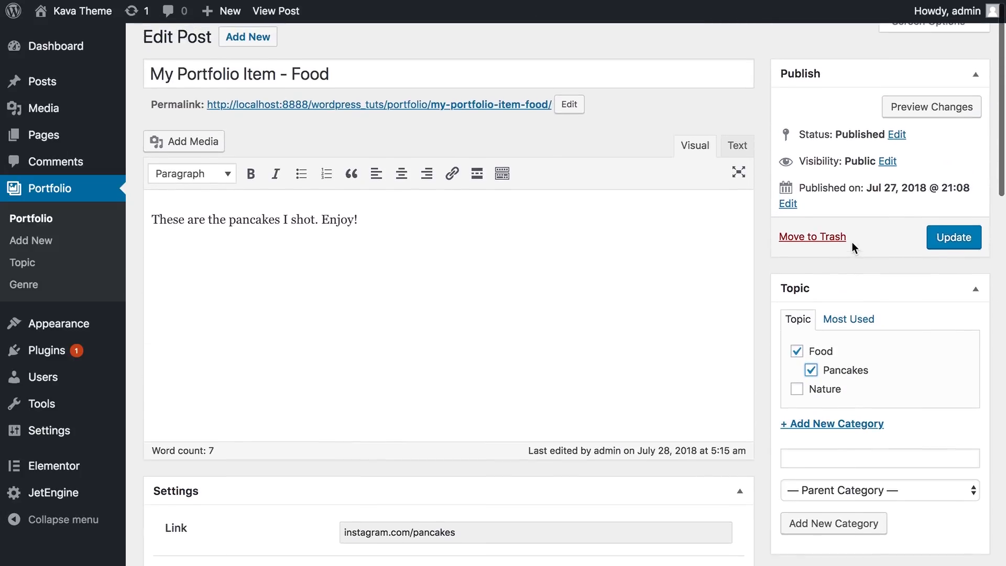
Step: Create the topic 'with Strawberry' nested under Pancakes and check it
click(880, 491)
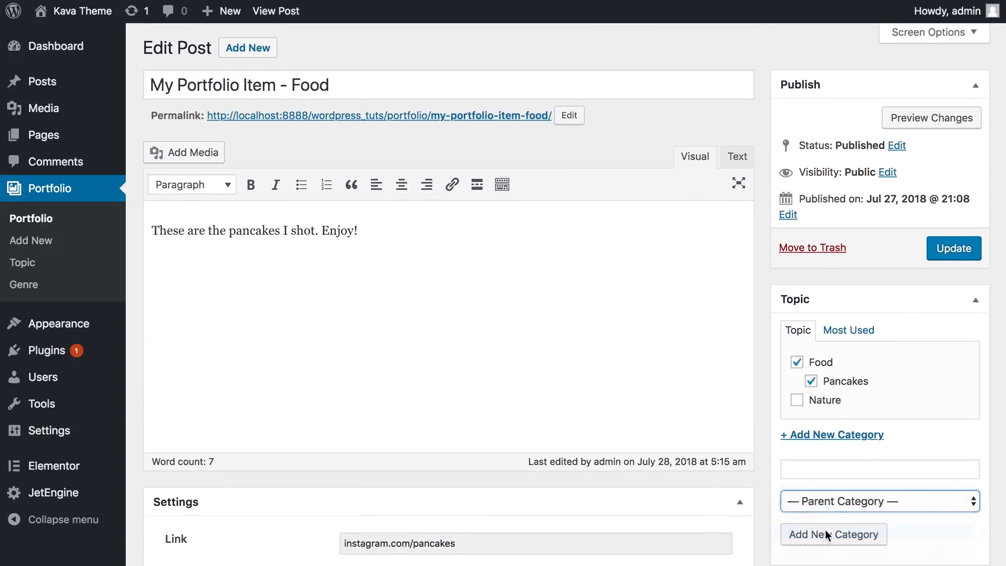
text(with STrawberr)
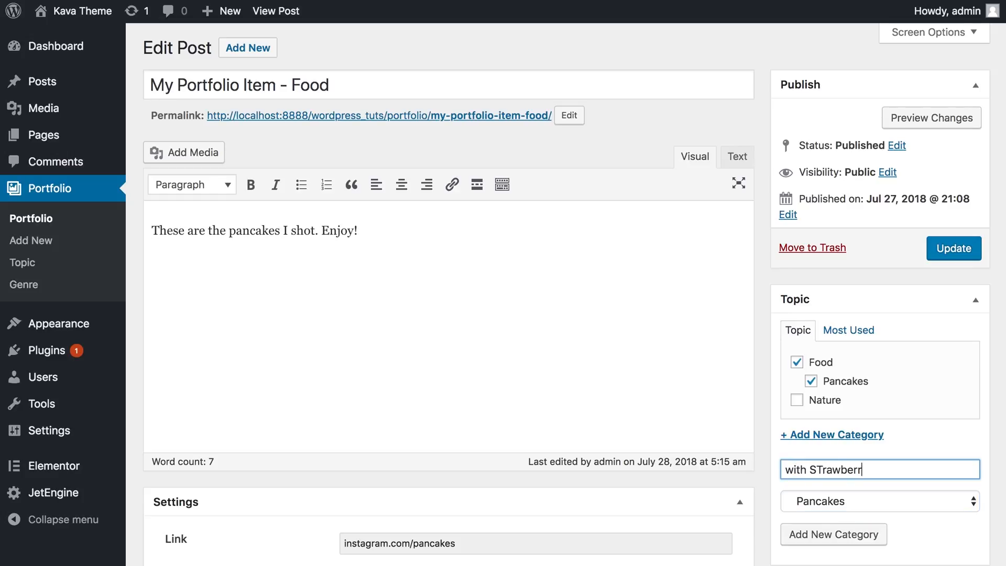
click(833, 534)
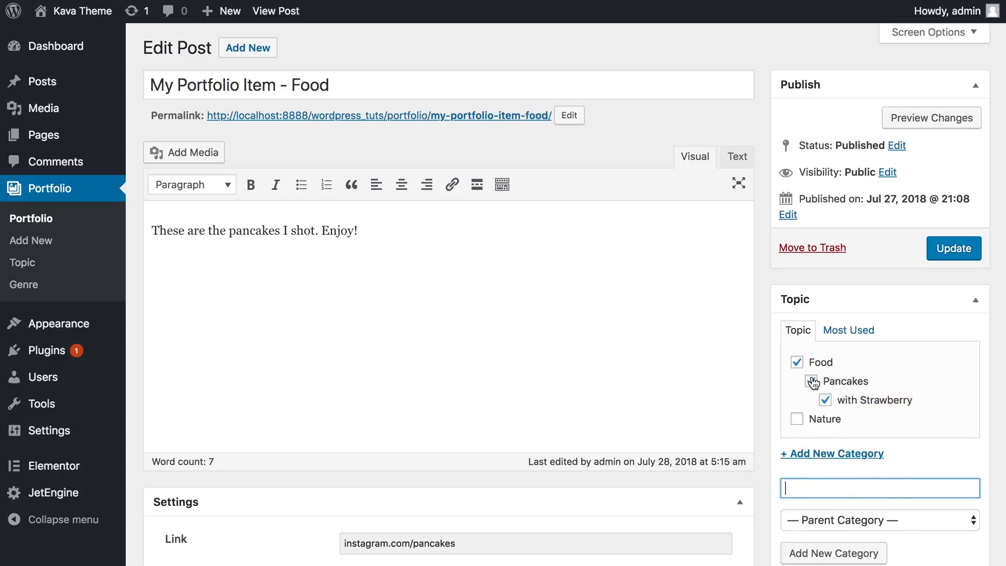
scroll(down, 3)
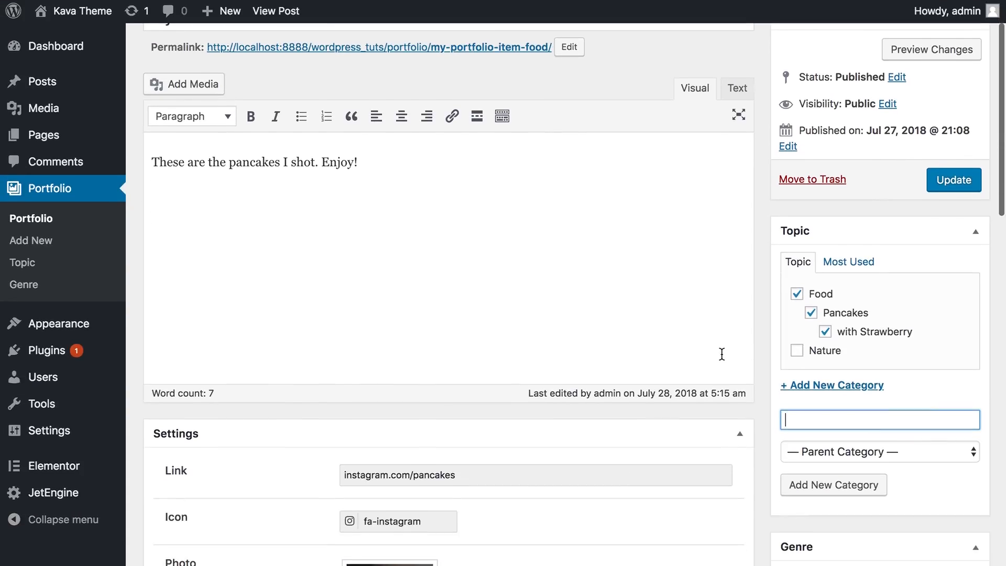
scroll(up, 3)
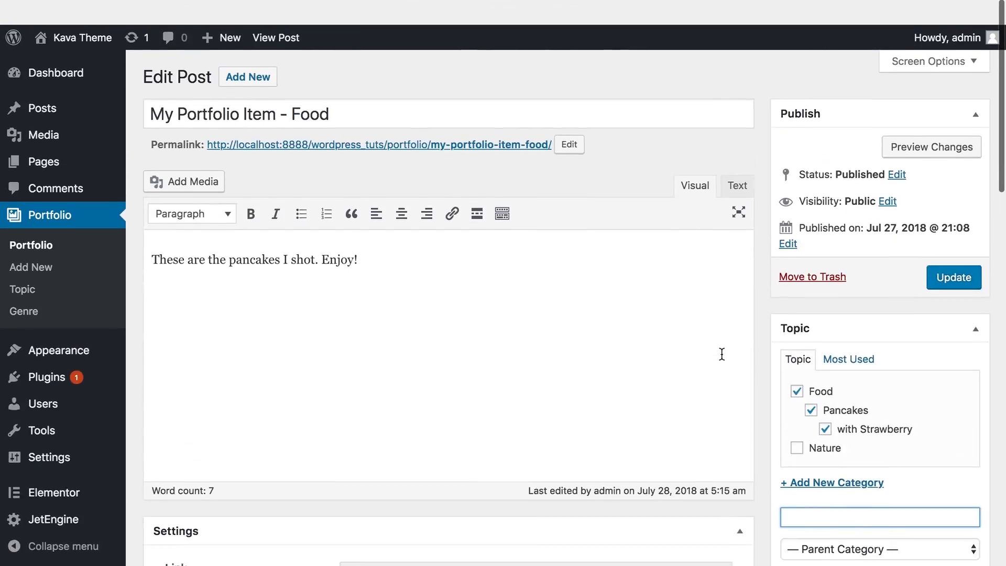
Step: Update the Food portfolio post, then follow the link to its front-end page
click(953, 277)
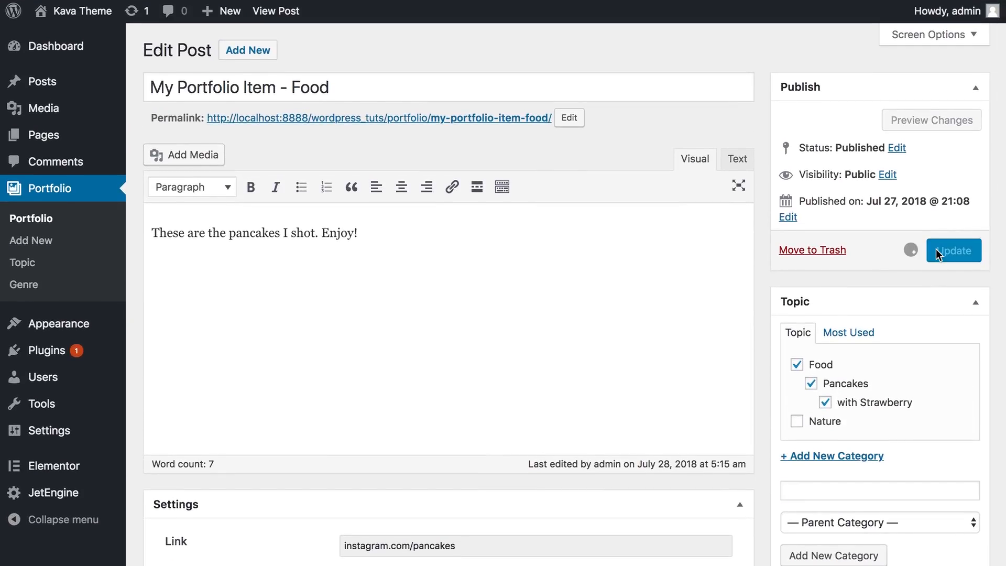
click(953, 251)
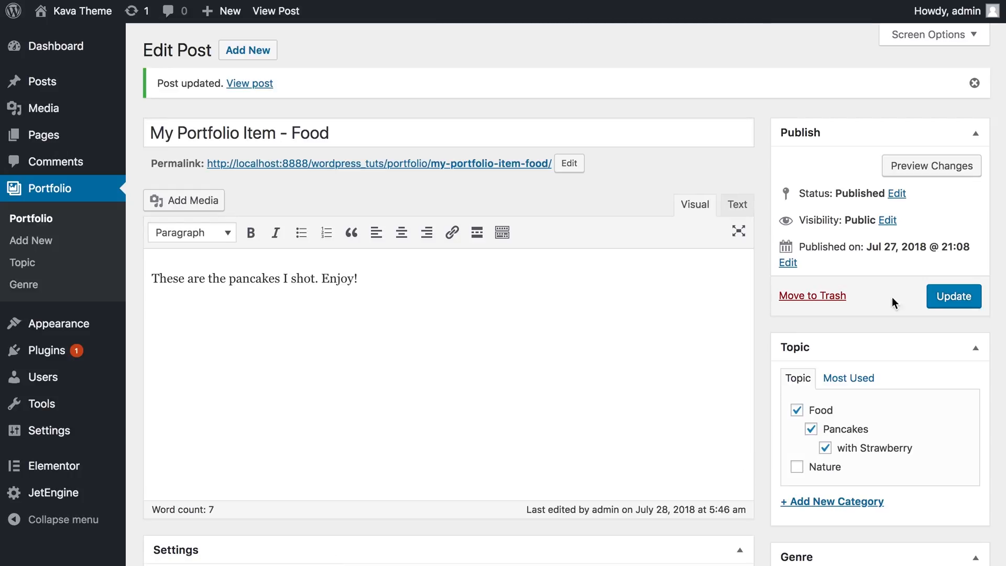
mouse_move(615, 285)
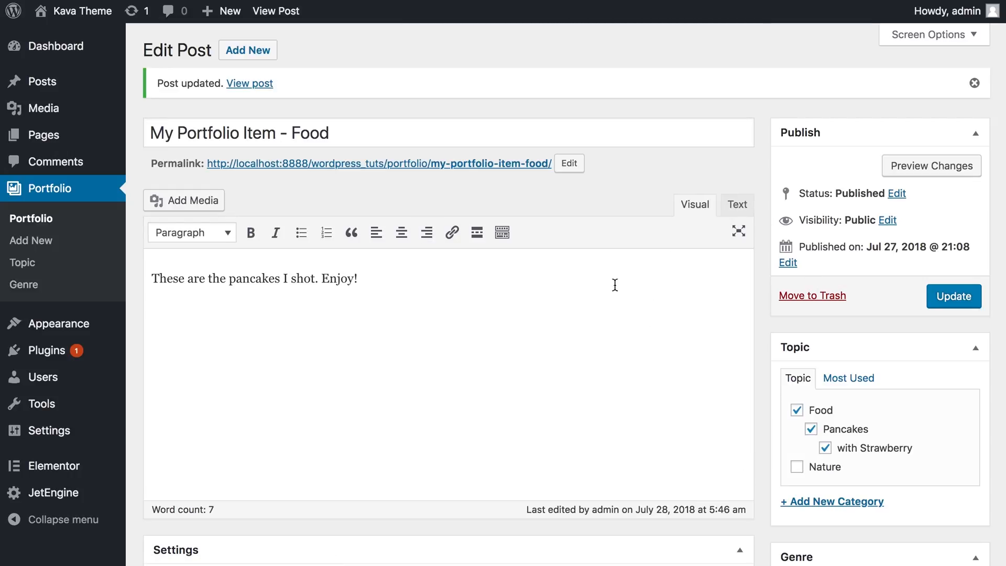
click(249, 84)
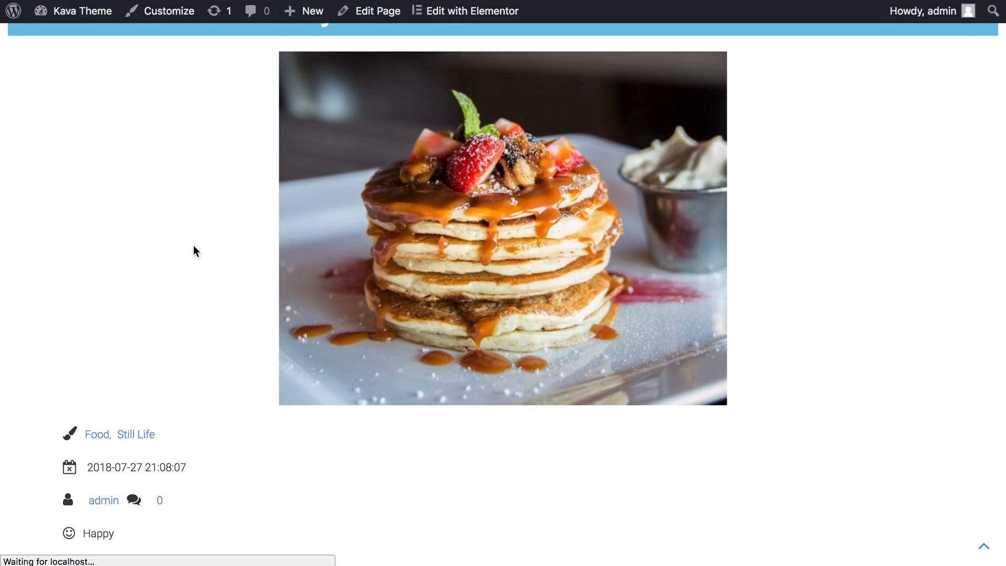
Step: Scroll through the live My Portfolio Item - Food page to review its photo and details
scroll(down, 3)
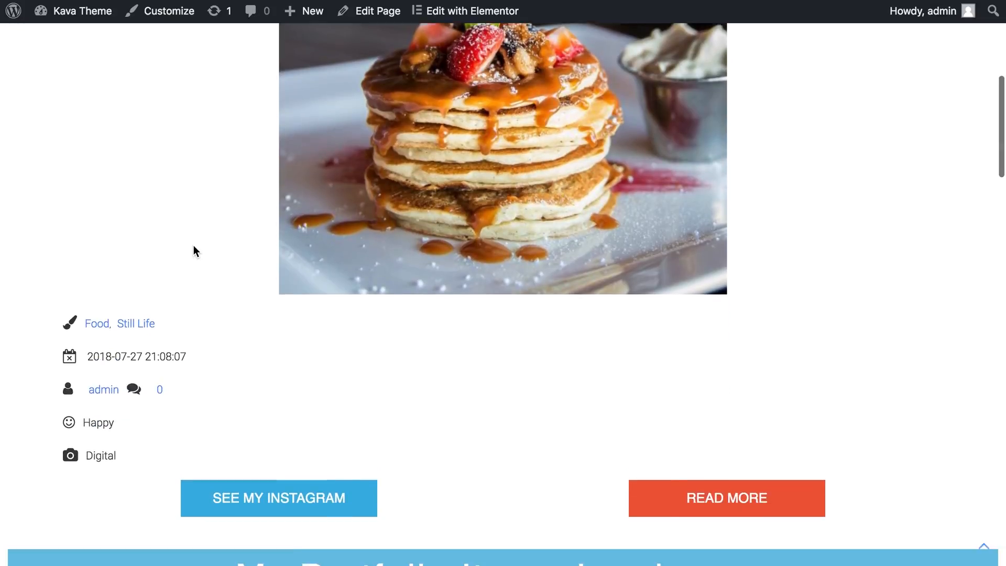
scroll(down, 3)
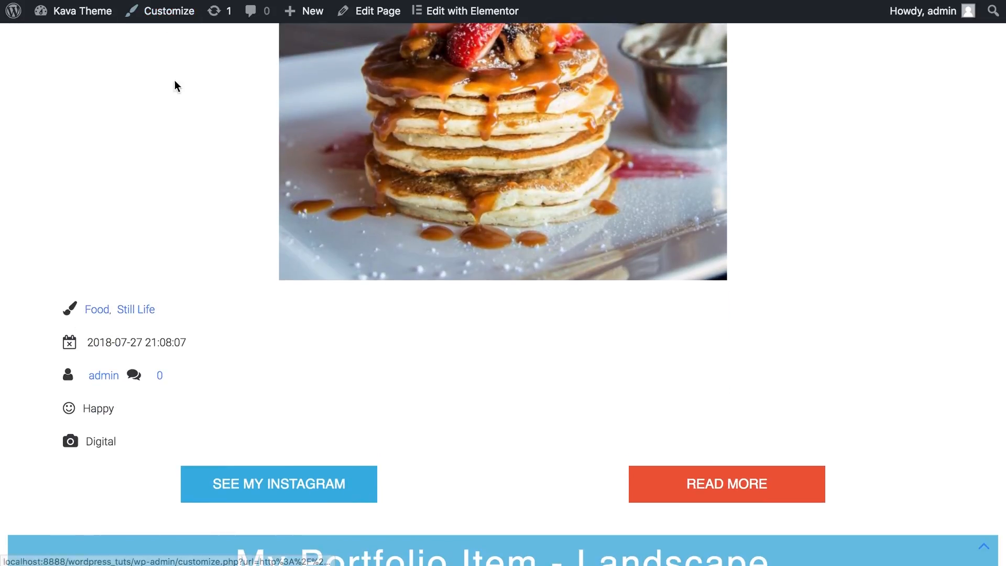
scroll(down, 3)
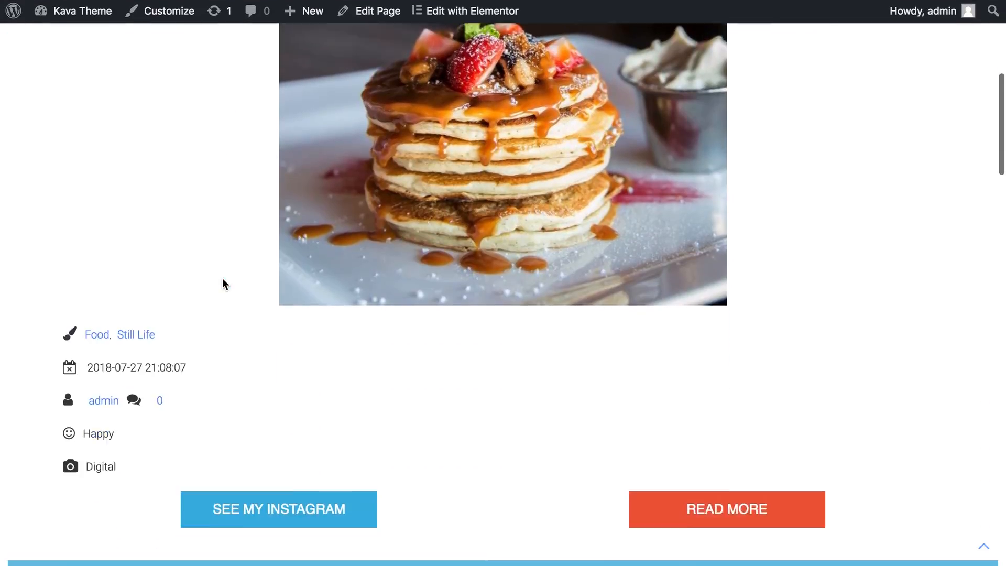
scroll(up, 3)
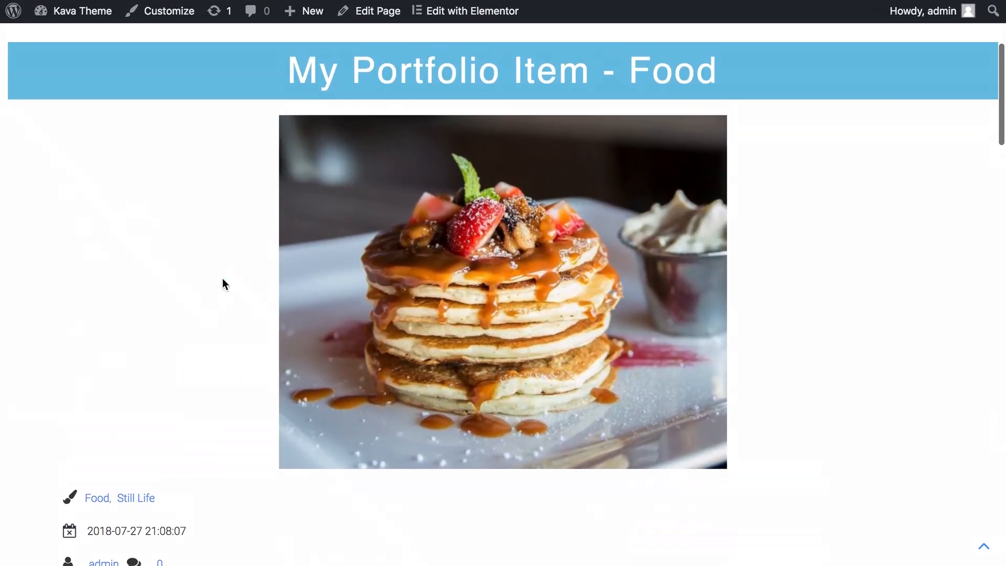
scroll(down, 3)
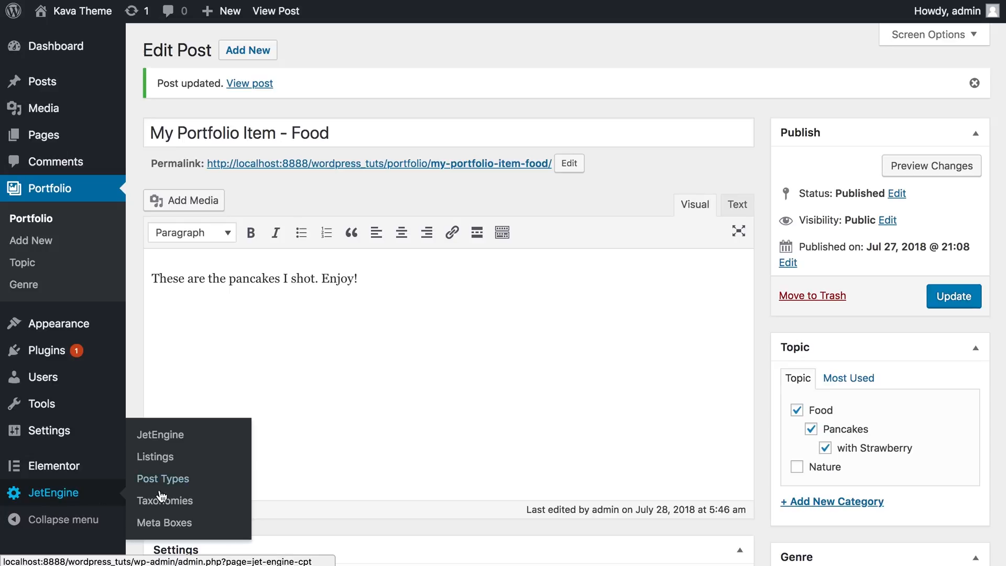
Step: Go to JetEngine > Listings to reach the Portfolio Items listing
click(154, 456)
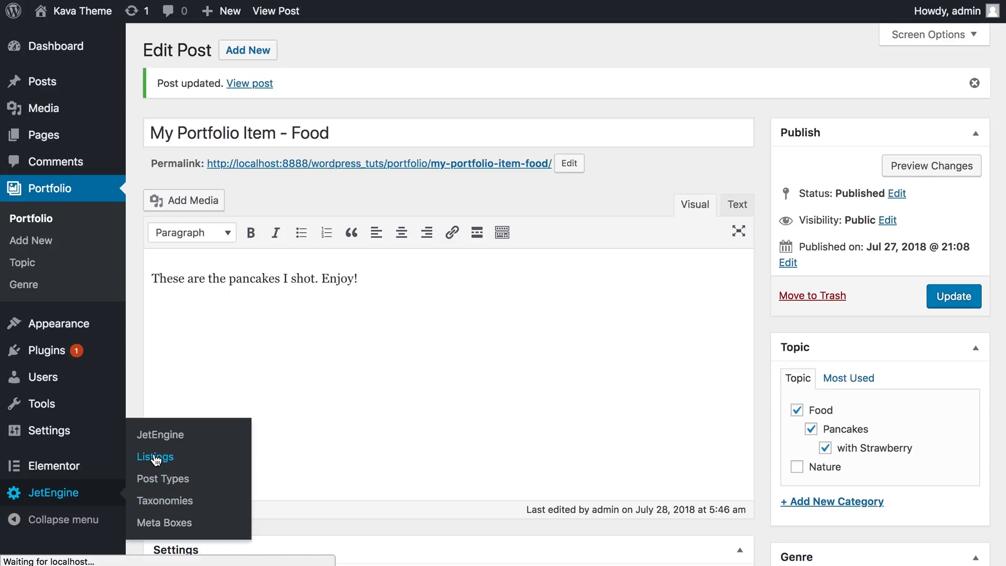
click(155, 456)
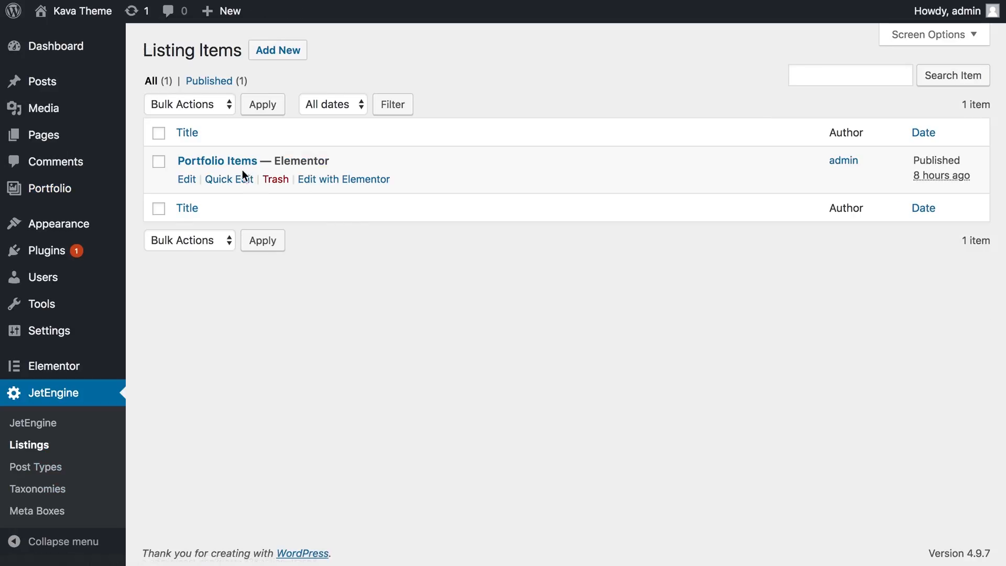
mouse_move(217, 161)
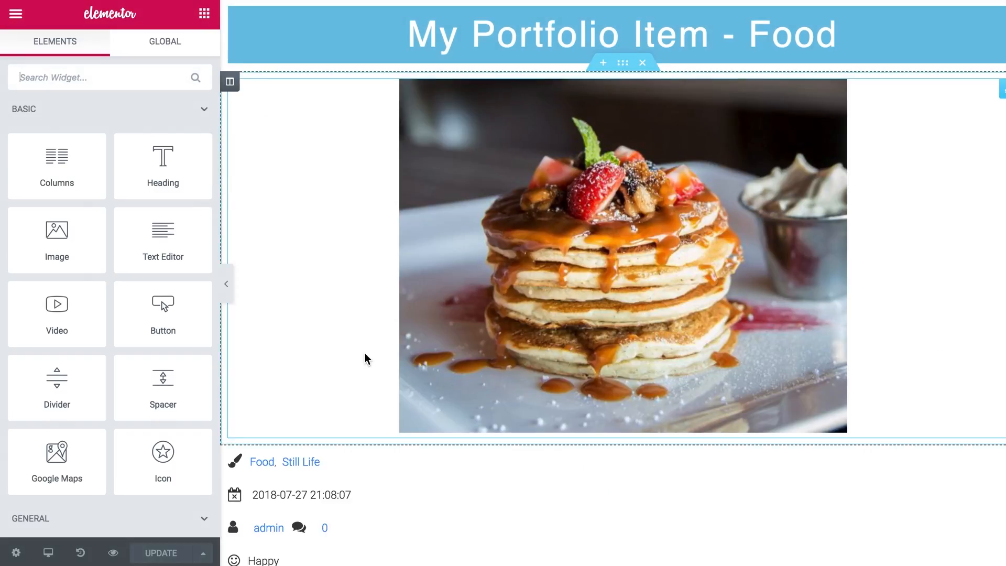
Step: Select the Food, Still Life genre row and insert an empty section below it
scroll(down, 3)
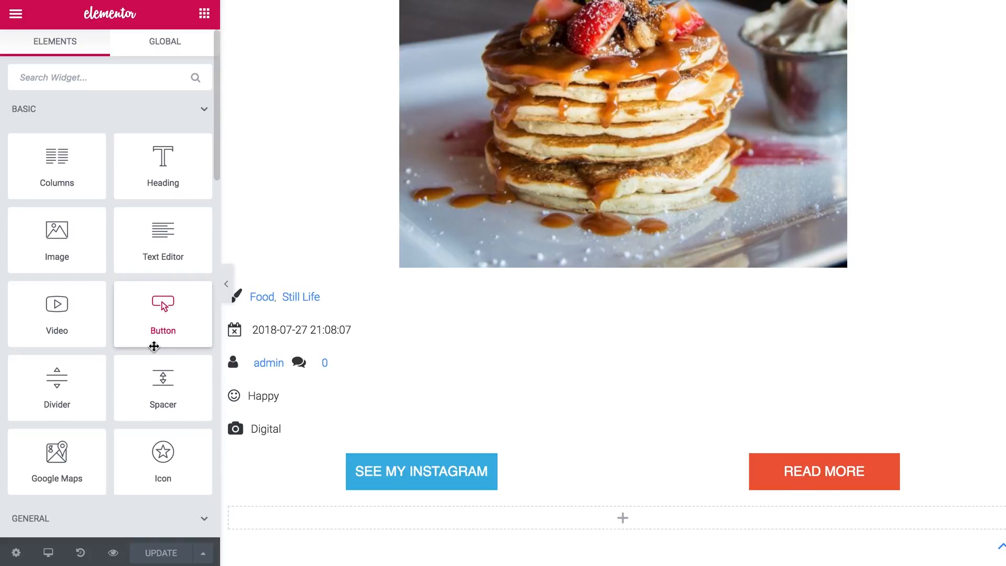
scroll(down, 3)
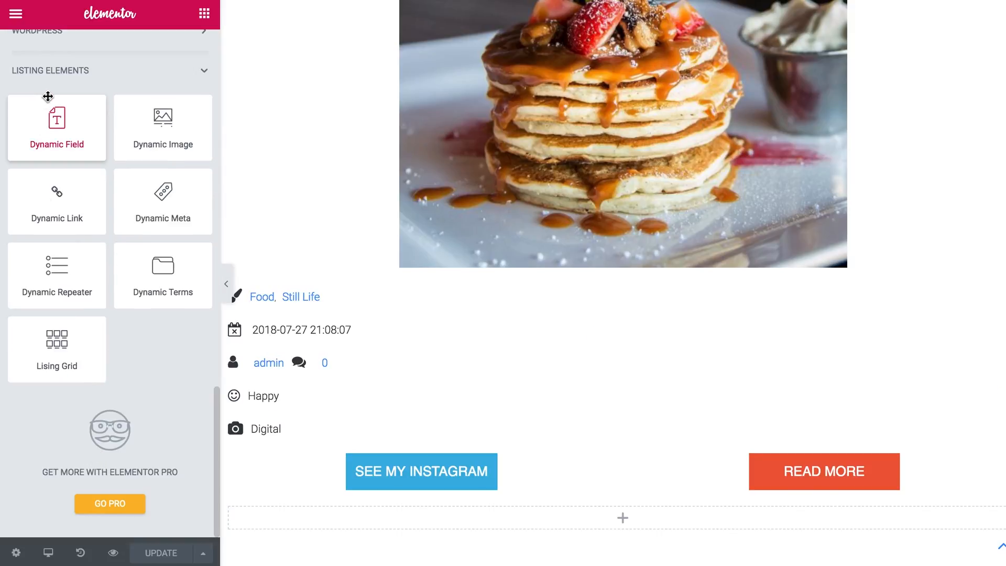
mouse_move(113, 91)
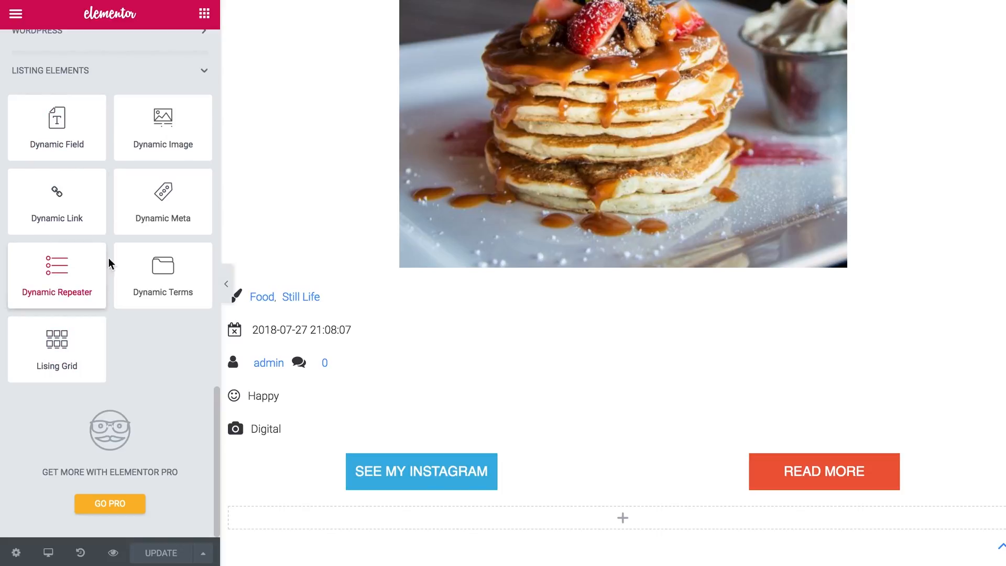
click(302, 329)
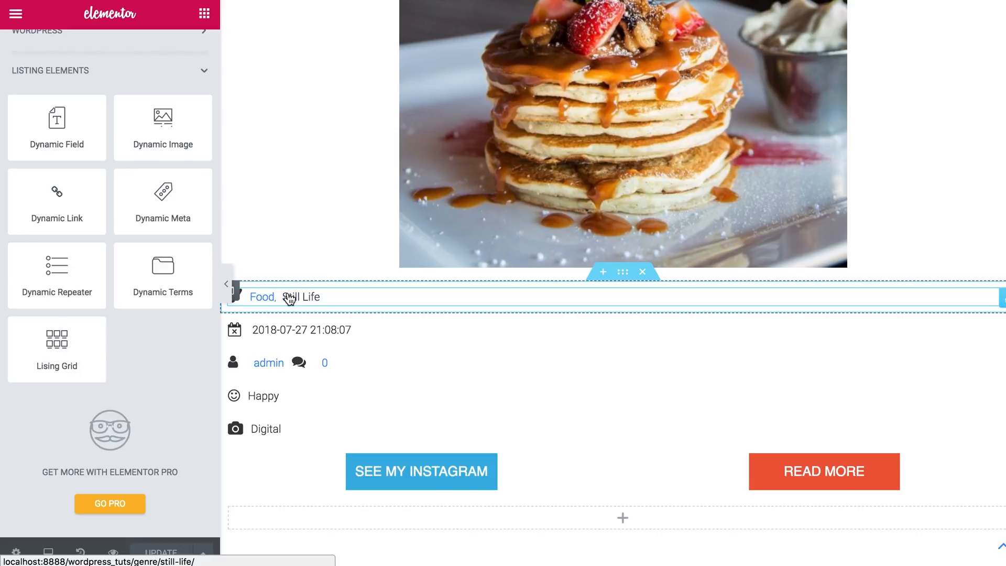
click(302, 330)
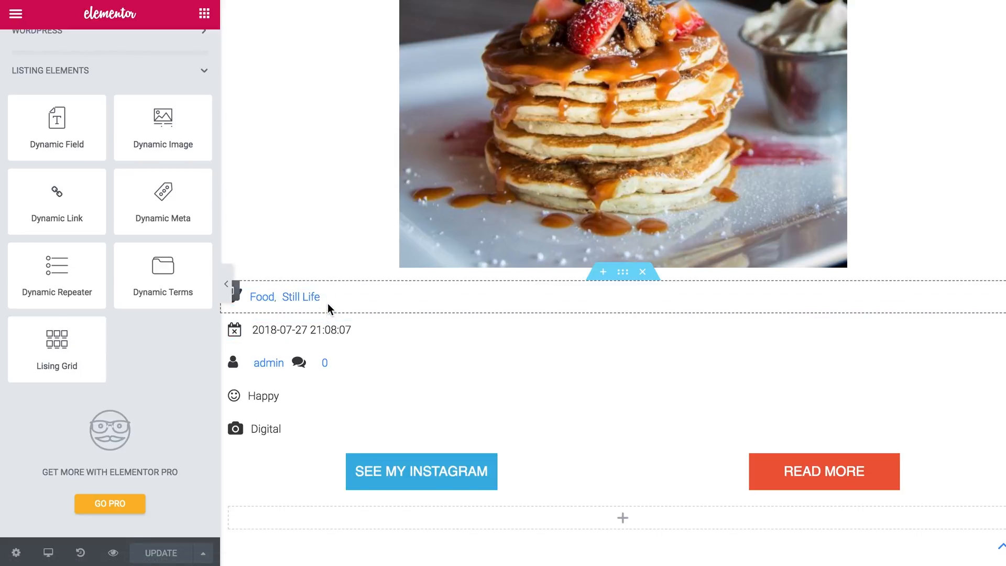
click(284, 297)
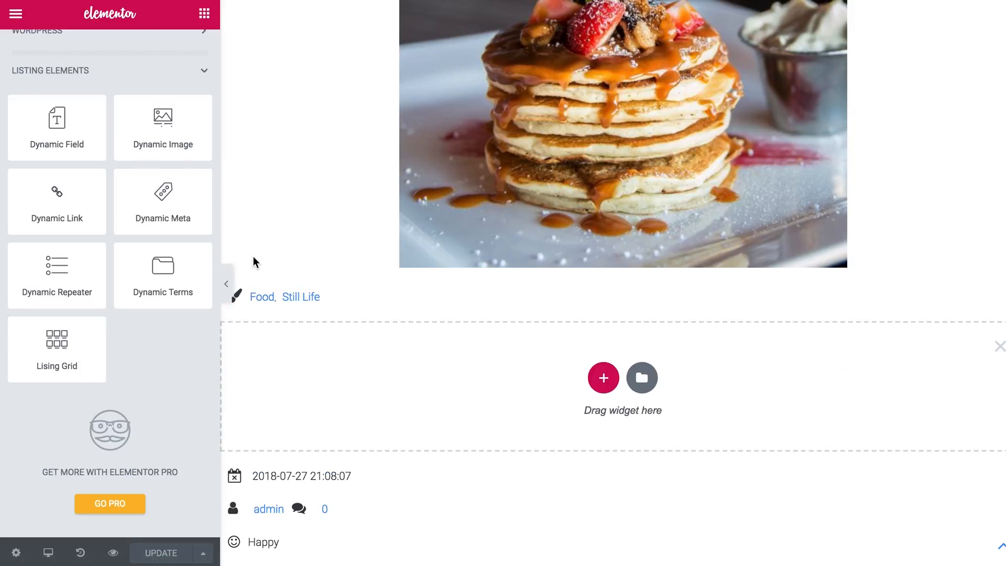
mouse_move(163, 201)
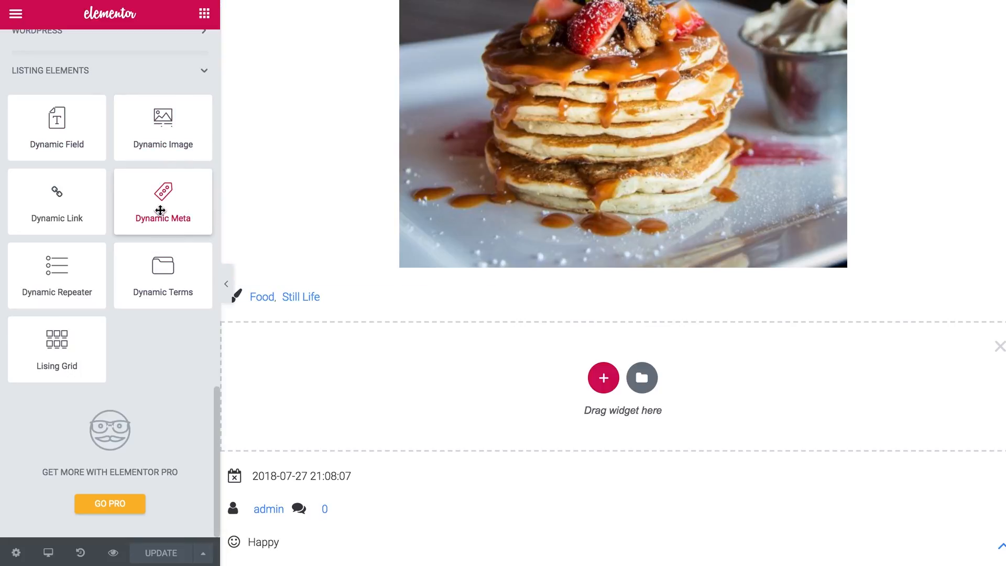
mouse_move(162, 275)
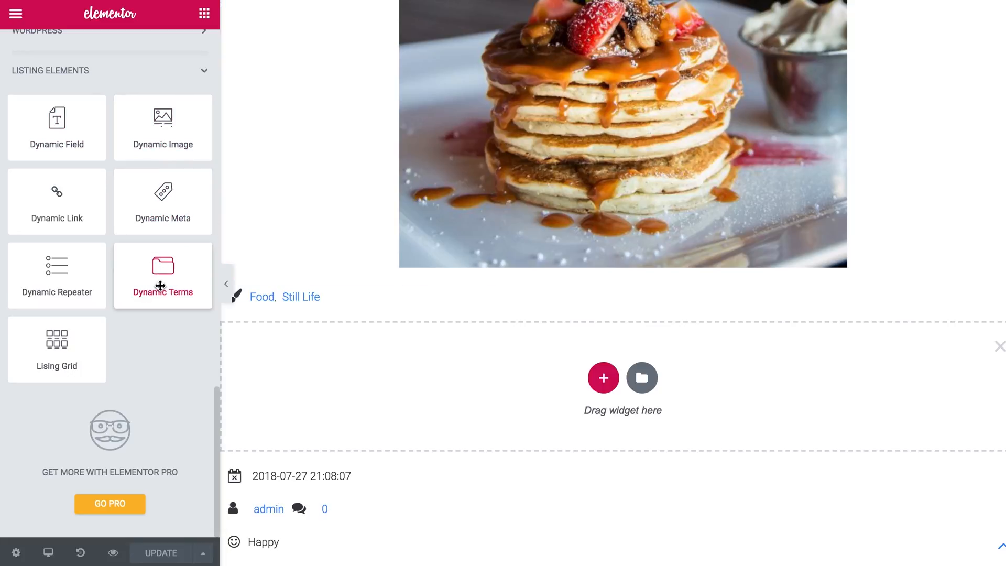
mouse_move(368, 412)
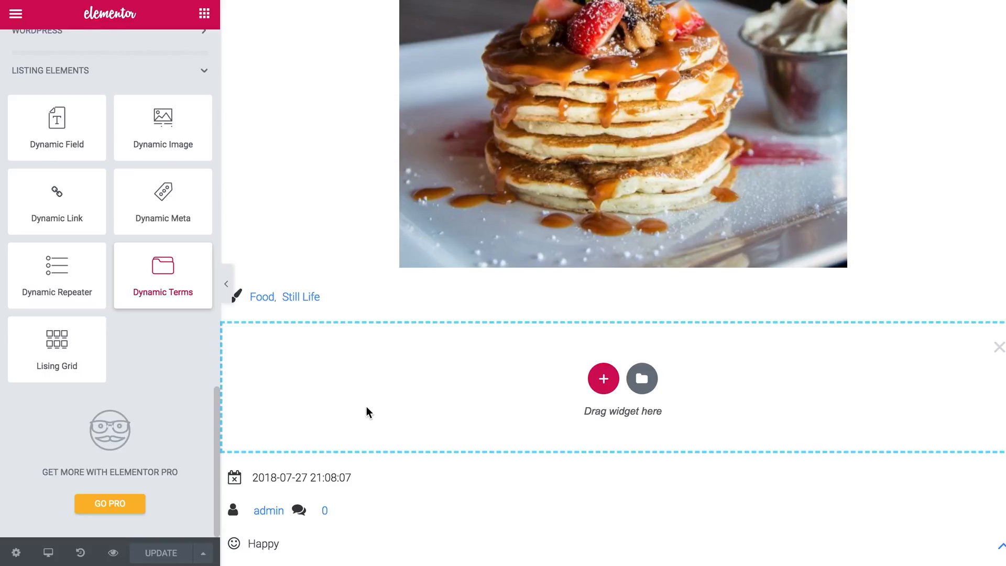
Step: Add a Dynamic Terms widget showing all Topic terms, with a search icon
click(163, 275)
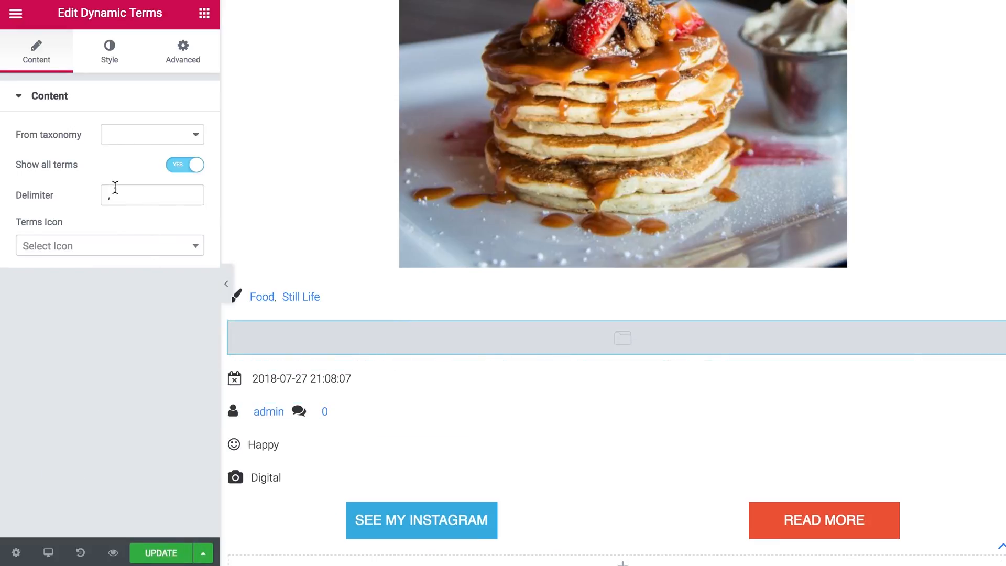
mouse_move(124, 129)
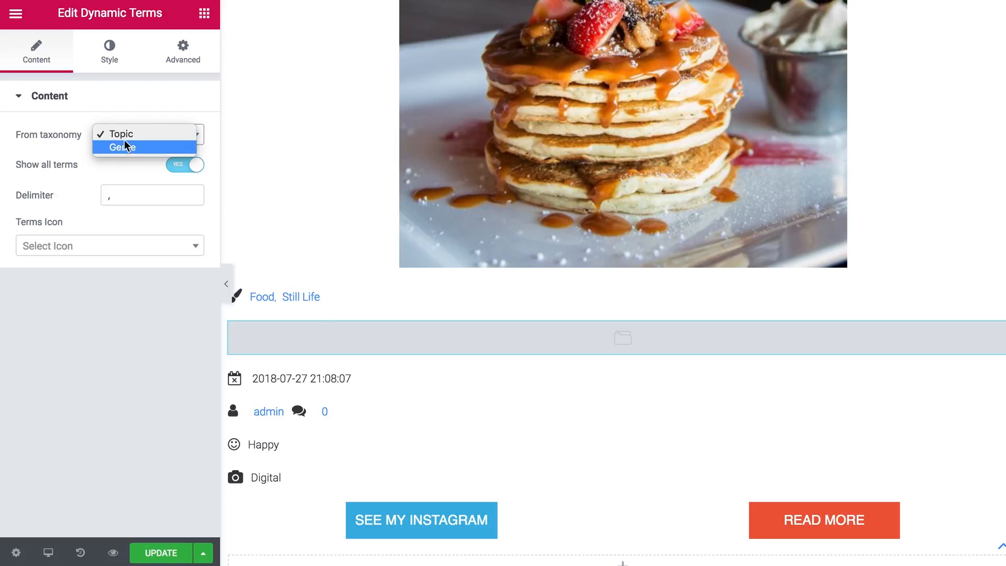
click(122, 134)
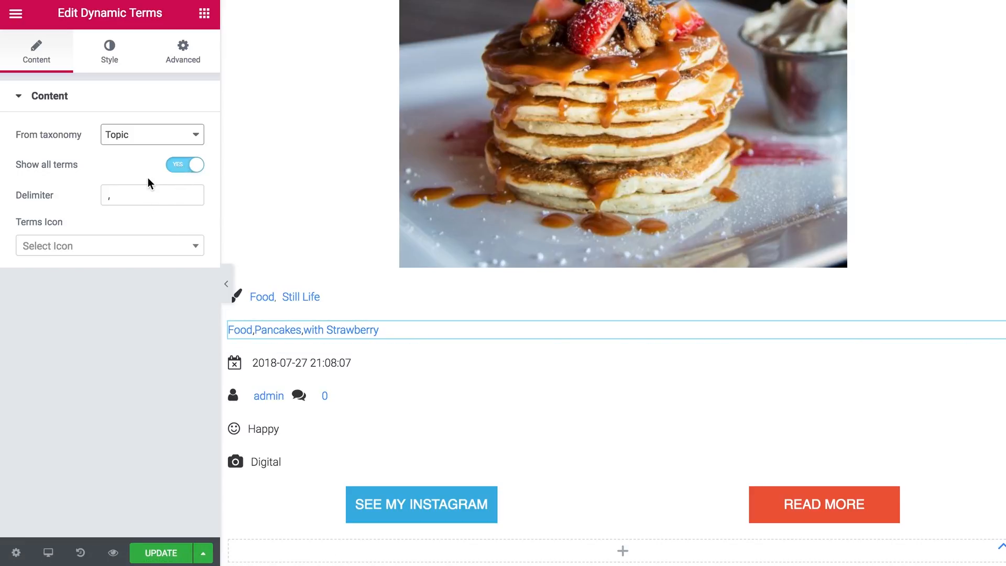
click(185, 164)
text(2)
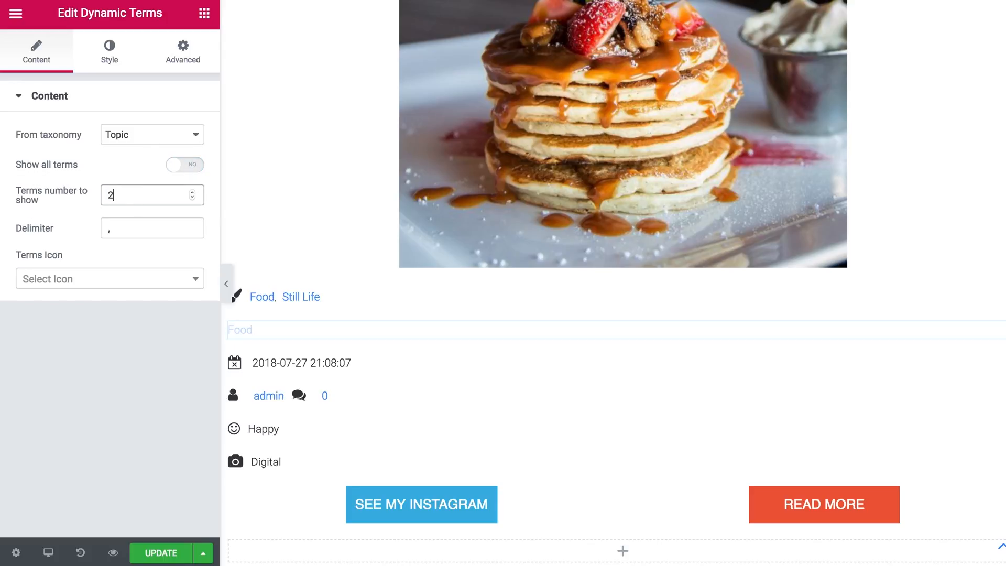
click(240, 330)
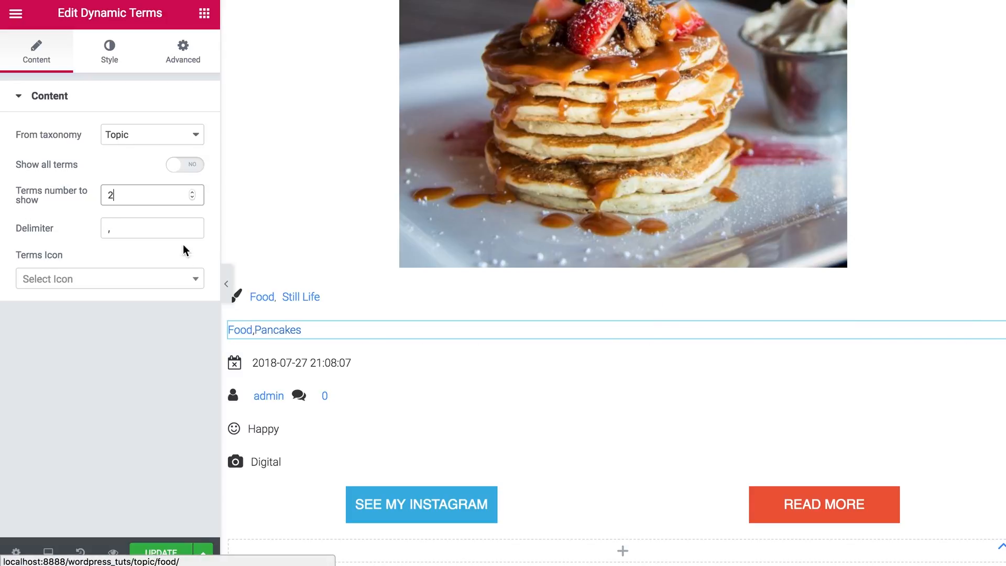
mouse_move(171, 215)
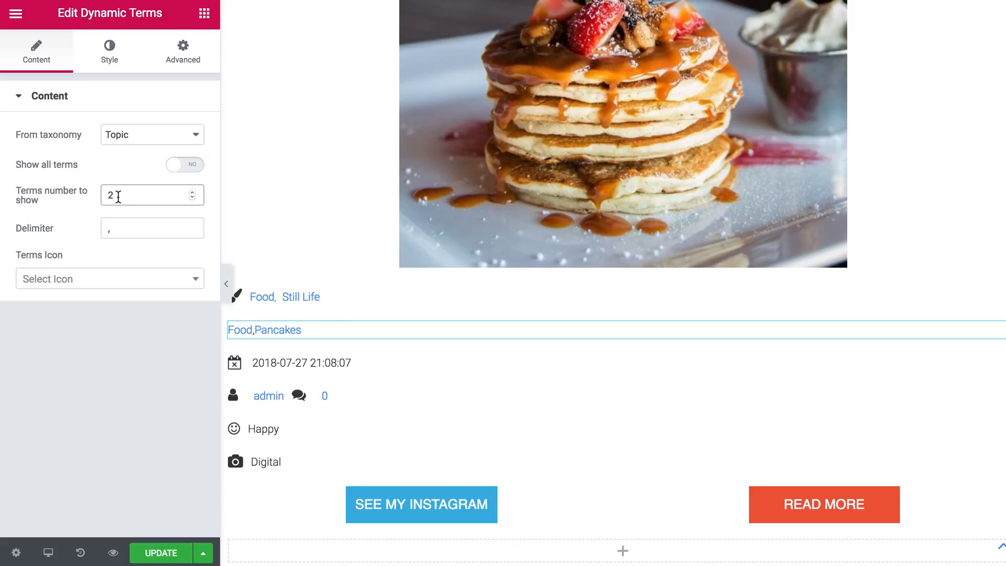
click(185, 166)
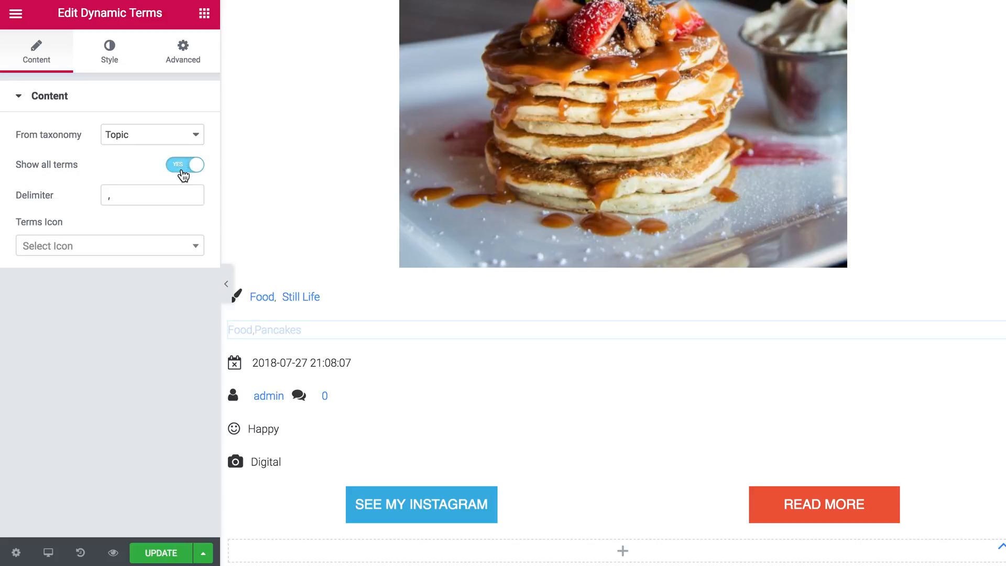
click(109, 246)
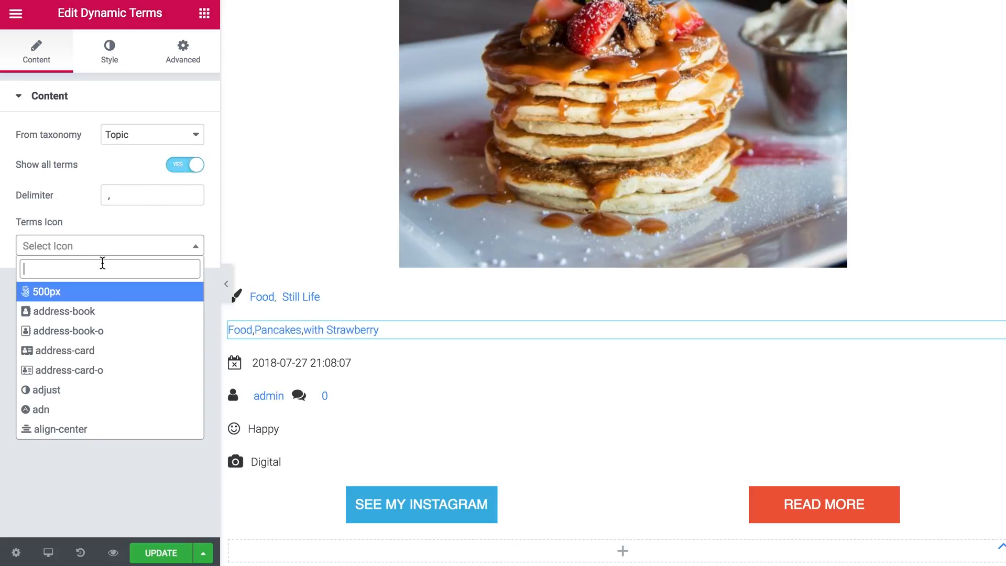
text(search)
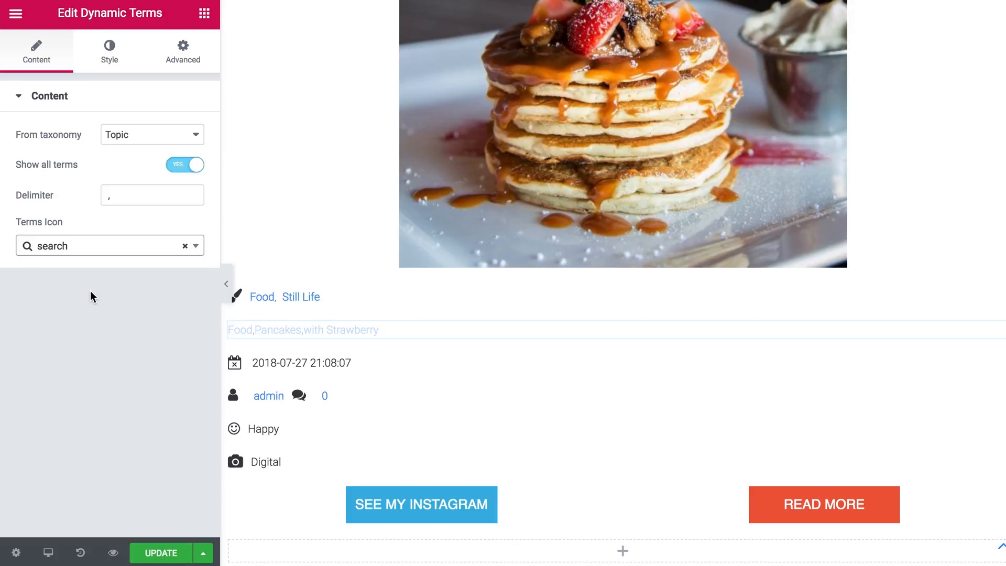
Step: Widen the terms widget's delimiter right gap to 9 in the Style settings
click(109, 51)
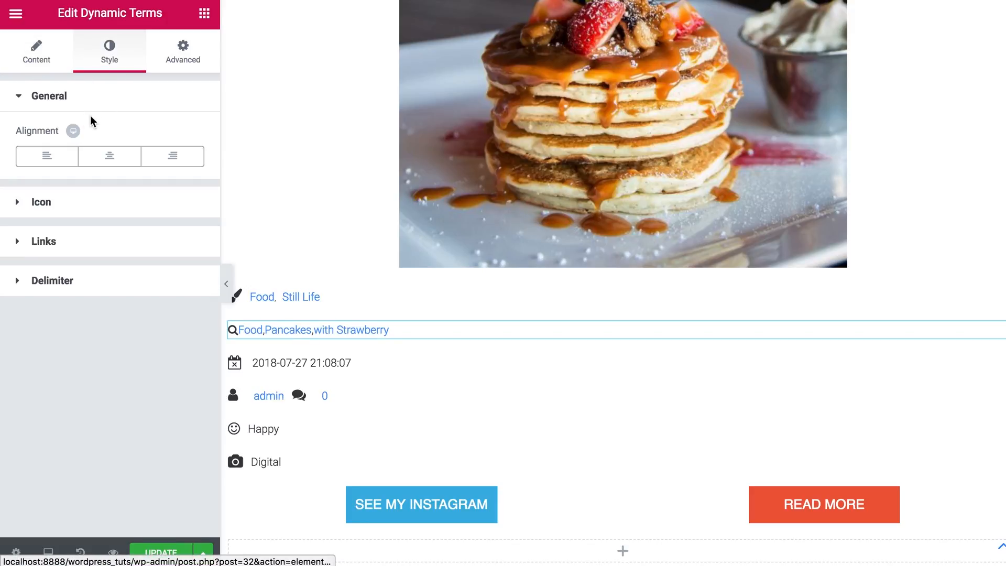
click(41, 202)
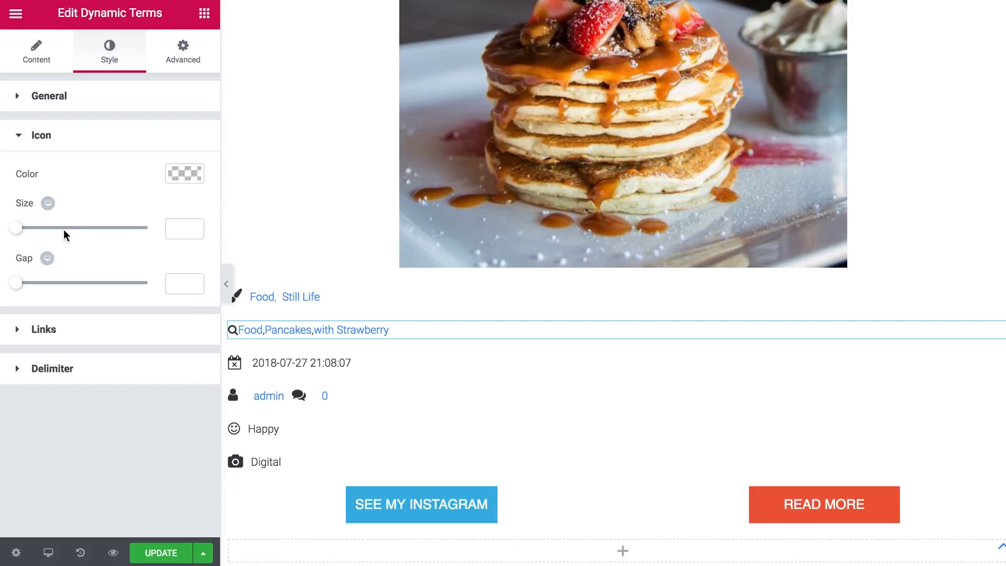
click(184, 229)
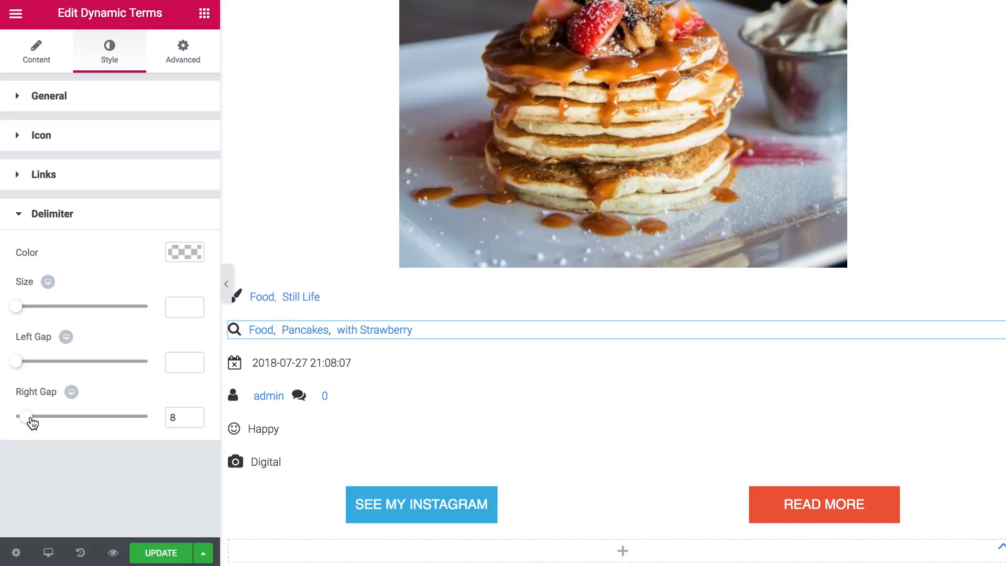
click(184, 417)
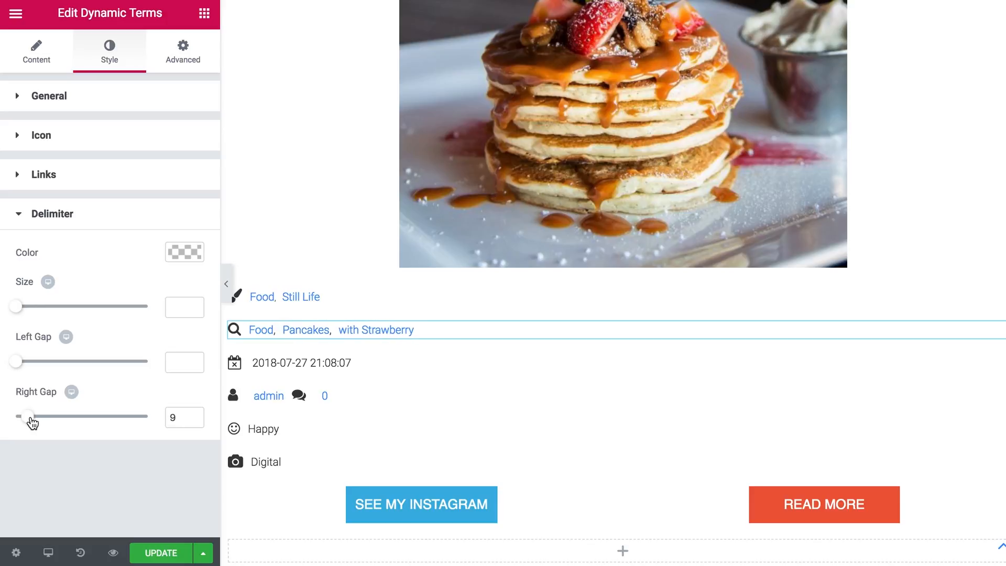
mouse_move(62, 95)
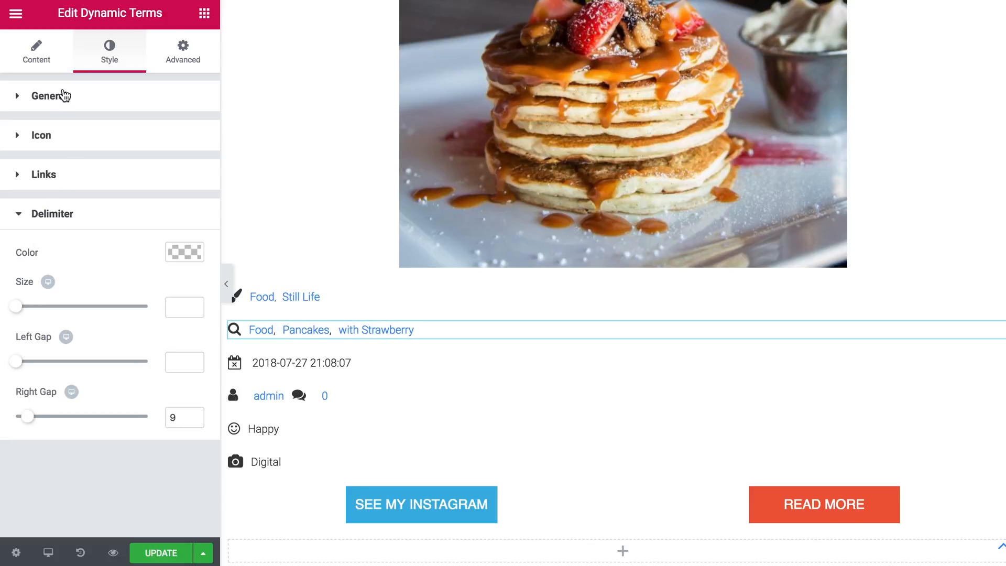
Step: Check the general alignment options and update the template
click(45, 96)
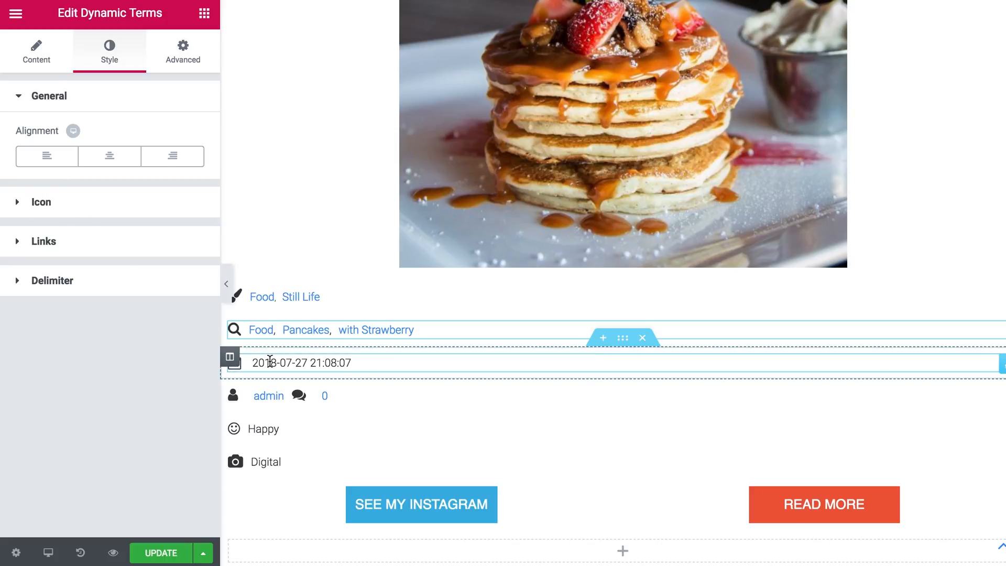
scroll(down, 3)
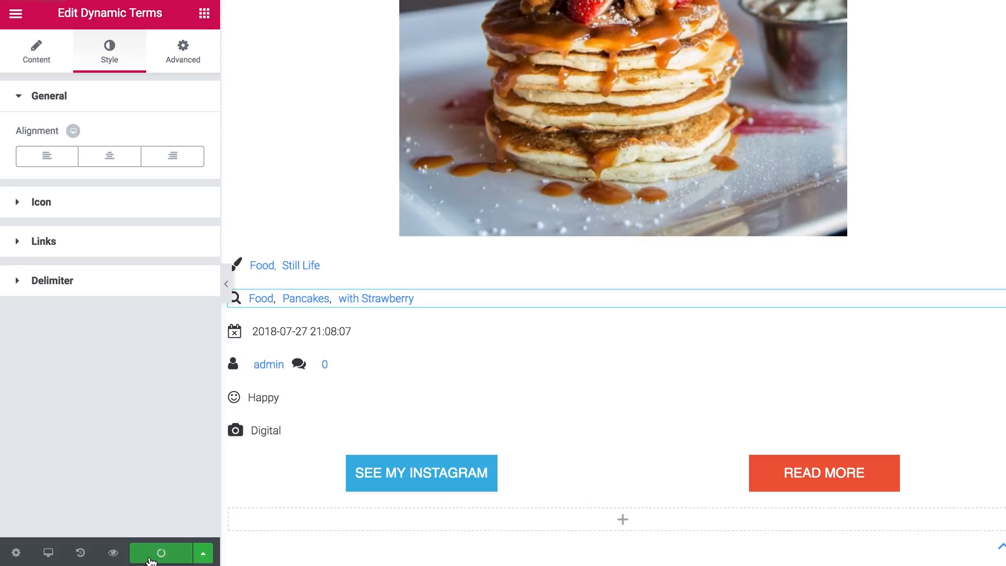
click(161, 553)
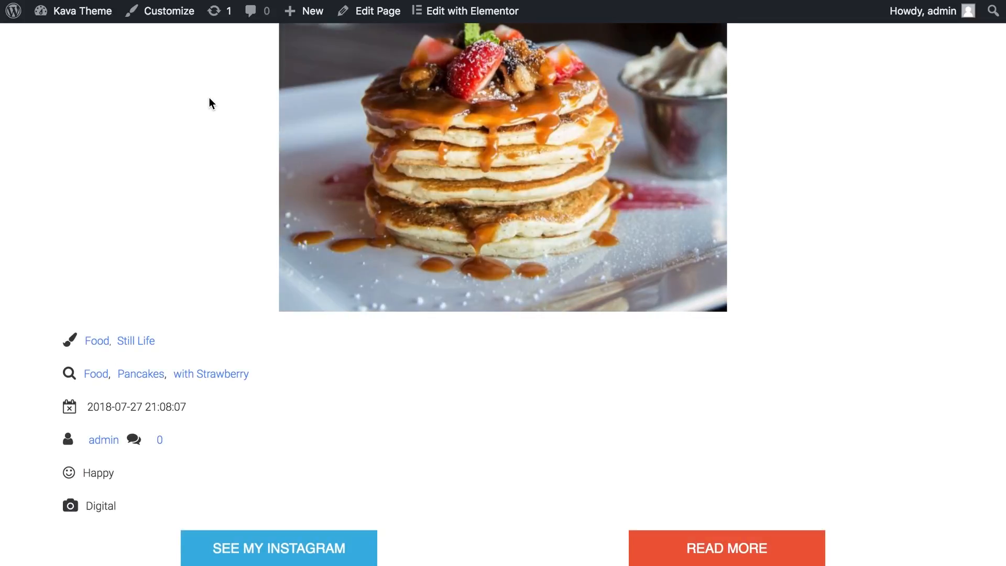
Step: Scroll to the Food, Pancakes, with Strawberry row and follow the with Strawberry link
scroll(down, 3)
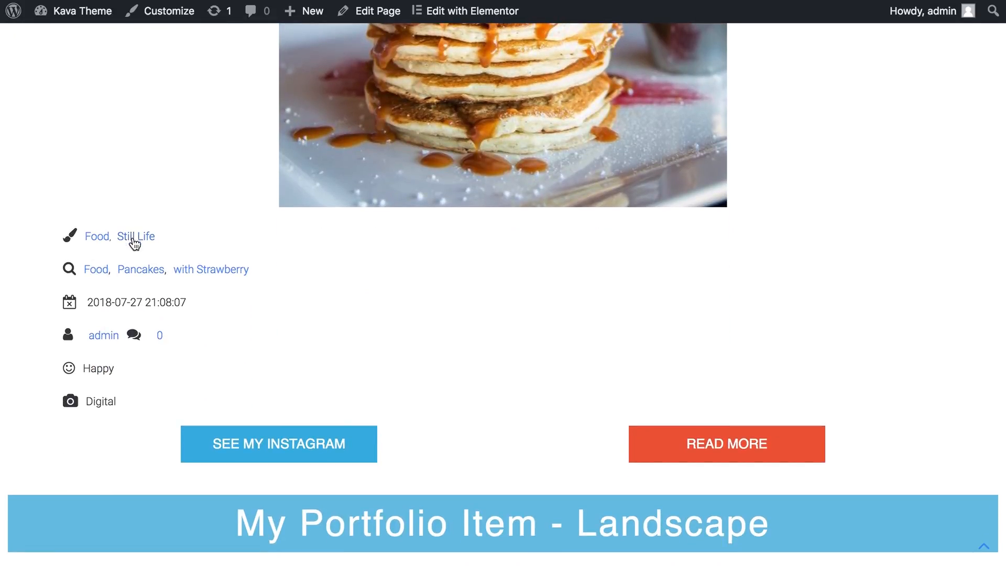
mouse_move(69, 276)
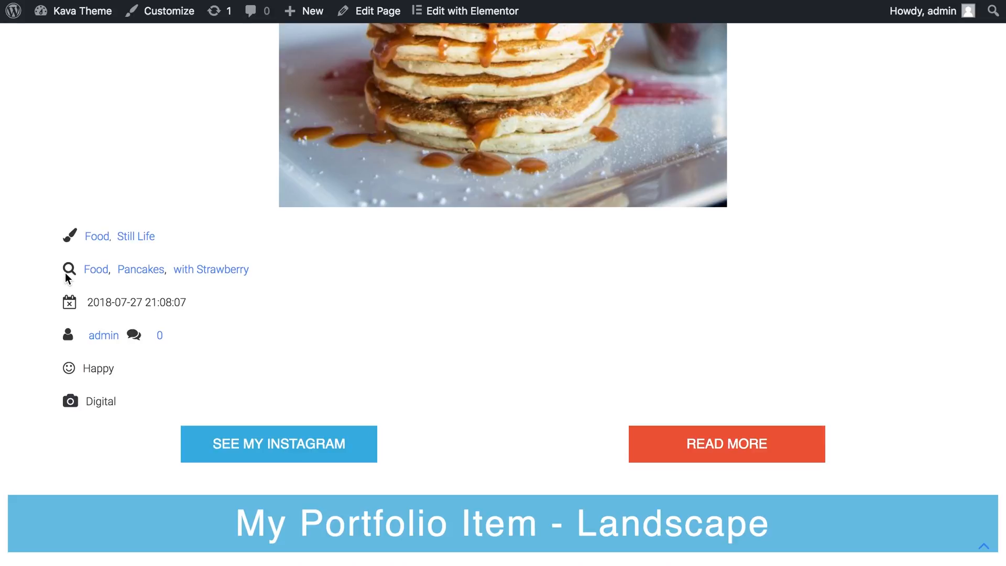
mouse_move(211, 269)
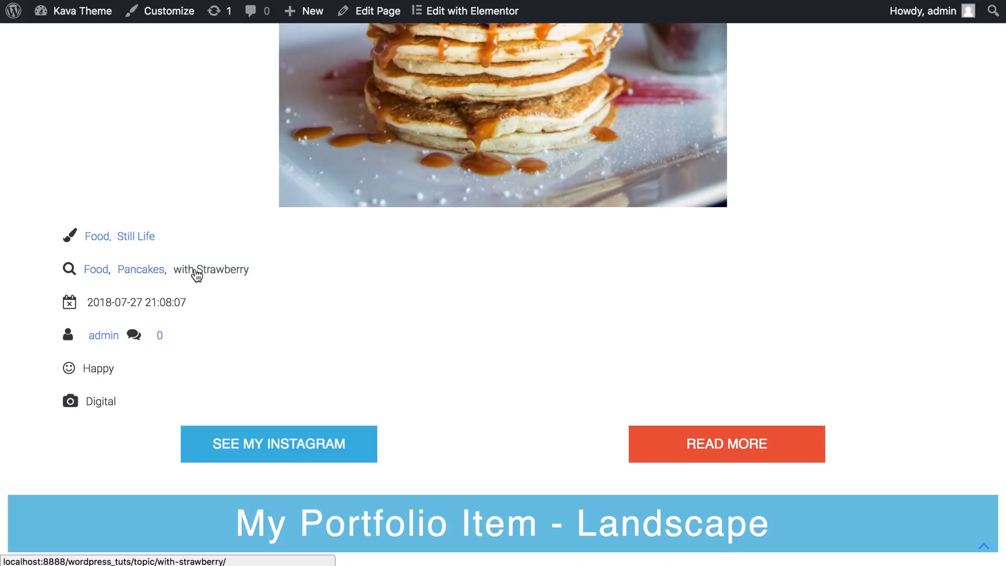
scroll(up, 3)
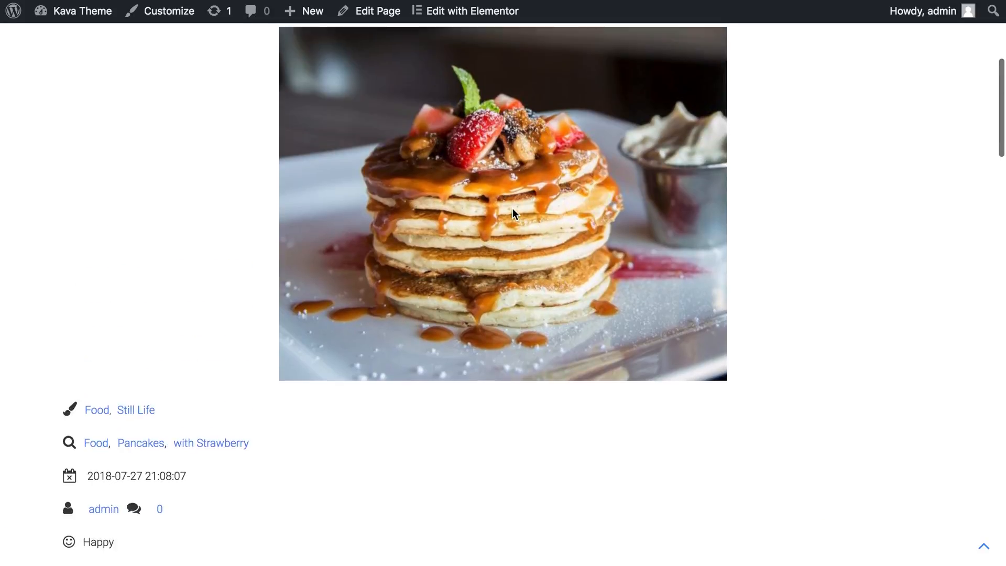
scroll(down, 3)
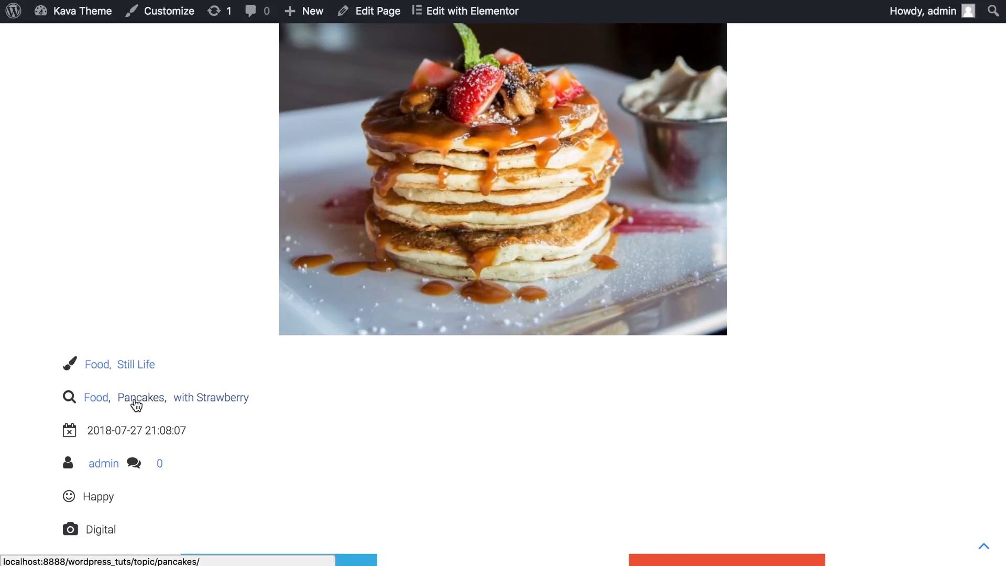
click(226, 397)
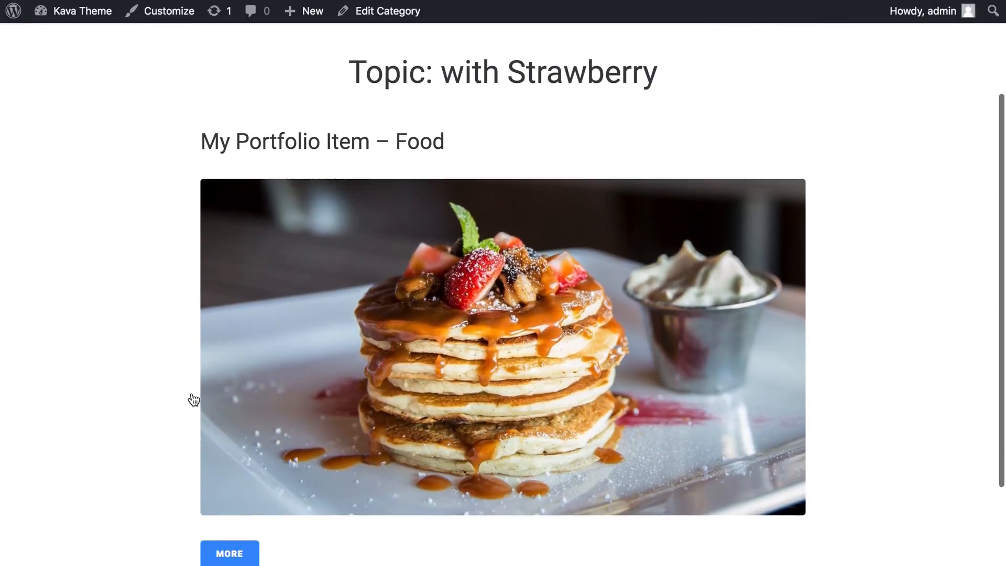
Step: Scroll the Topic: with Strawberry archive listing My Portfolio Item – Food
scroll(down, 3)
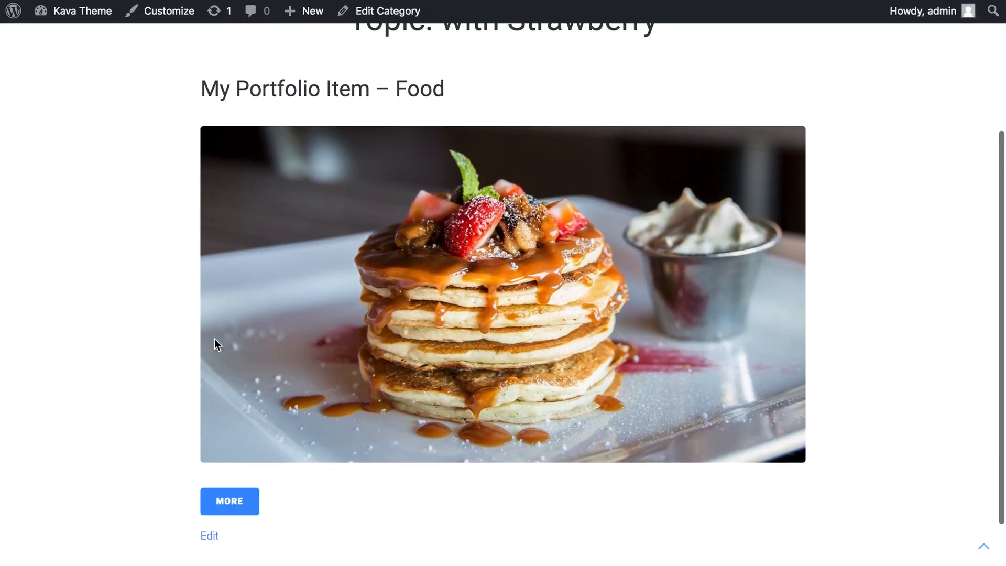
scroll(up, 3)
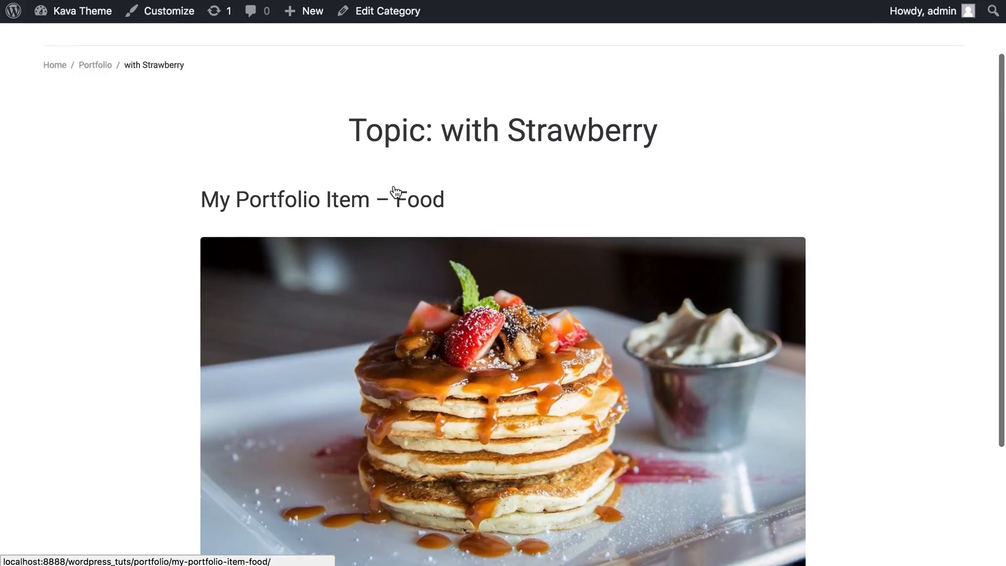
scroll(down, 3)
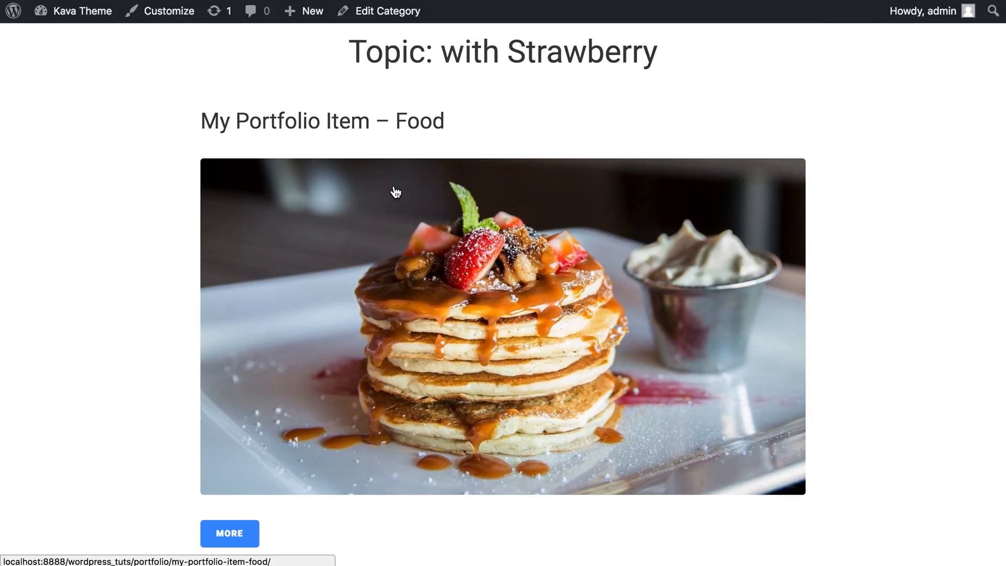